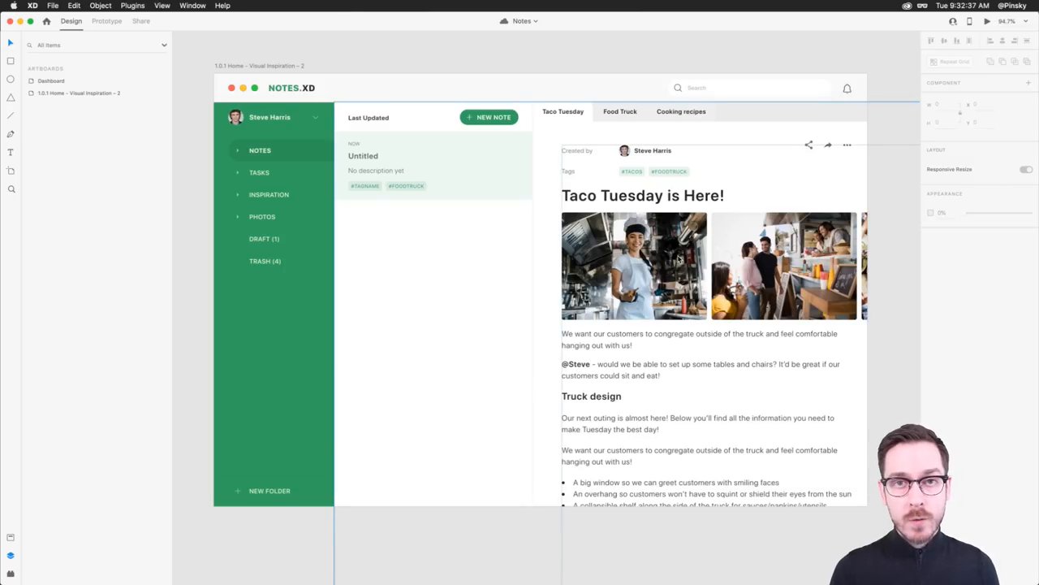
{"action": "mouse_move", "coordinate": [422, 212]}
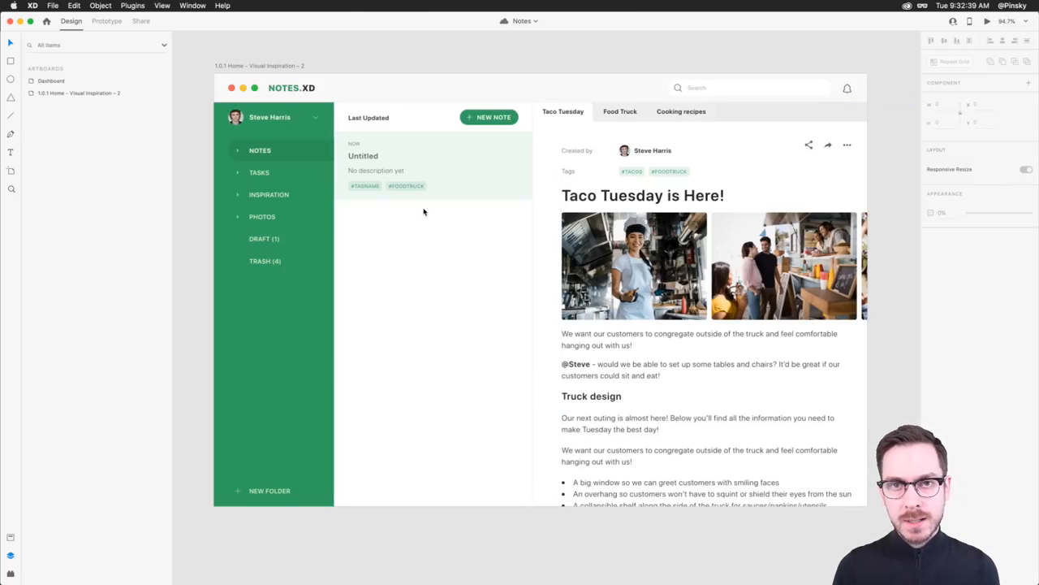
{"action": "mouse_move", "coordinate": [390, 235]}
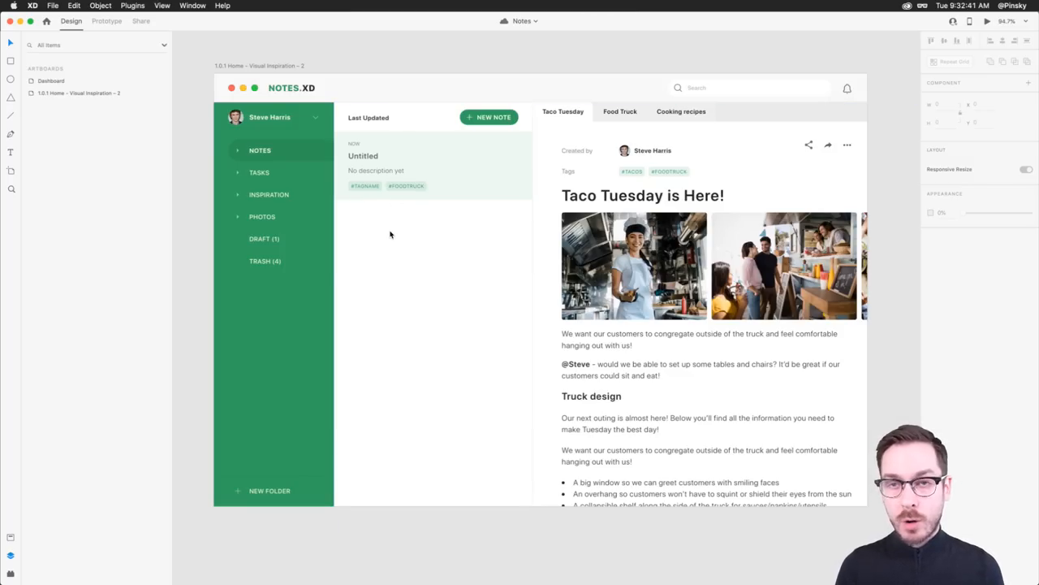
{"action": "mouse_move", "coordinate": [414, 242]}
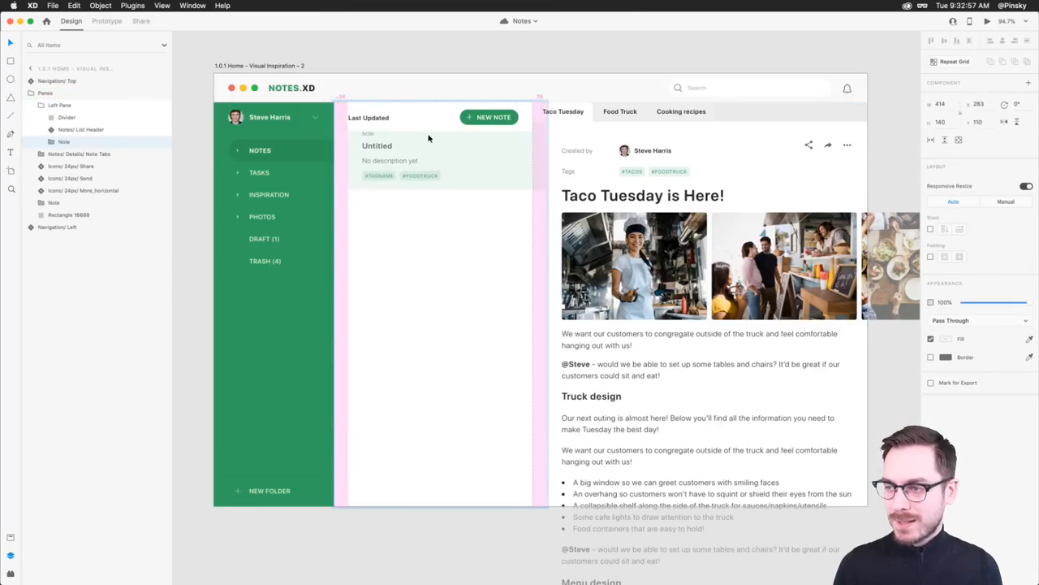
- Enable Padding on the Note group and reveal its Time, Title, Description, Tags and Container layers
{"action": "left_click", "coordinate": [377, 146]}
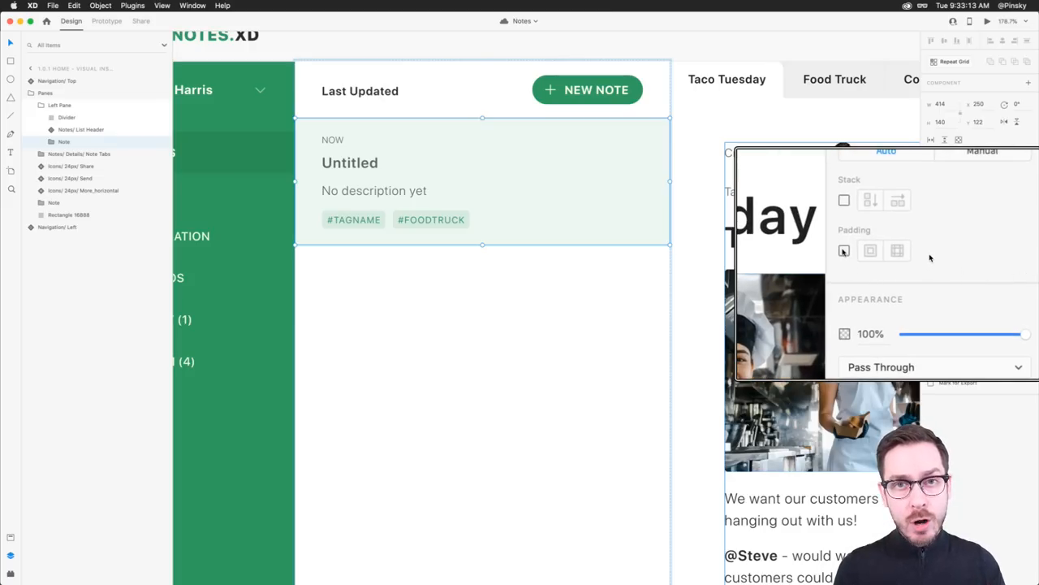
{"action": "left_click", "coordinate": [897, 250]}
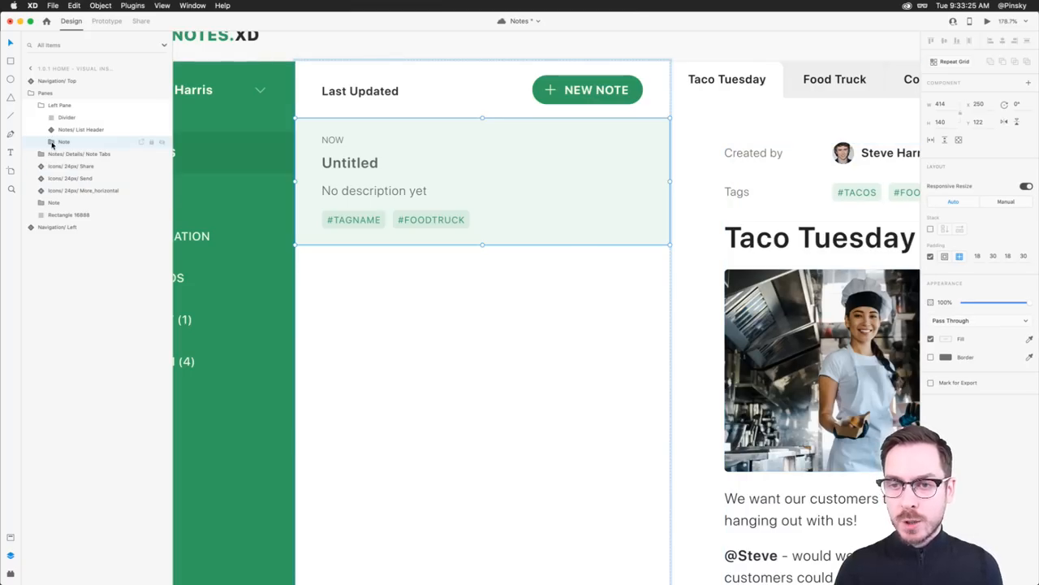
{"action": "left_click", "coordinate": [52, 141]}
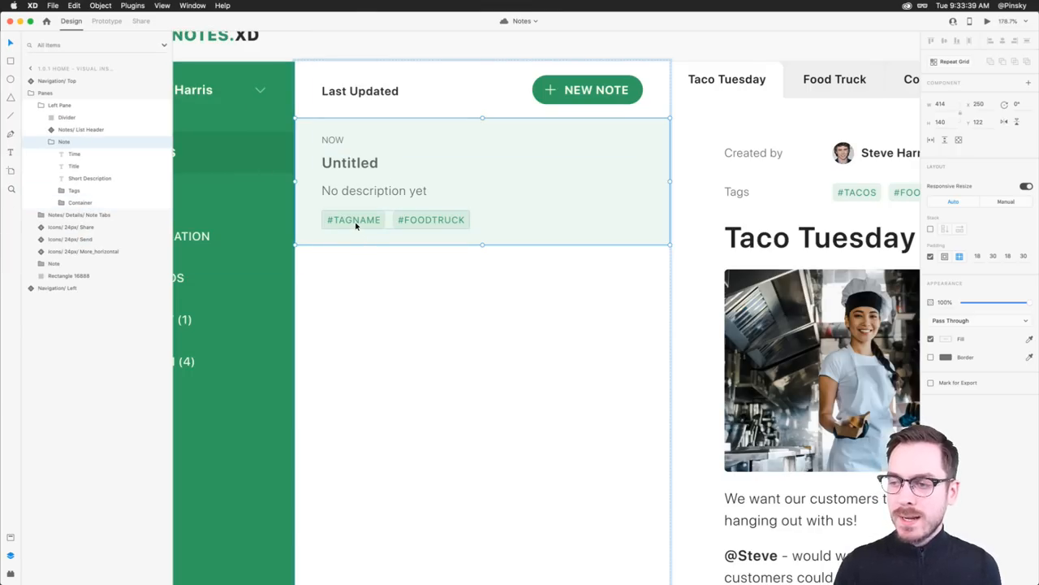
- Move the Tags row lower to check the card resizes around its contents
{"action": "left_click", "coordinate": [353, 220]}
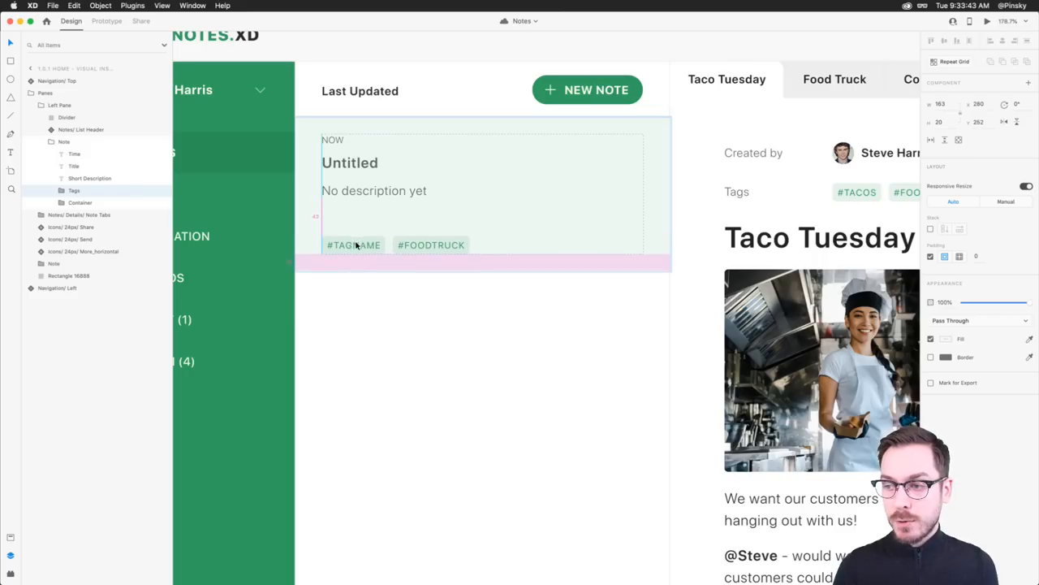
{"action": "left_click_drag", "start_coordinate": [353, 244], "coordinate": [353, 267]}
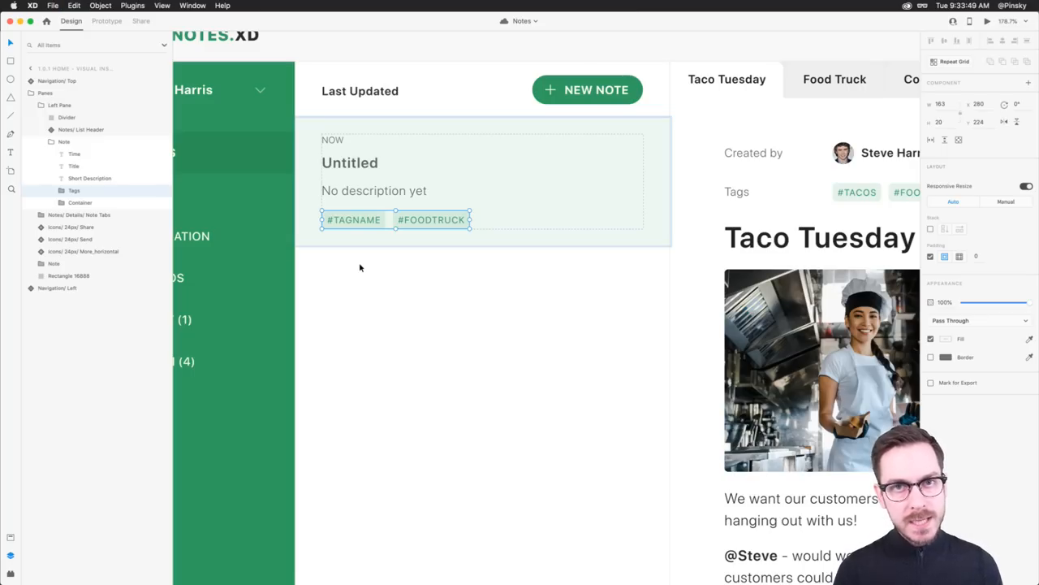
{"action": "left_click", "coordinate": [374, 190]}
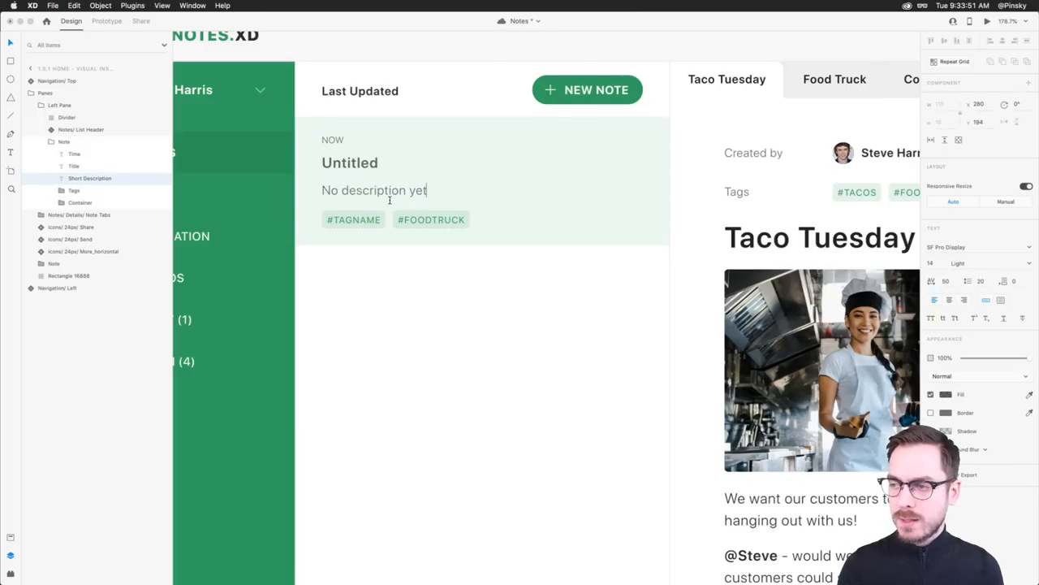
{"action": "type", "text": "sdfsdf"}
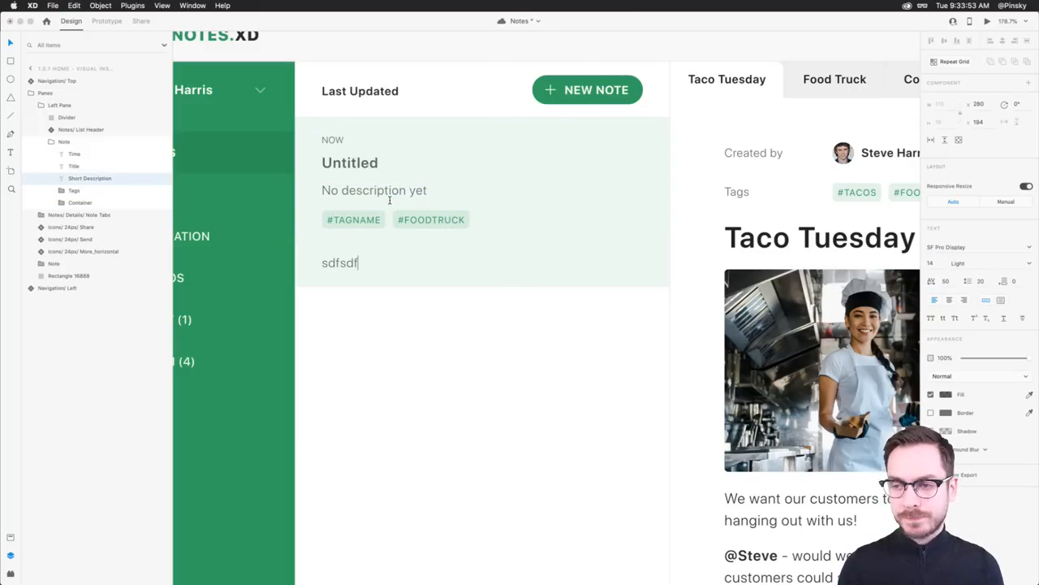
{"action": "left_click", "coordinate": [374, 190]}
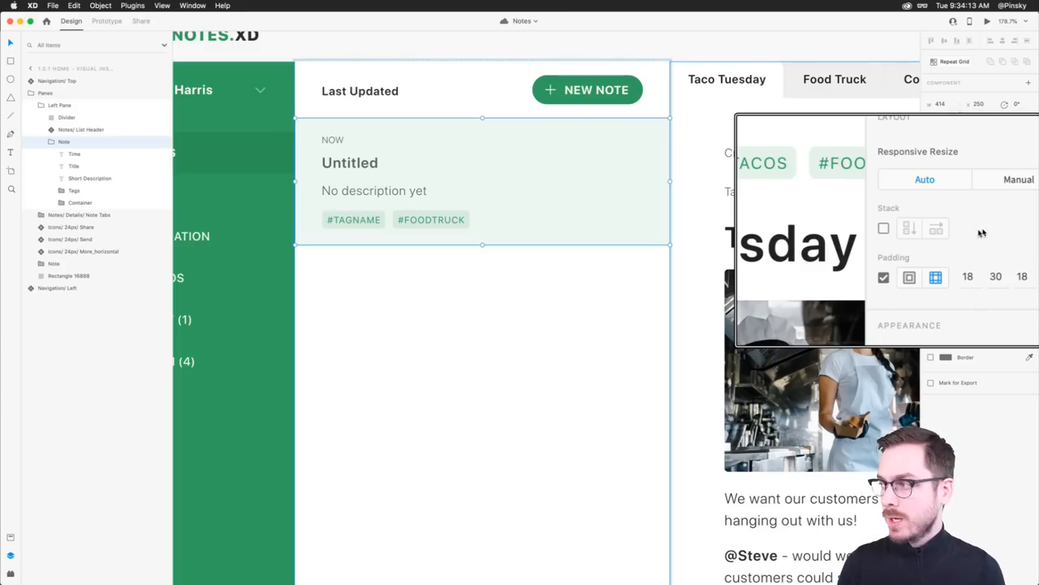
- Add a second description line 'Hello!' to the note and adjust the title's font size
{"action": "left_click", "coordinate": [909, 228]}
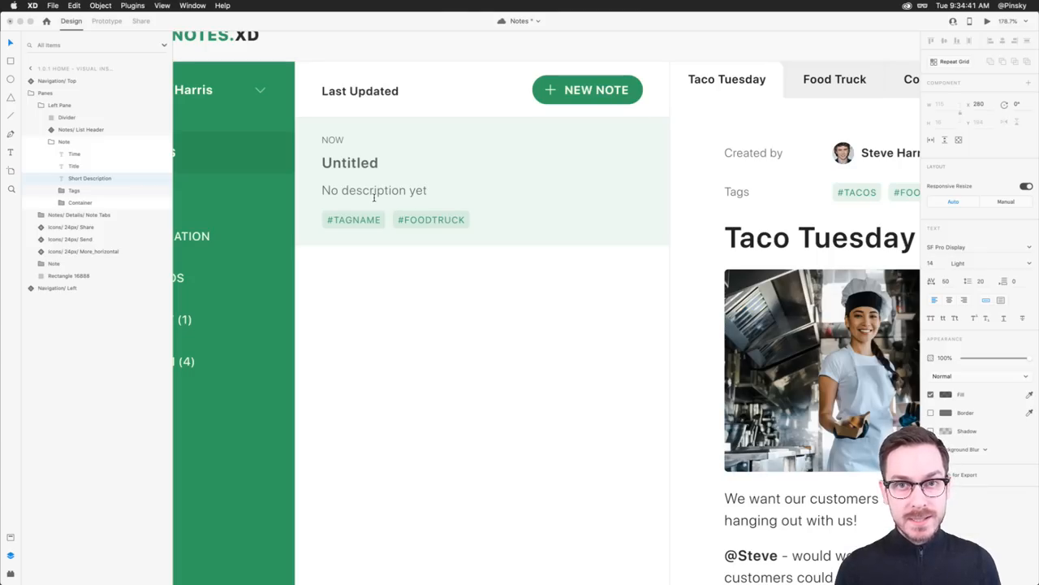
{"action": "type", "text": "Hello!"}
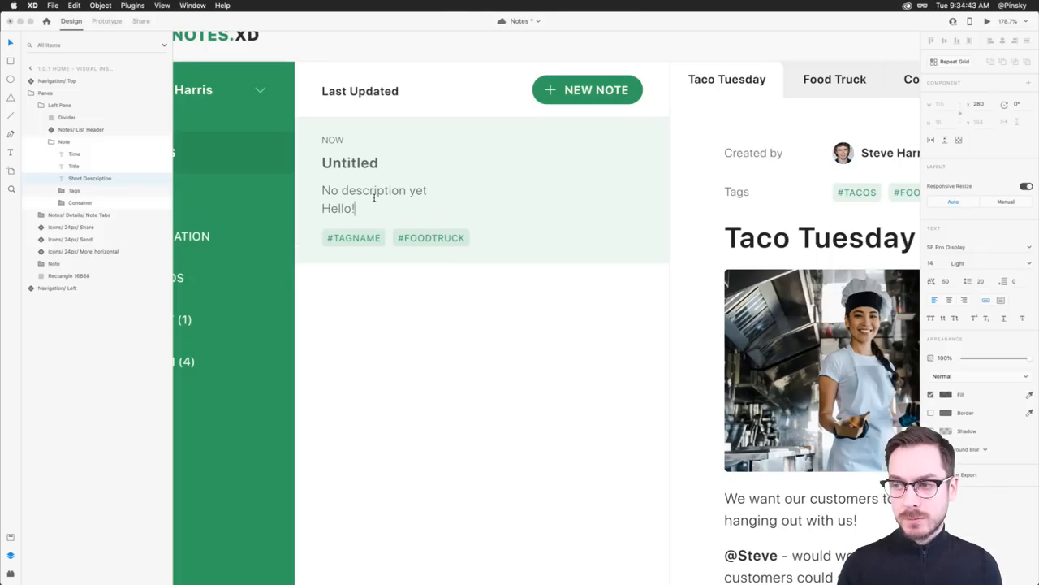
{"action": "left_click", "coordinate": [373, 199]}
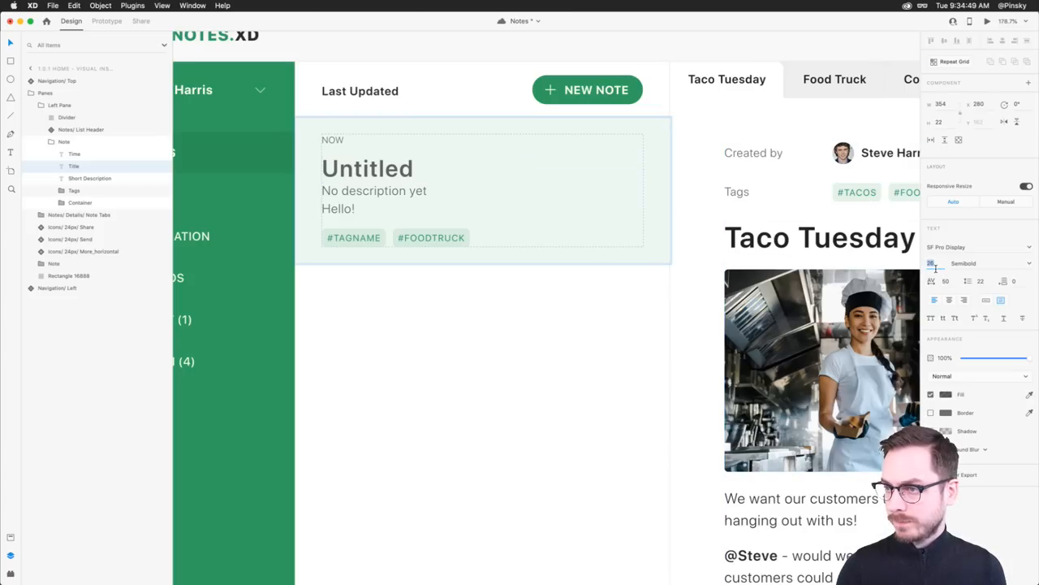
{"action": "left_click", "coordinate": [367, 168]}
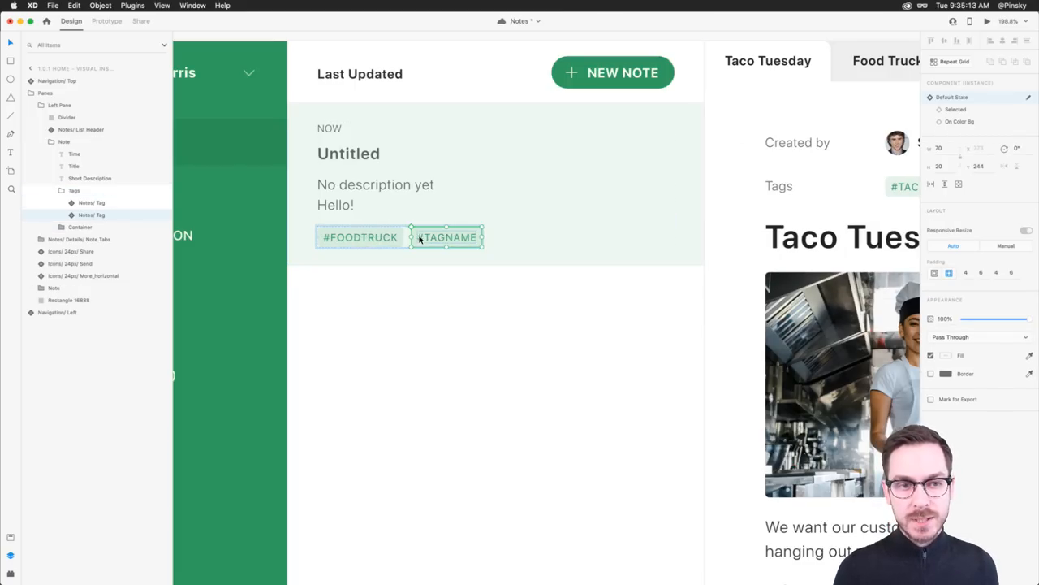
- Duplicate a tag in the row and rename the copy to #BOOP
{"action": "left_click_drag", "start_coordinate": [449, 236], "coordinate": [352, 236]}
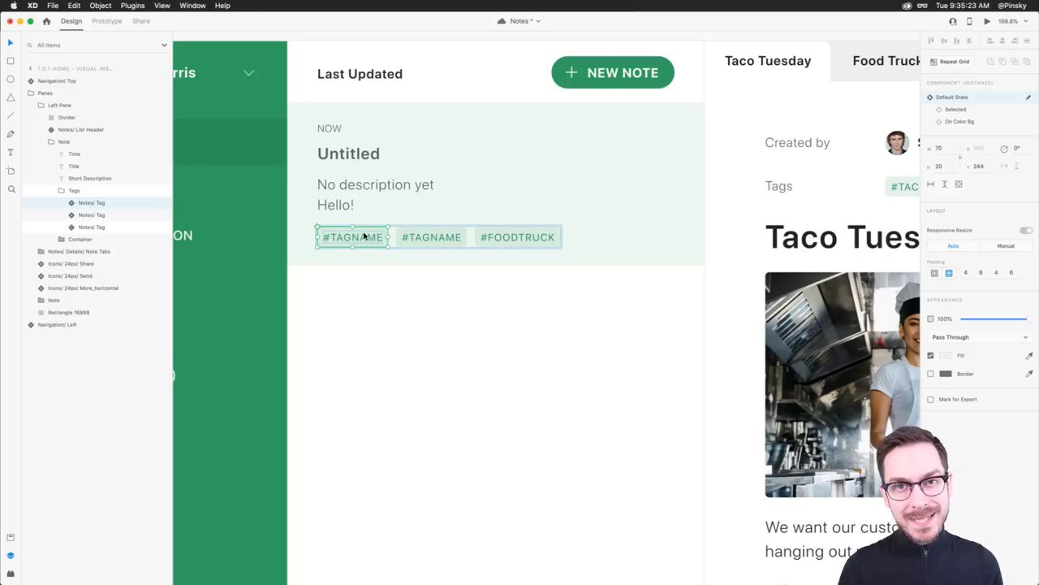
{"action": "left_click", "coordinate": [431, 236]}
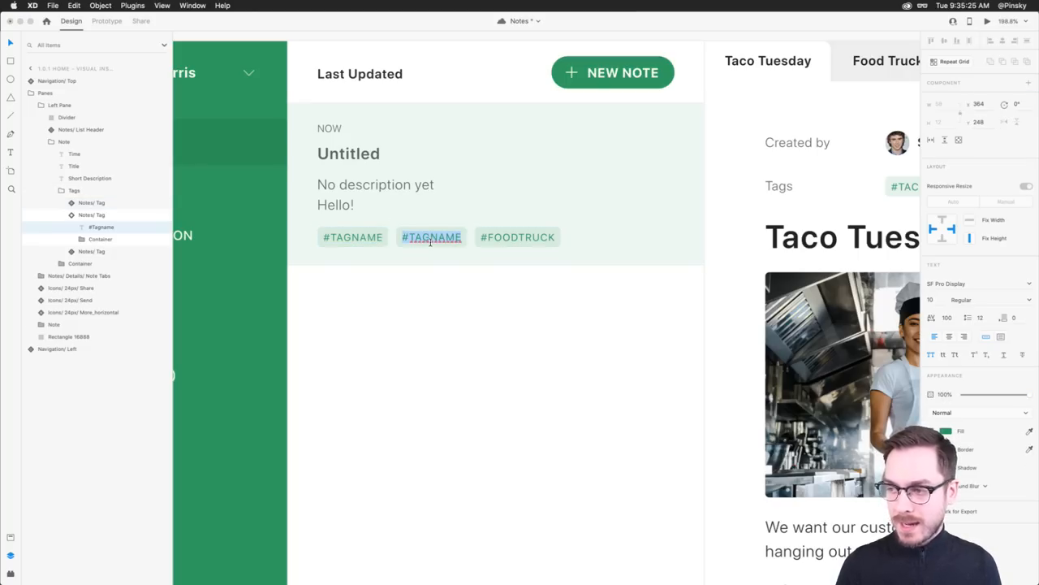
{"action": "type", "text": "BOOP"}
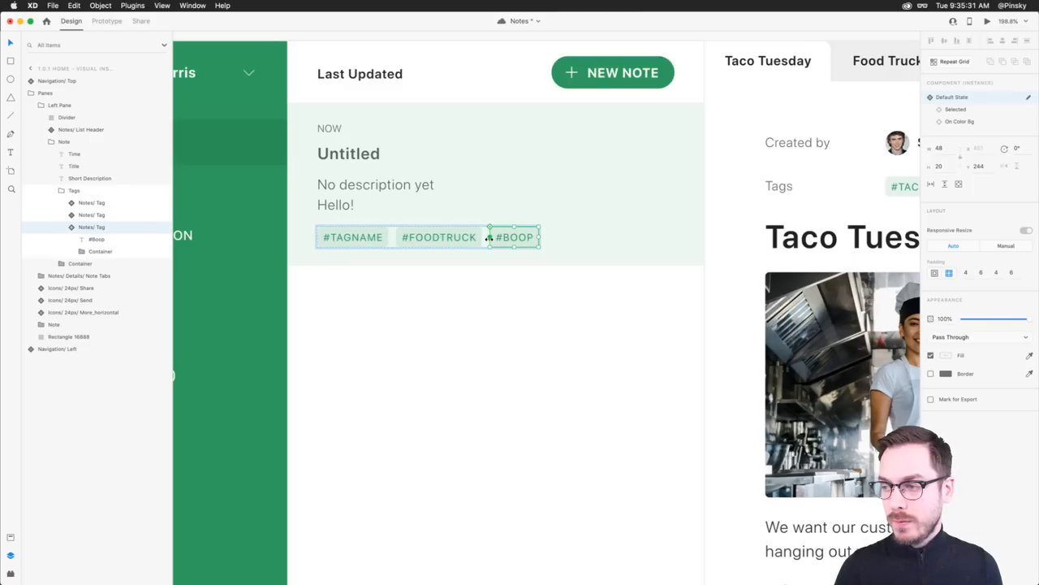
- Select the Tags group and then the whole Note group to confirm the card still fits
{"action": "left_click", "coordinate": [440, 236]}
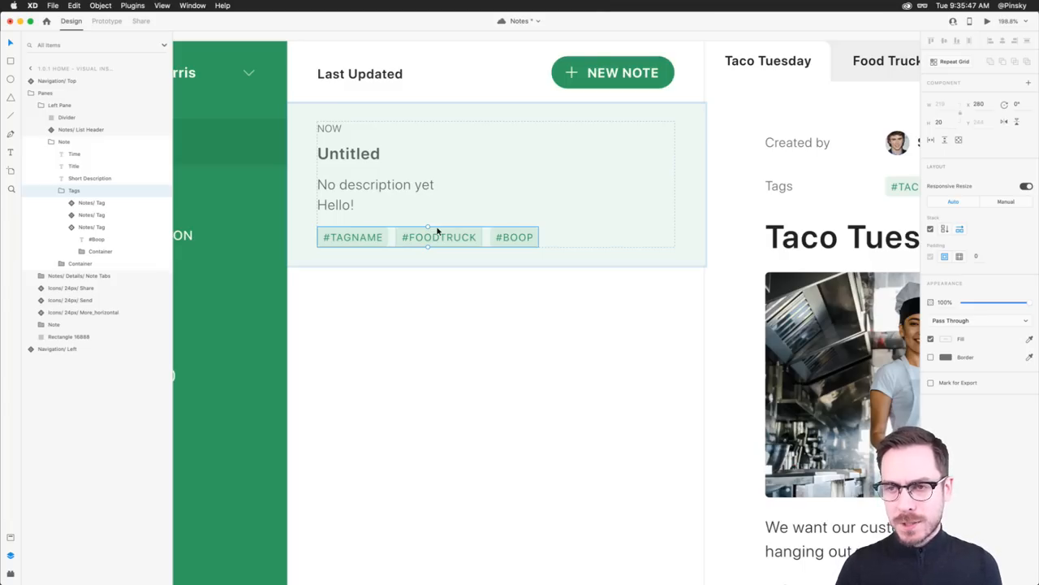
{"action": "left_click", "coordinate": [64, 142]}
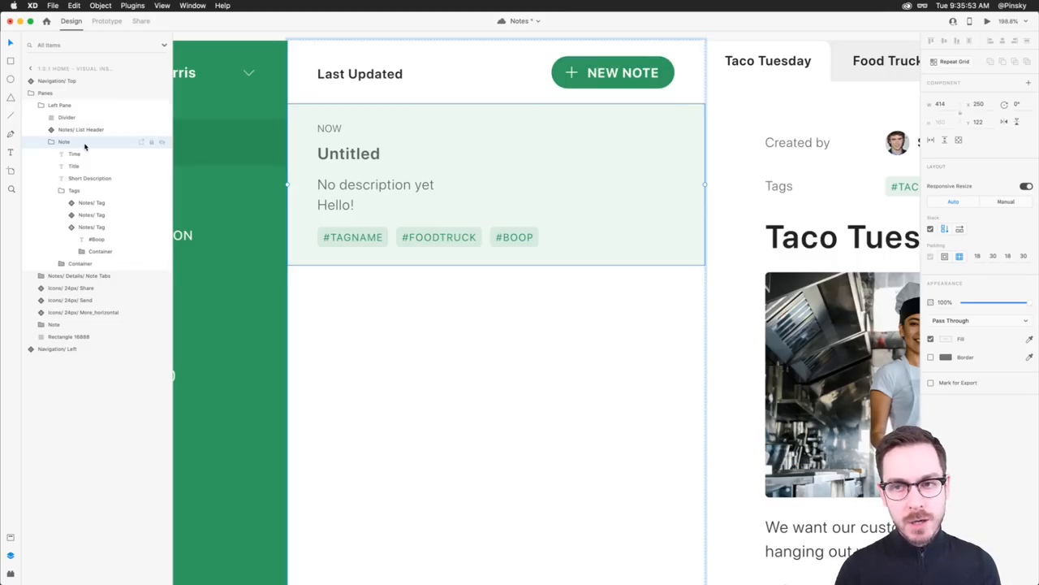
- Make the Note group a component via its context menu
{"action": "double_click", "coordinate": [348, 153]}
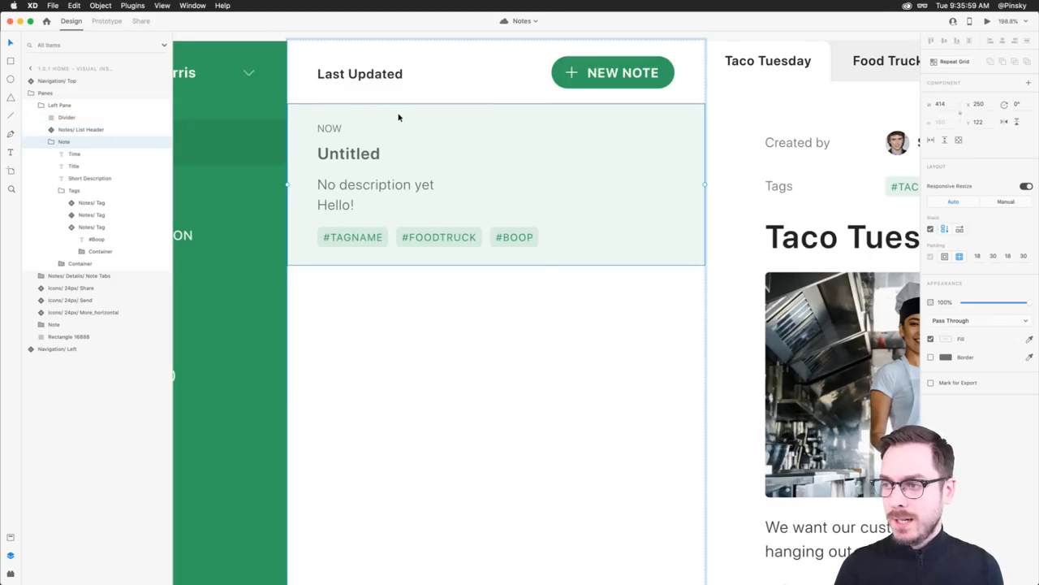
{"action": "right_click", "coordinate": [398, 118]}
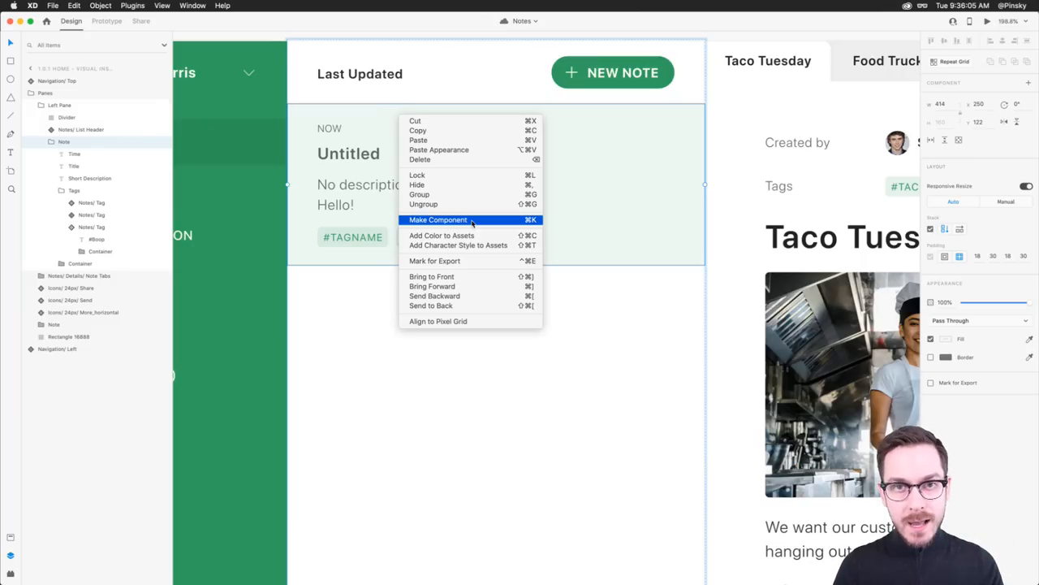
{"action": "left_click", "coordinate": [438, 219]}
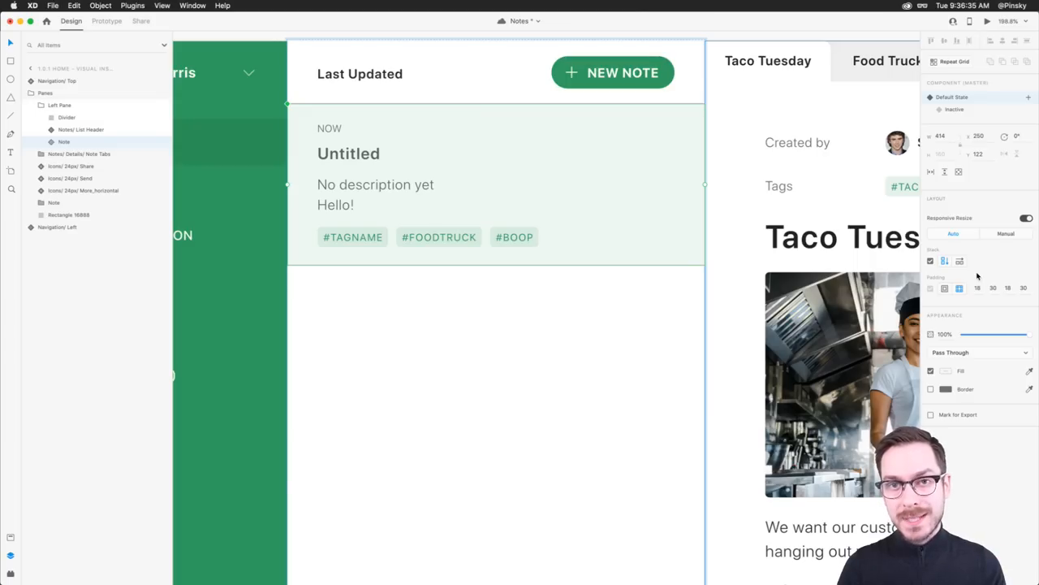
{"action": "mouse_move", "coordinate": [65, 142]}
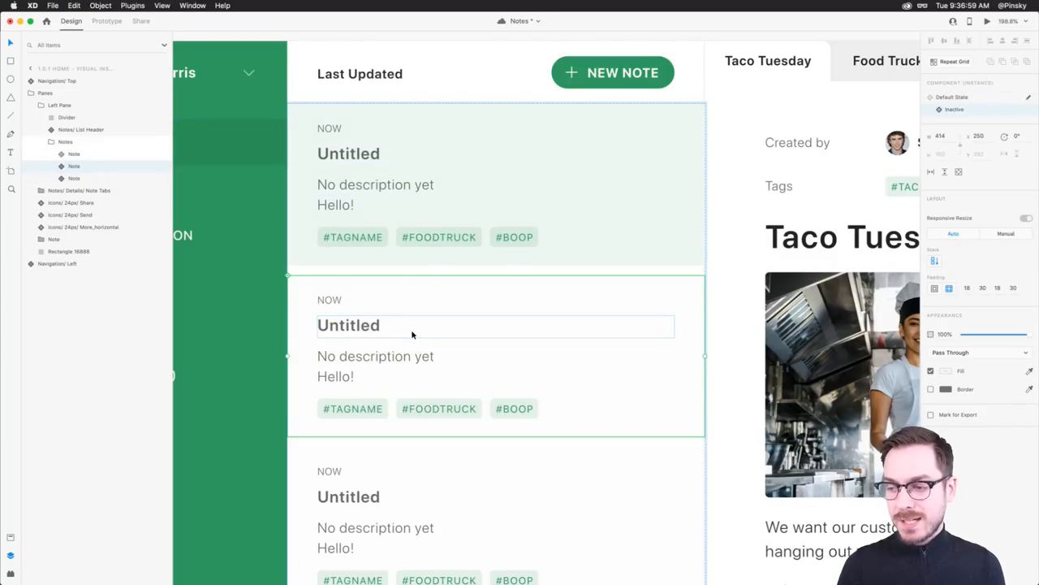
- Select the note cards in the list to stack them vertically with 18 and 30 padding
{"action": "scroll", "scroll_direction": "down", "scroll_amount": 3}
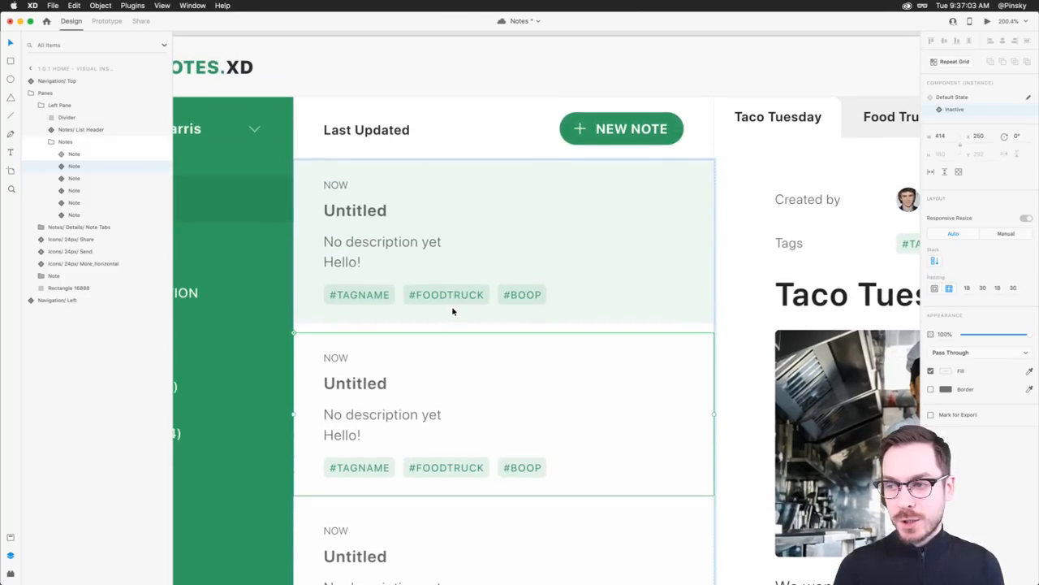
{"action": "left_click", "coordinate": [503, 239]}
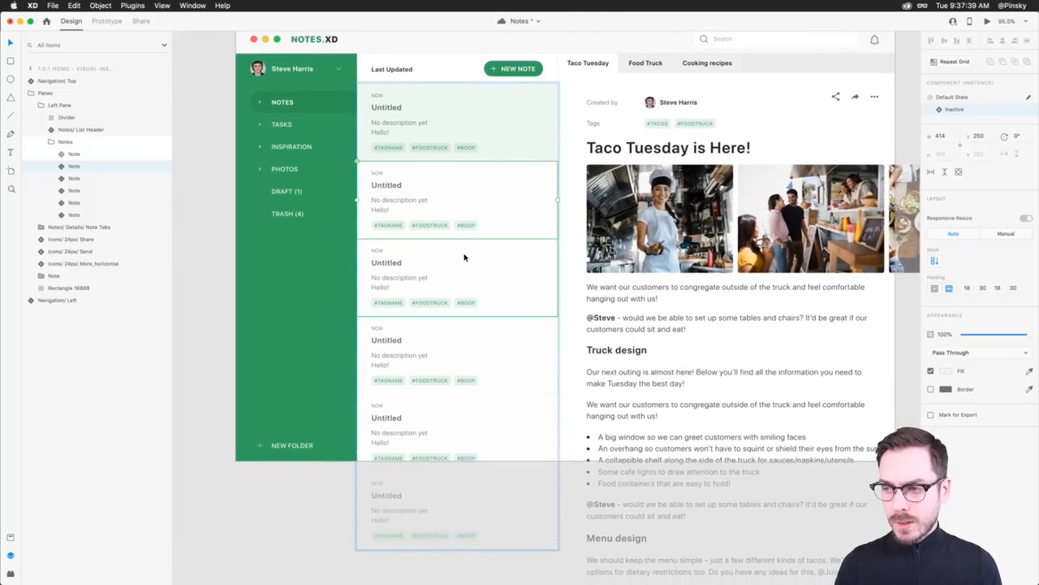
- Add an extra description line to a note card so the stacked list reflows
{"action": "left_click", "coordinate": [386, 261]}
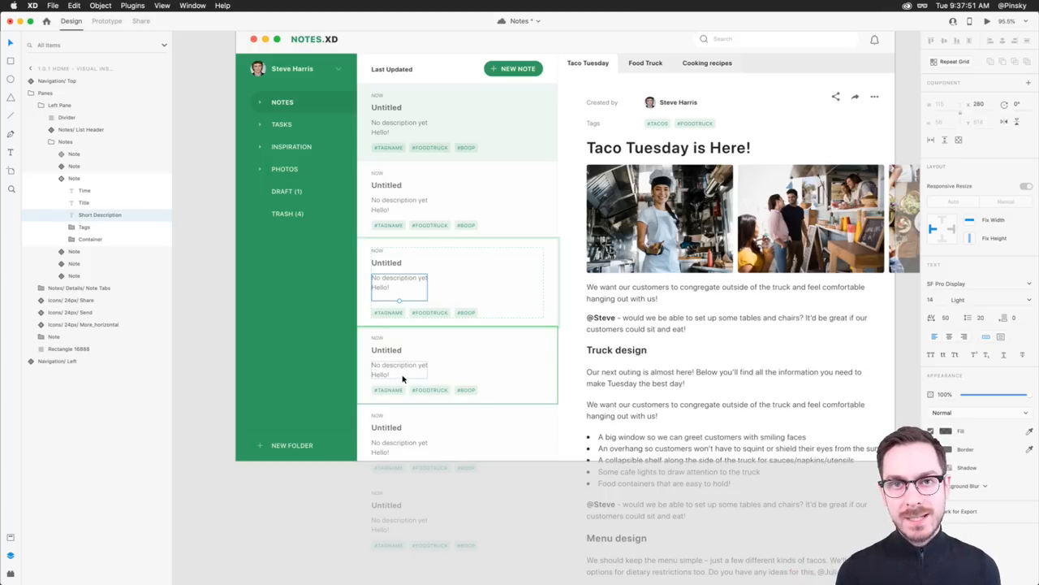
{"action": "left_click", "coordinate": [398, 281]}
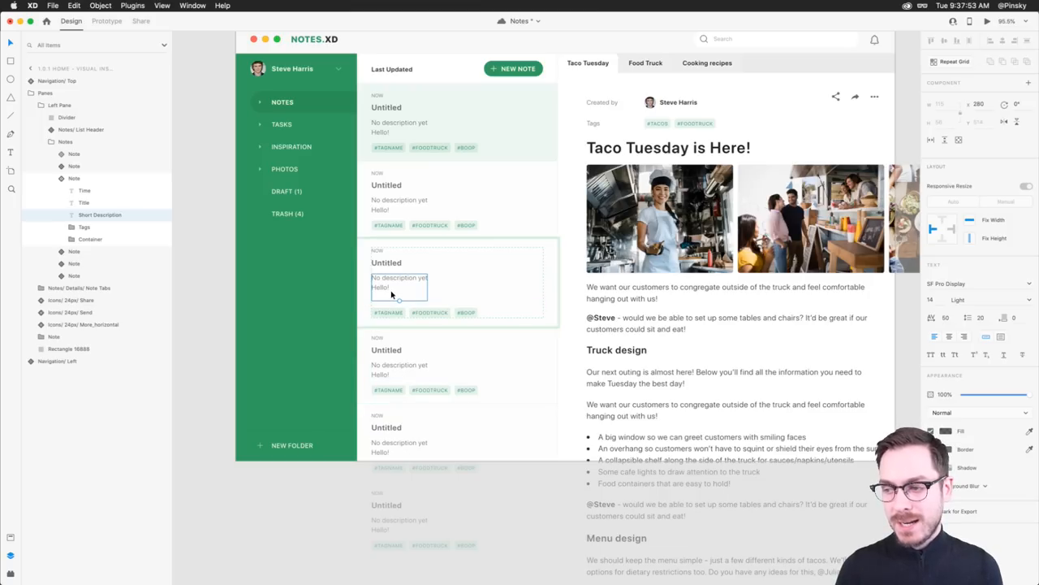
{"action": "type", "text": "Add"}
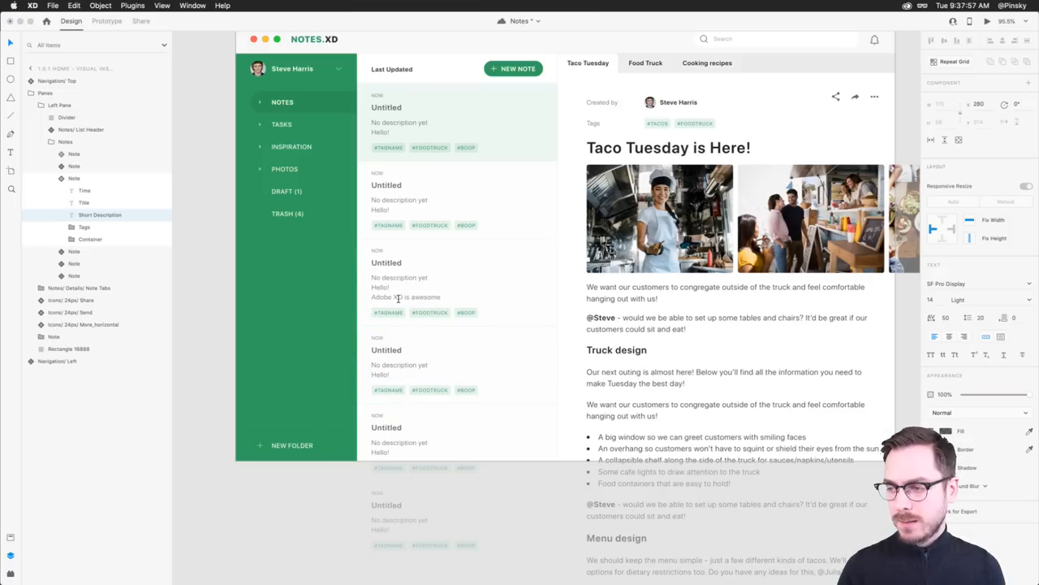
{"action": "left_click", "coordinate": [422, 313]}
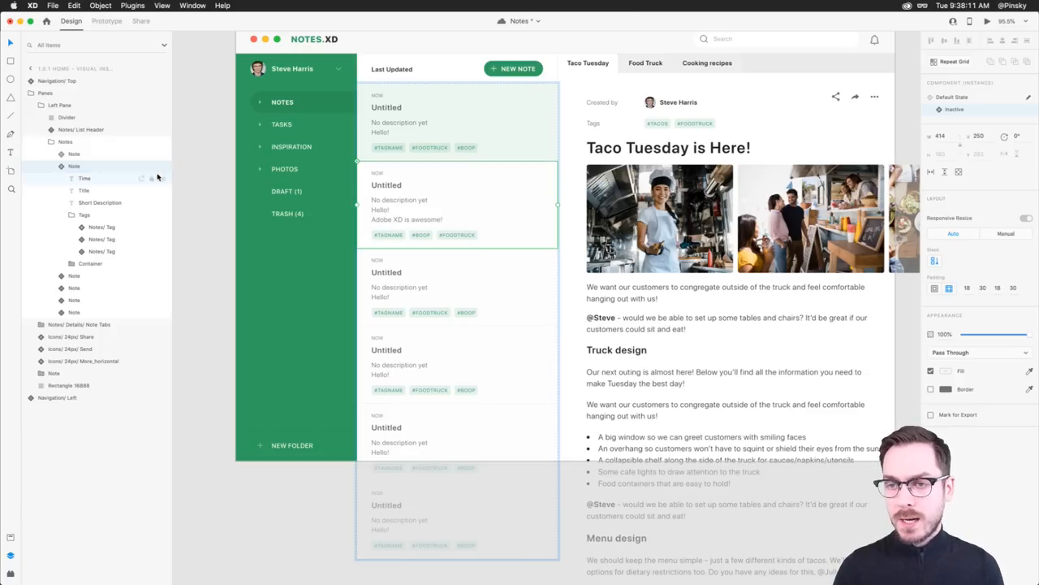
- Make the Notes group a vertical scroll group from its context menu
{"action": "right_click", "coordinate": [74, 166]}
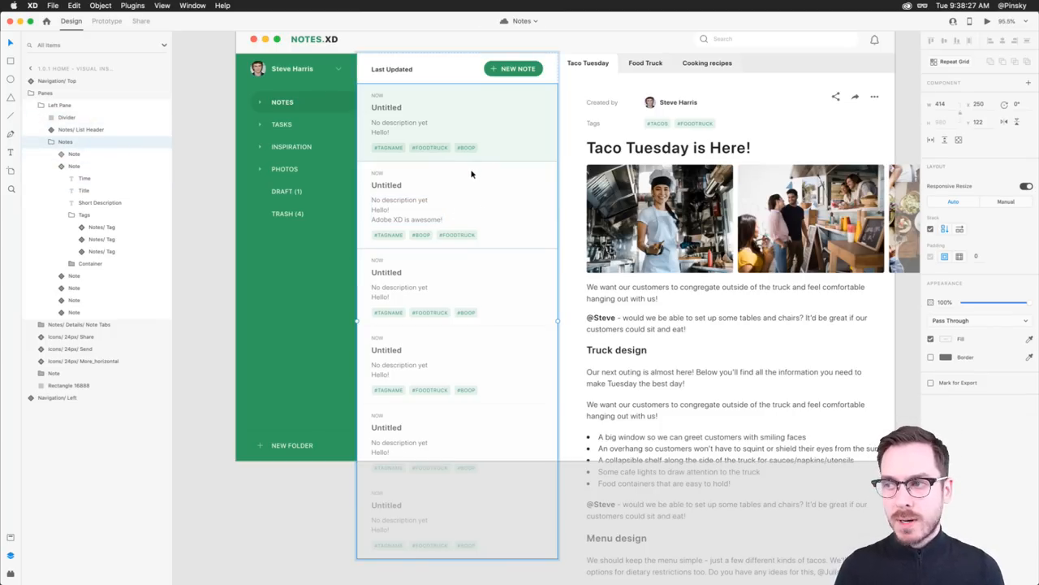
{"action": "scroll", "scroll_direction": "down", "scroll_amount": 3}
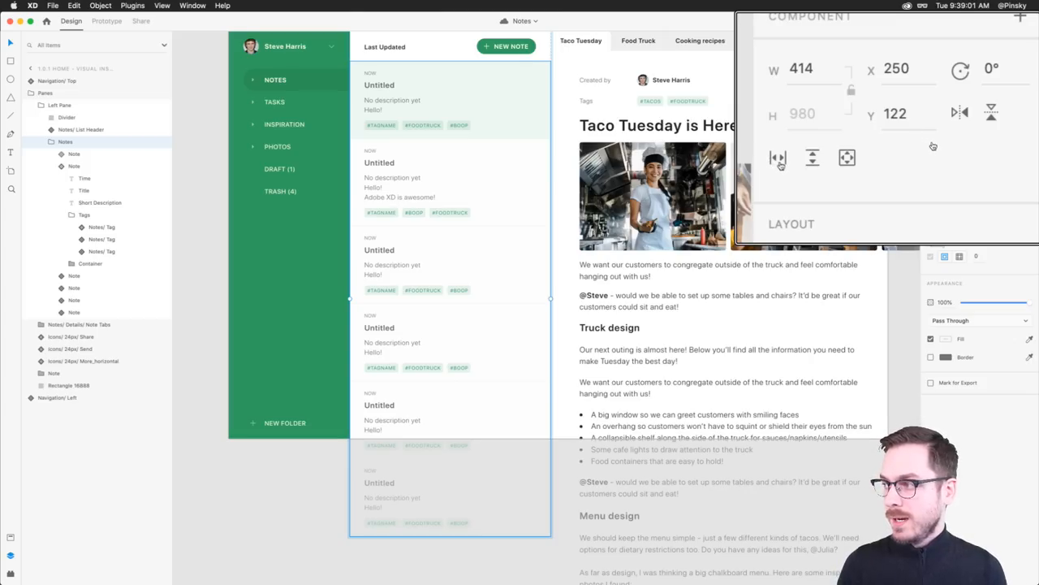
{"action": "mouse_move", "coordinate": [777, 158]}
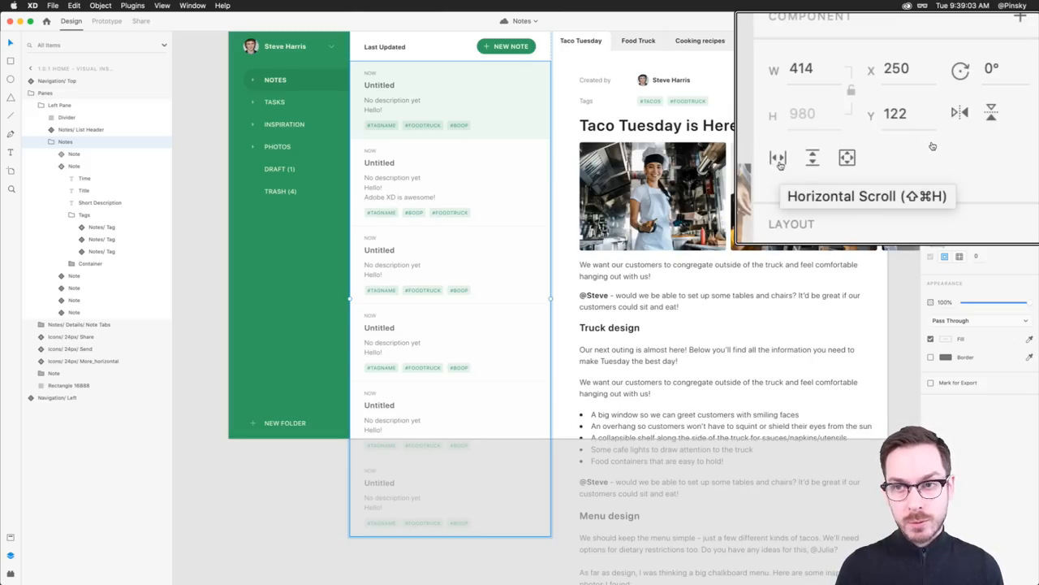
{"action": "mouse_move", "coordinate": [812, 157]}
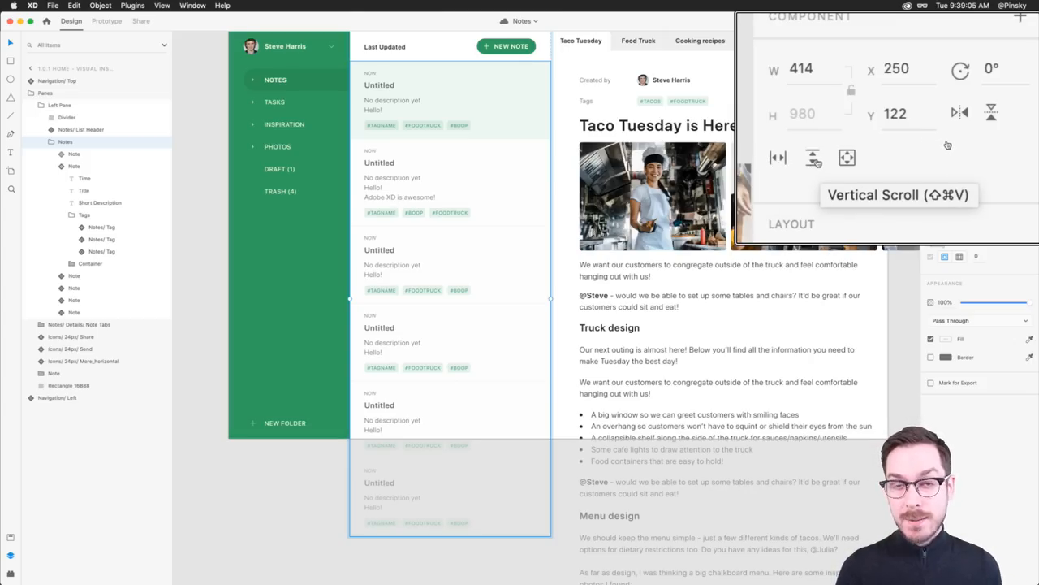
{"action": "mouse_move", "coordinate": [847, 158]}
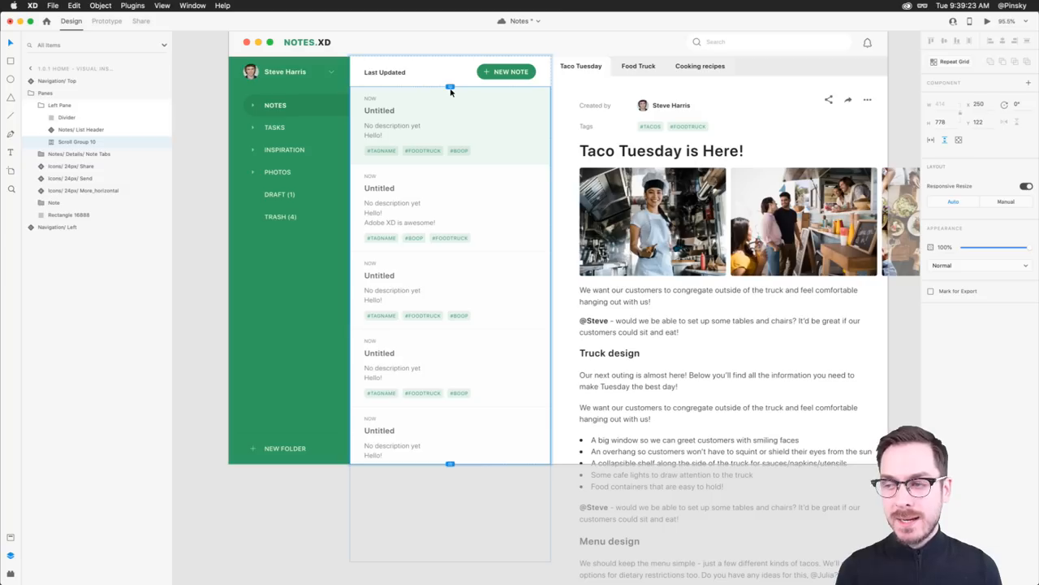
{"action": "mouse_move", "coordinate": [417, 252]}
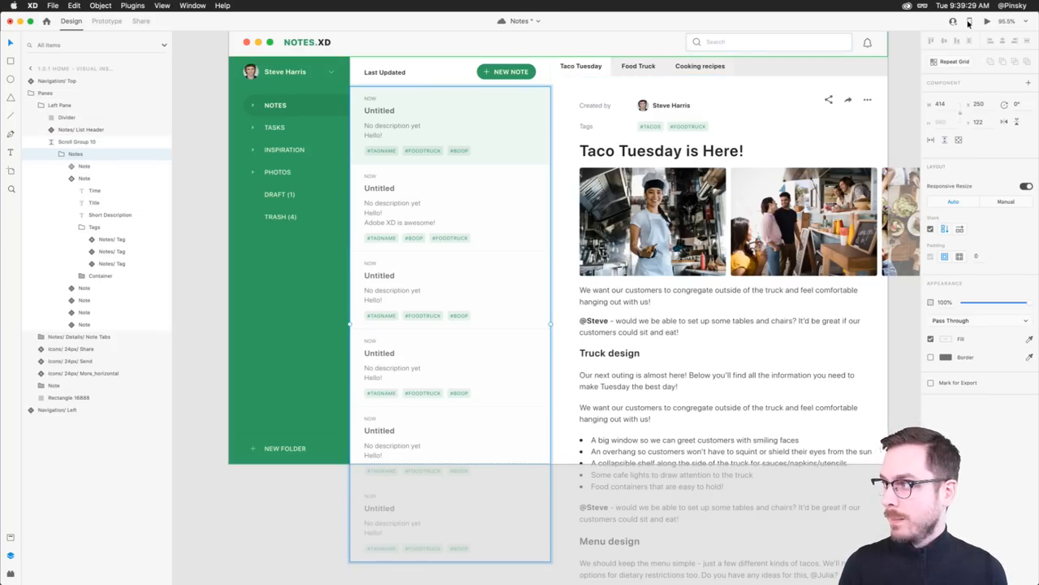
- Launch Desktop Preview and scroll through the notes list
{"action": "left_click", "coordinate": [986, 21]}
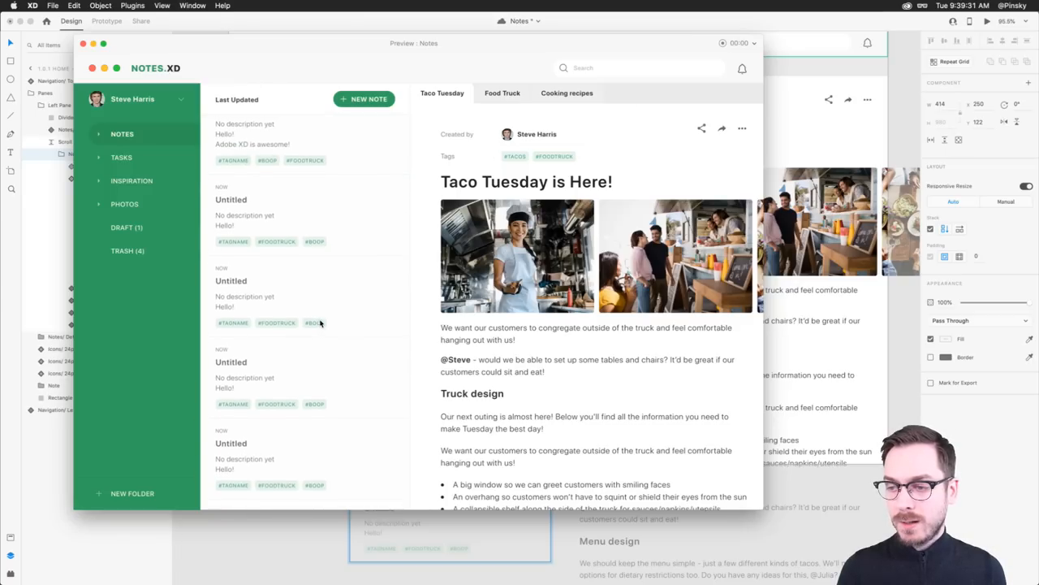
{"action": "scroll", "scroll_direction": "down", "scroll_amount": 3}
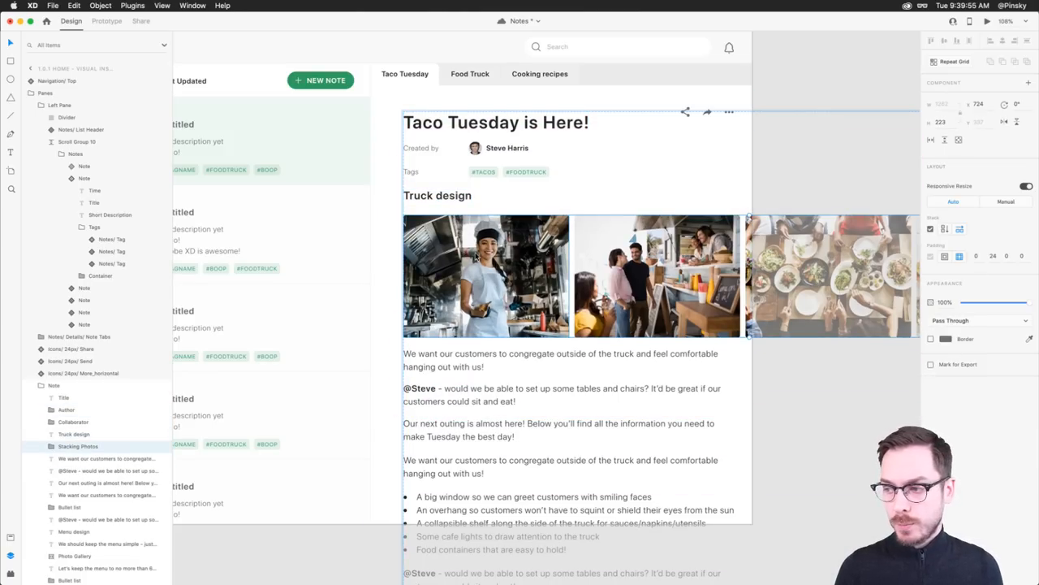
- Scroll the open note to reach the title and Truck design heading for reordering
{"action": "scroll", "scroll_direction": "down", "scroll_amount": 3}
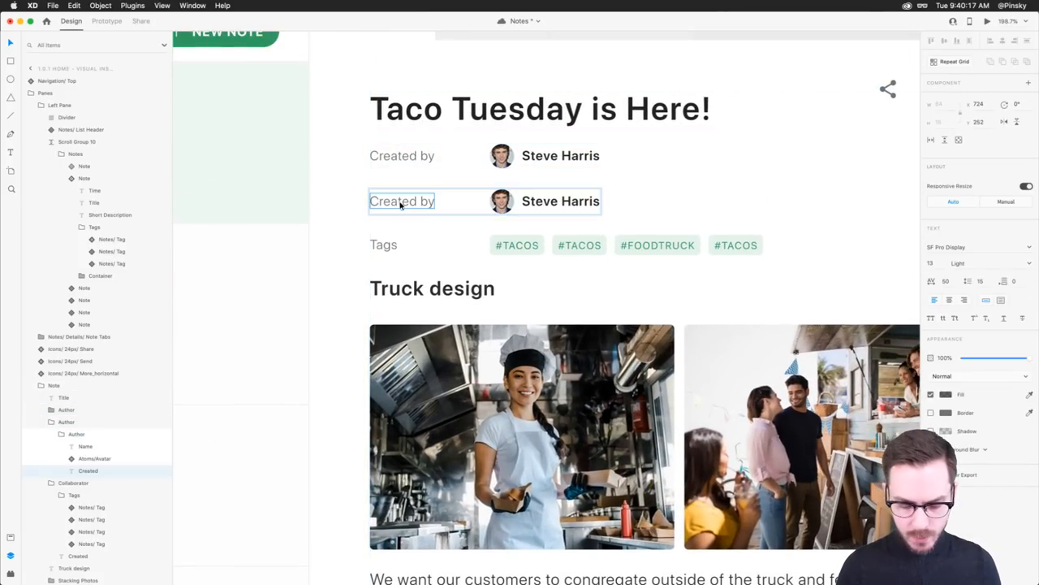
- Label the duplicated row 'Modified' with date 'June 16th' in Medium weight
{"action": "type", "text": "MOD"}
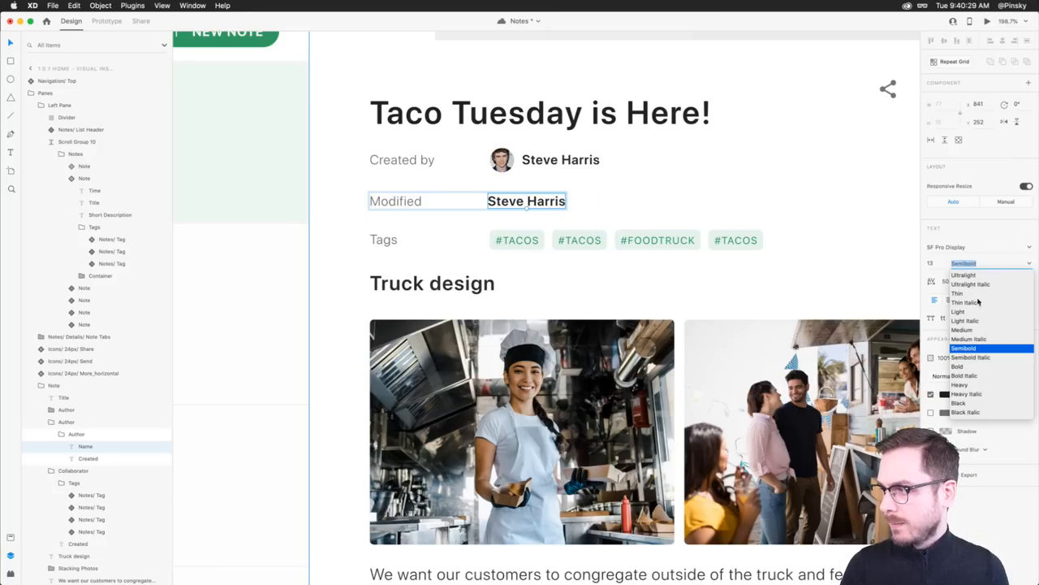
{"action": "left_click", "coordinate": [961, 329]}
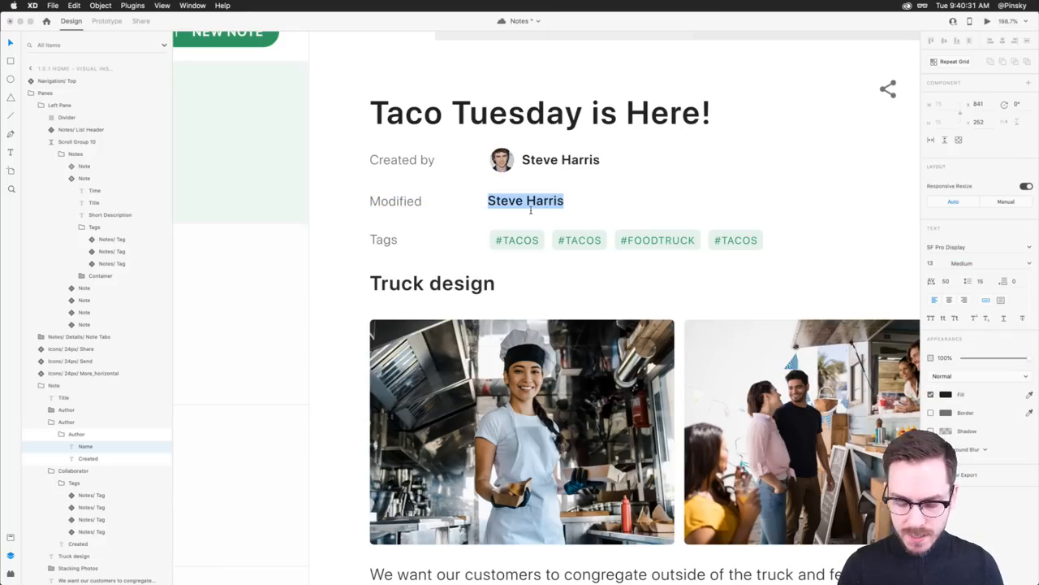
{"action": "type", "text": "June 16th"}
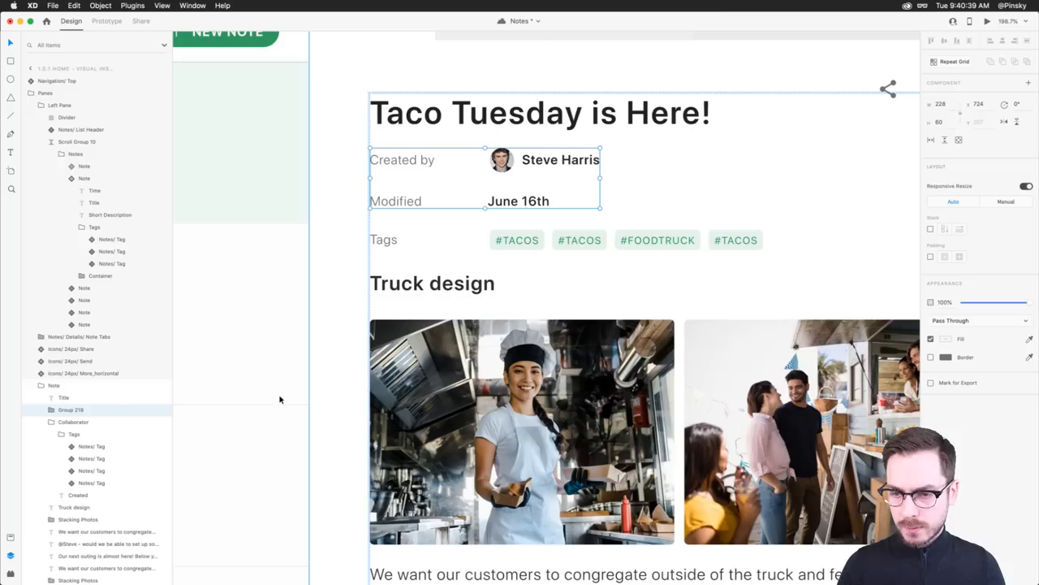
- Rename the group to Info and stretch the stack spacing so Modified sits at the far right
{"action": "double_click", "coordinate": [70, 409]}
{"action": "type", "text": "Info"}
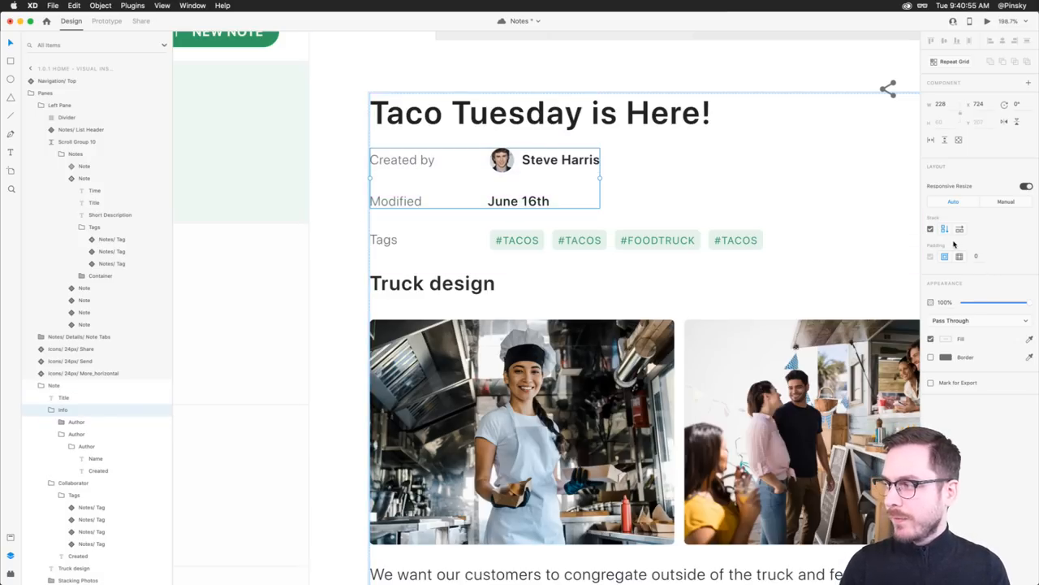
{"action": "mouse_move", "coordinate": [945, 228]}
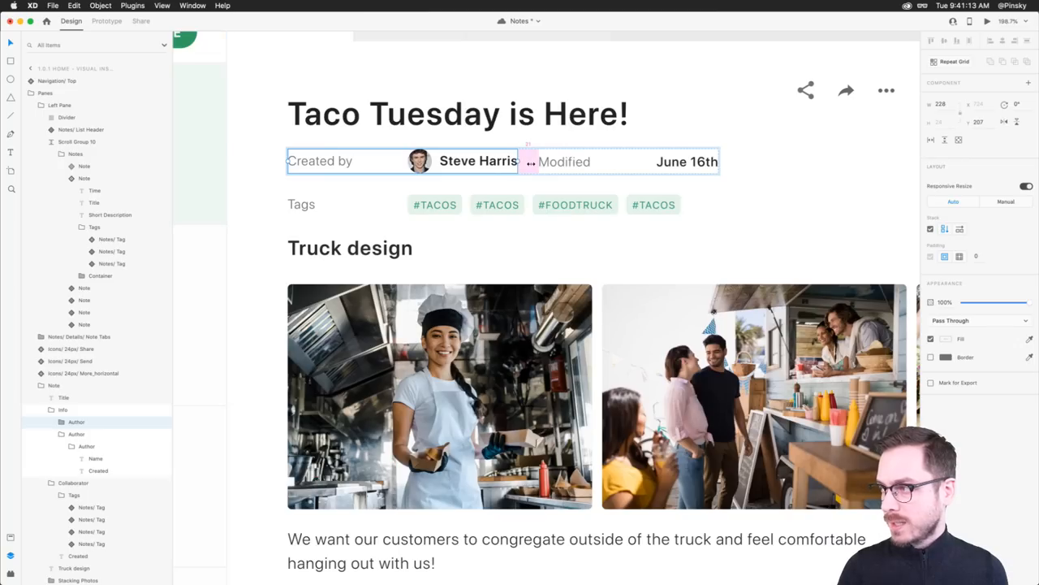
{"action": "left_click_drag", "start_coordinate": [528, 161], "coordinate": [719, 161]}
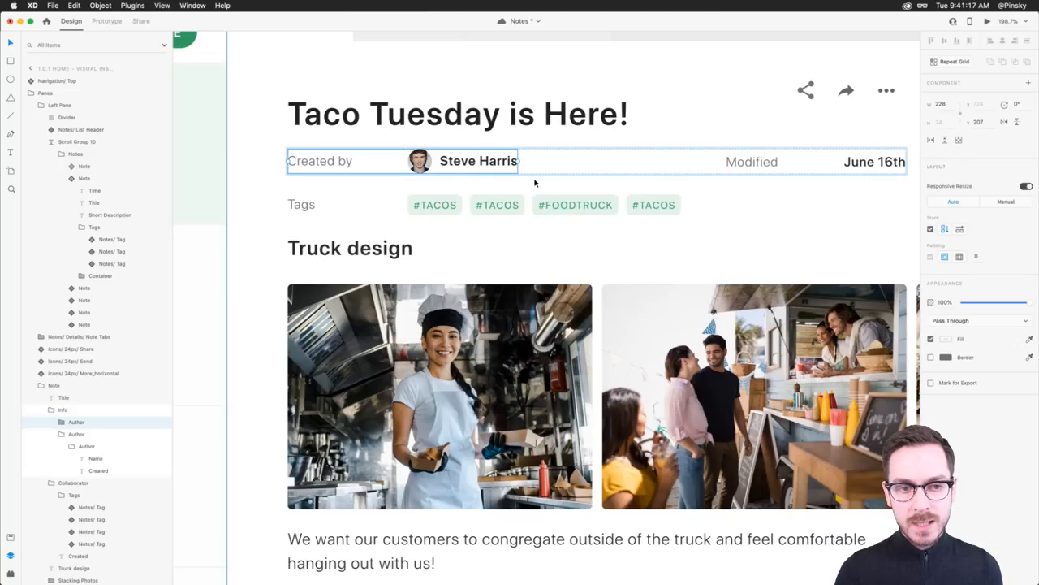
{"action": "scroll", "scroll_direction": "down", "scroll_amount": 3}
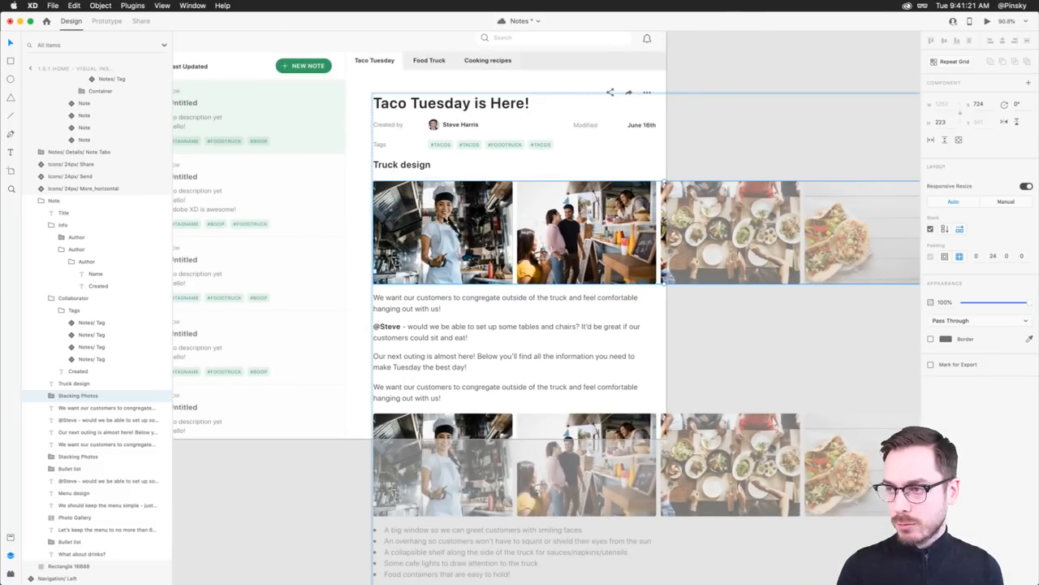
- Make the Truck design photo strips into horizontal scroll groups sized to the column
{"action": "left_click", "coordinate": [51, 396]}
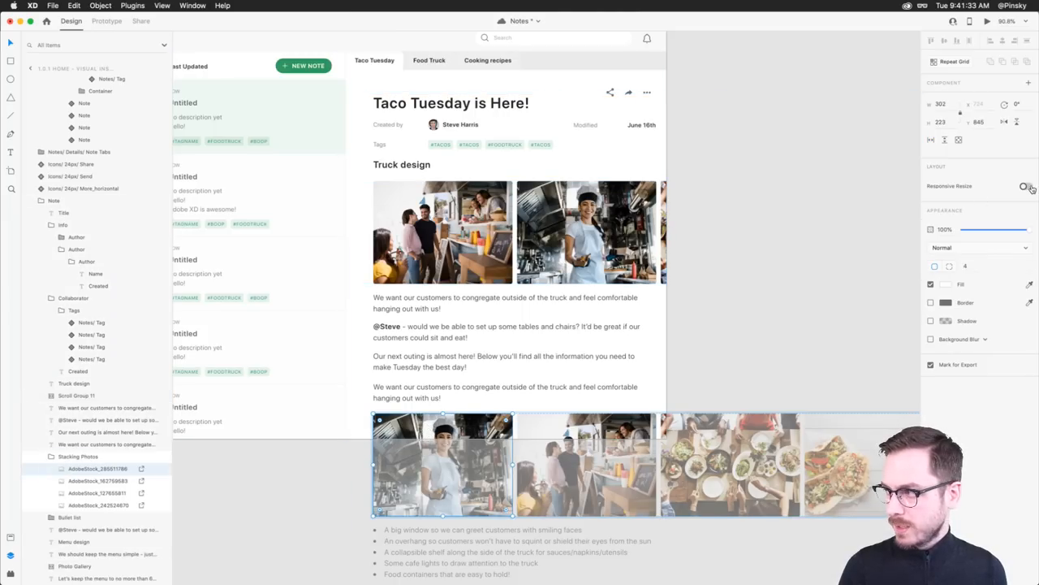
{"action": "left_click", "coordinate": [1025, 186]}
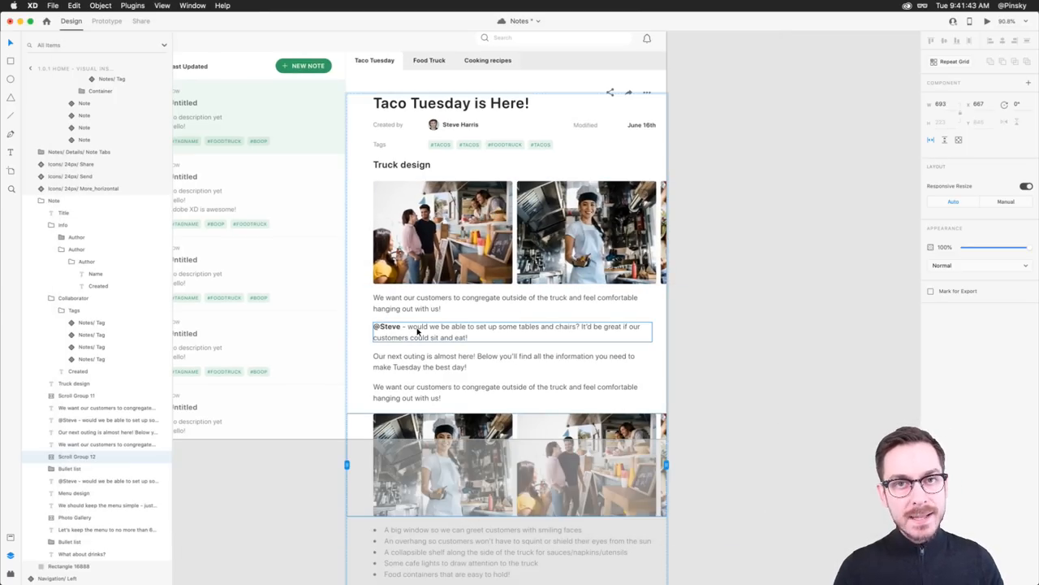
- Draw an image box under the Truck design heading and fill it with a street map
{"action": "left_click", "coordinate": [446, 332]}
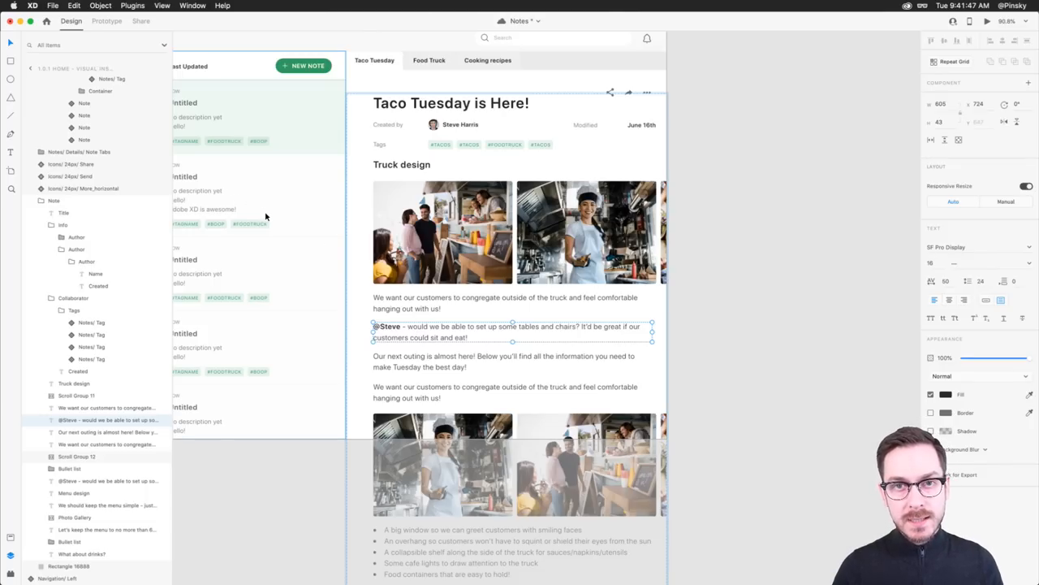
{"action": "mouse_move", "coordinate": [292, 296]}
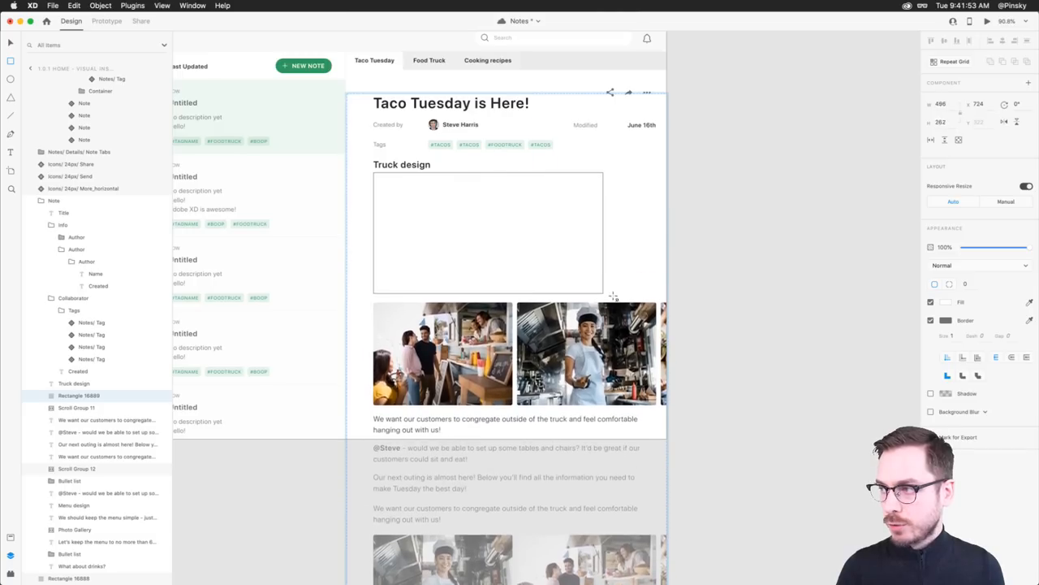
{"action": "left_click_drag", "start_coordinate": [605, 297], "coordinate": [654, 296]}
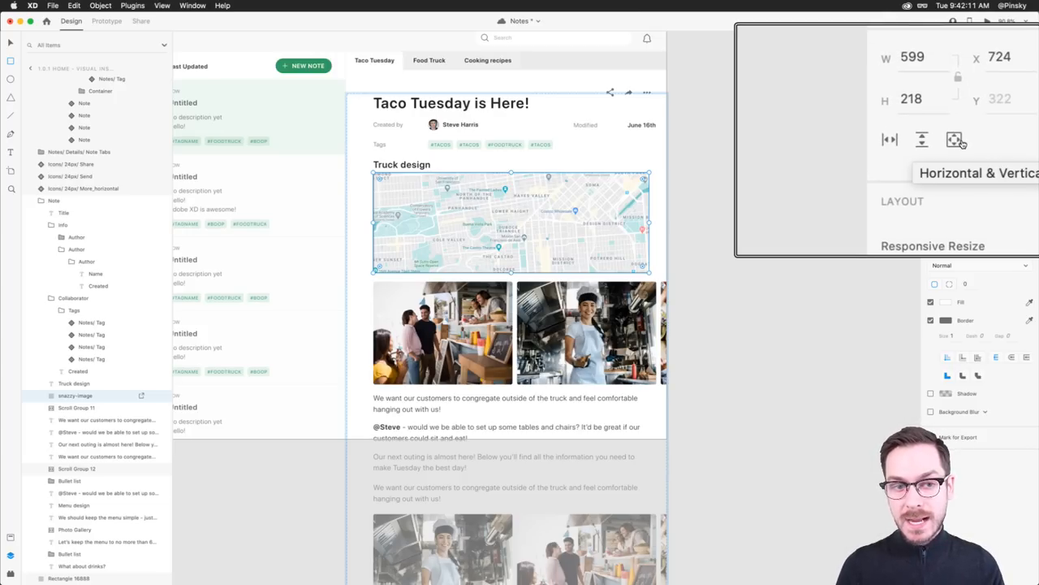
- Wrap the map in its own two-direction scroll group and widen the gap below the heading
{"action": "left_click", "coordinate": [956, 139]}
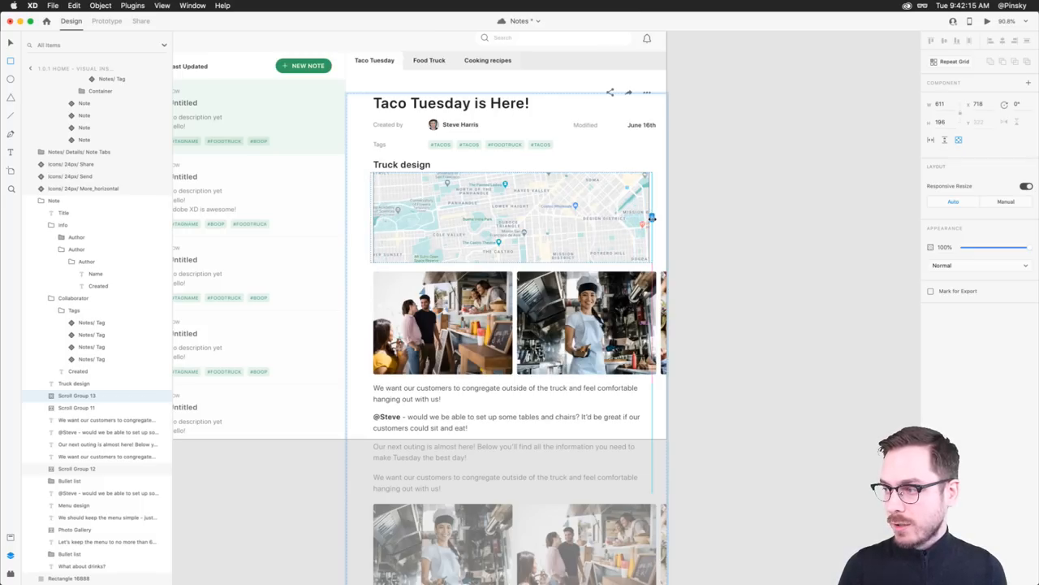
{"action": "left_click", "coordinate": [509, 217]}
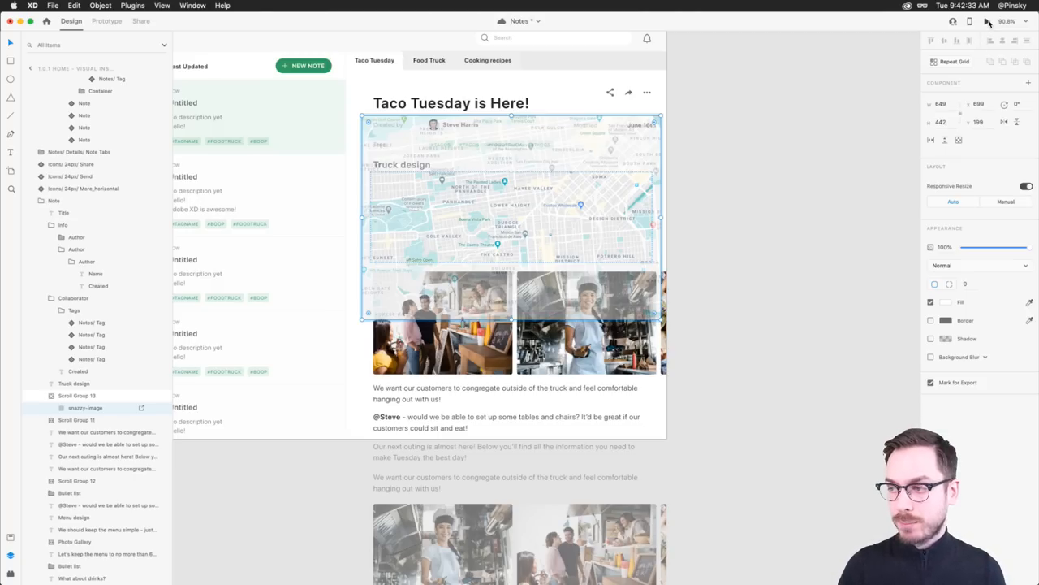
{"action": "left_click", "coordinate": [989, 21]}
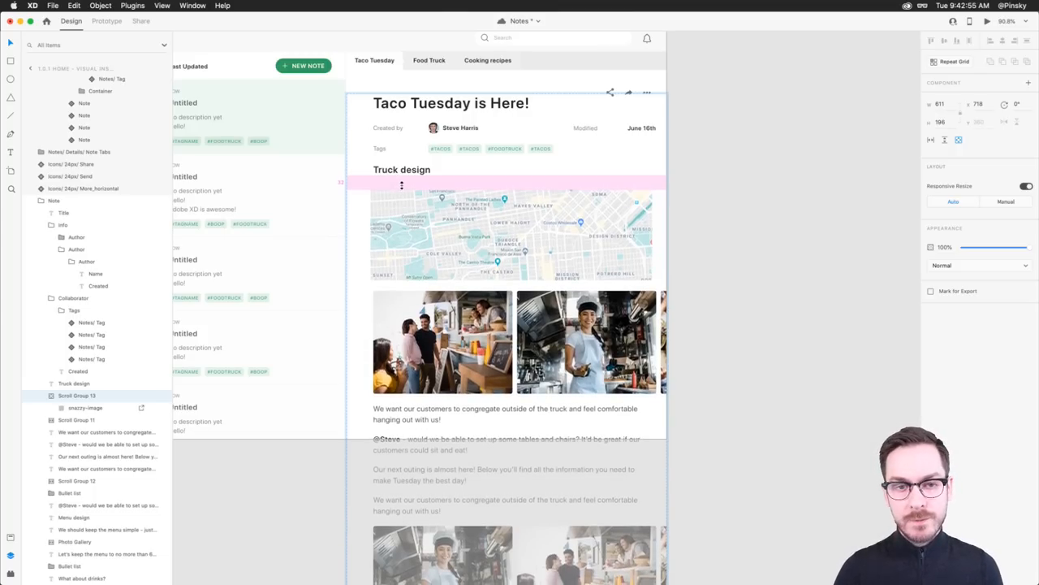
- Drop the Notes/Details/Text Editor component into the stack above the Truck design heading
{"action": "left_click", "coordinate": [511, 236]}
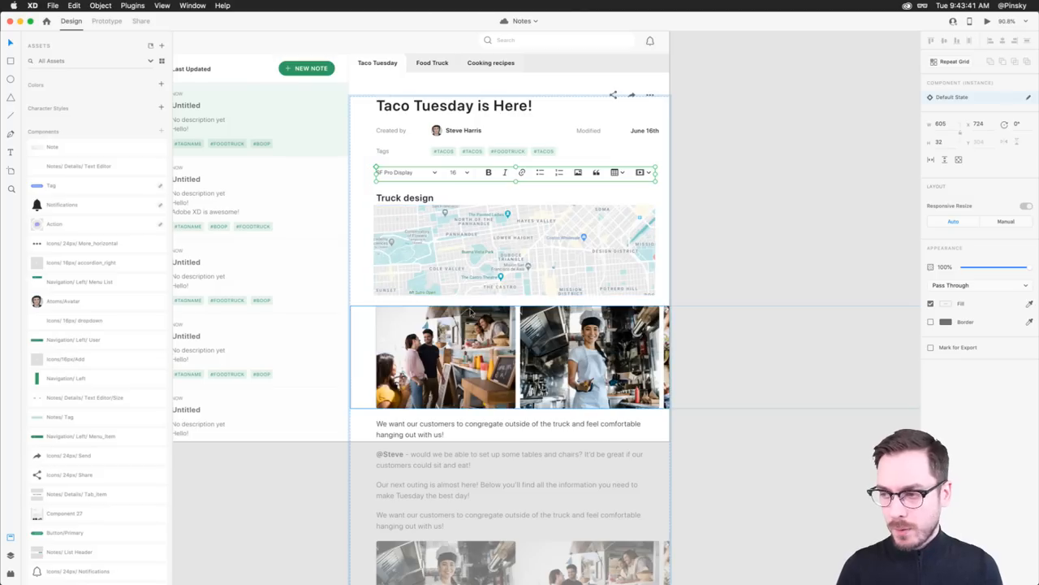
- Move the 'We want our customers…' paragraph up between the map and the photo gallery
{"action": "left_click", "coordinate": [514, 429]}
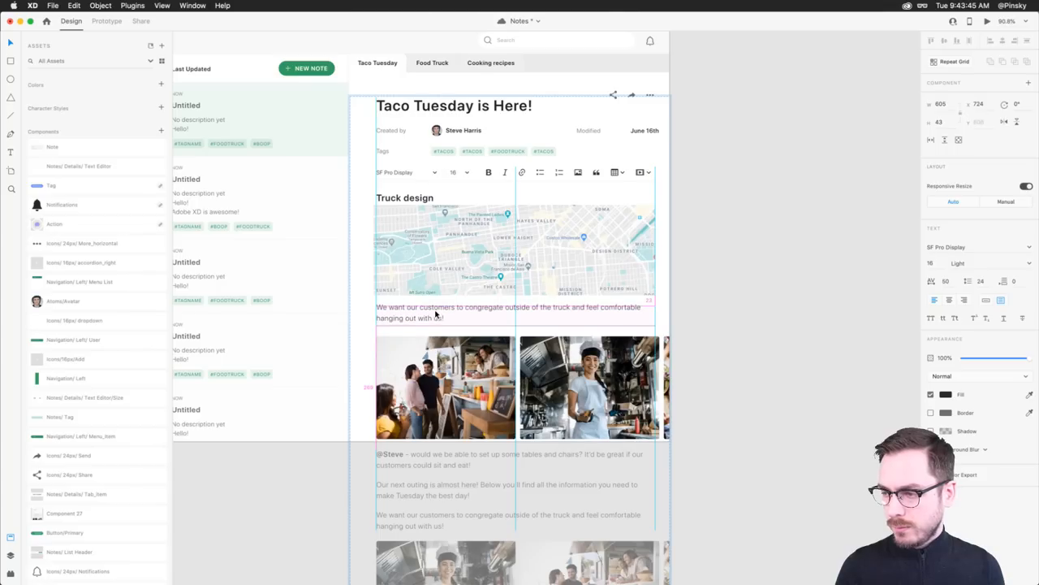
{"action": "left_click", "coordinate": [515, 314]}
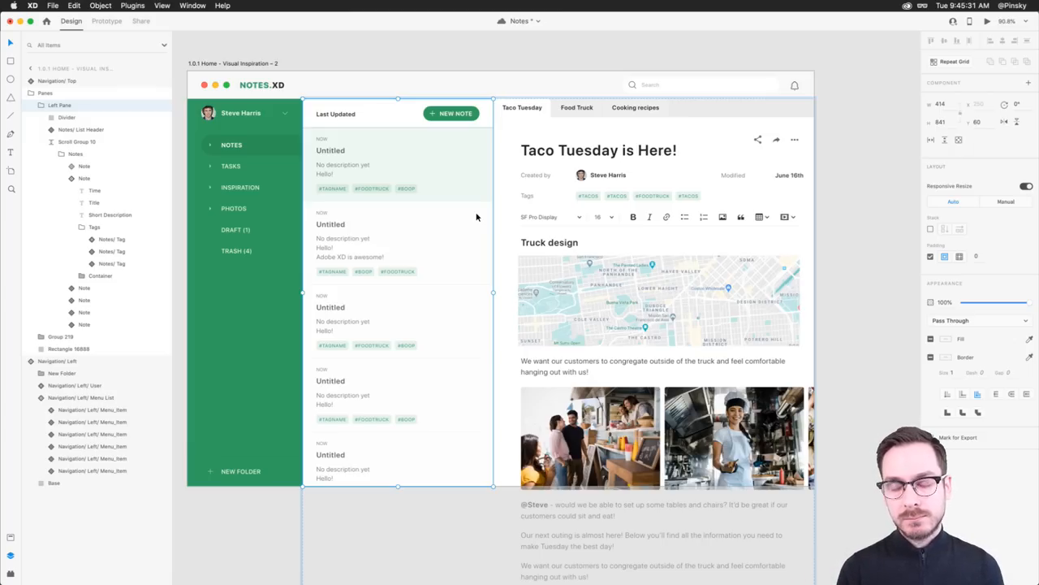
{"action": "mouse_move", "coordinate": [314, 197]}
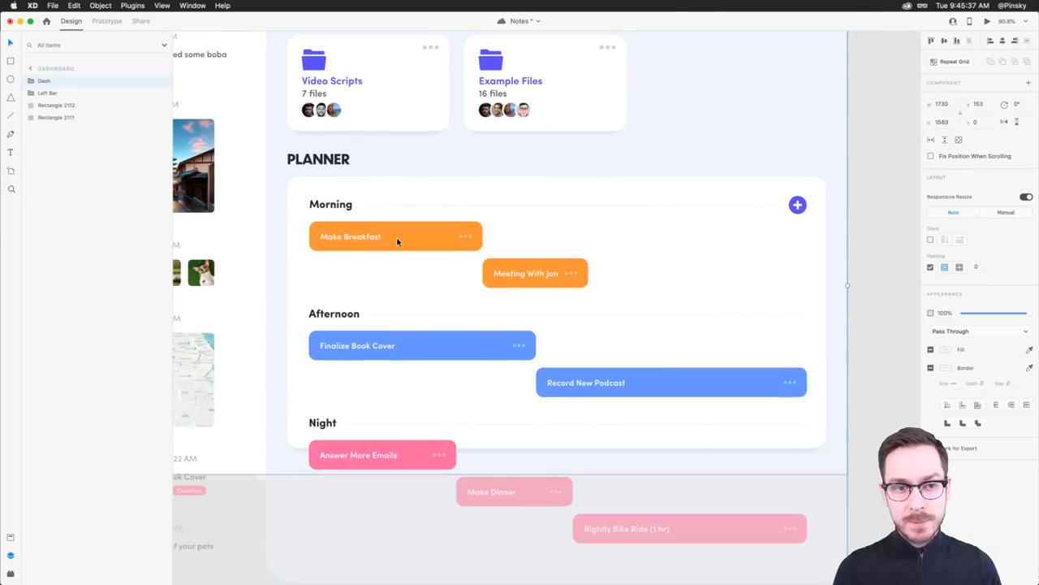
- Enter the Dashboard Planner's scroll group to reach the Morning and Afternoon schedule
{"action": "left_click", "coordinate": [66, 141]}
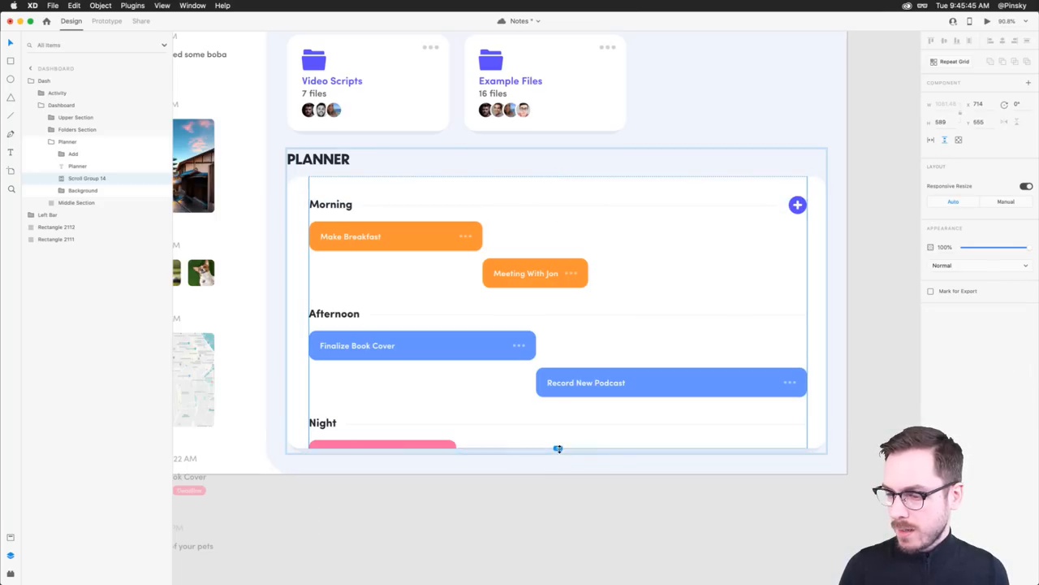
{"action": "left_click", "coordinate": [986, 21]}
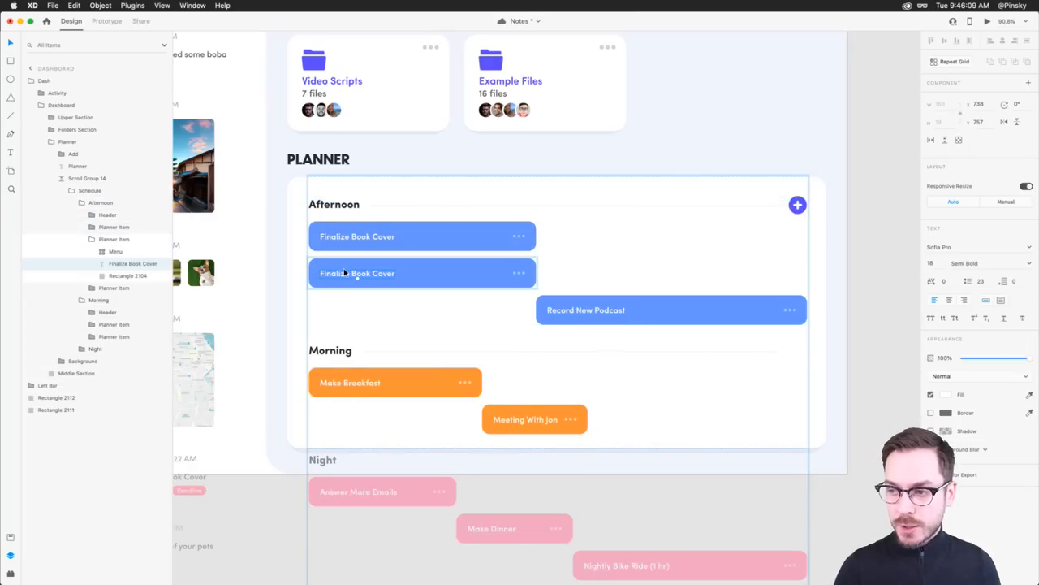
- Relabel the duplicated Finalize Book Cover afternoon item as 'Boop!'
{"action": "type", "text": "Boop!"}
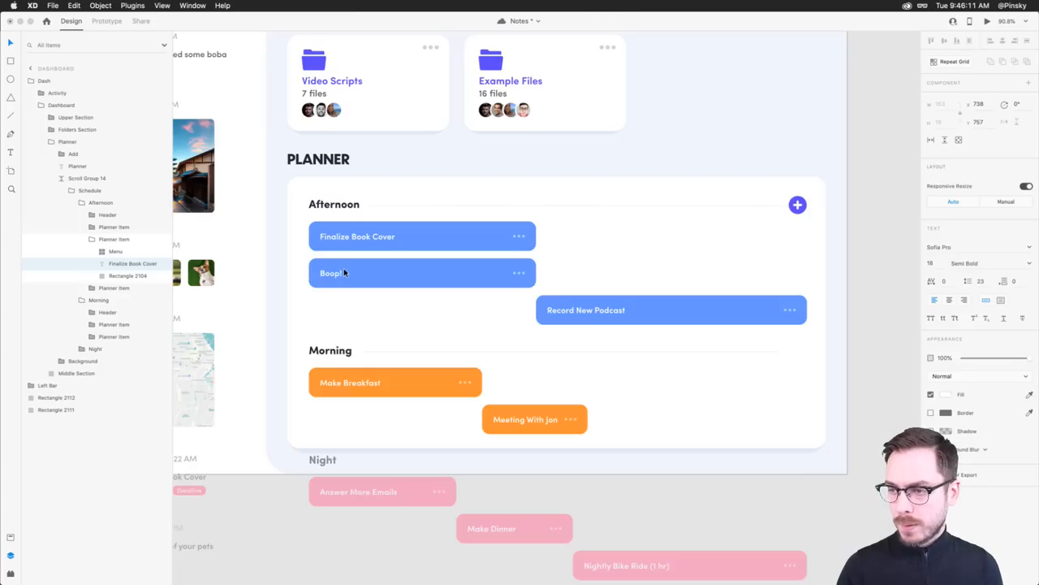
{"action": "left_click", "coordinate": [422, 273]}
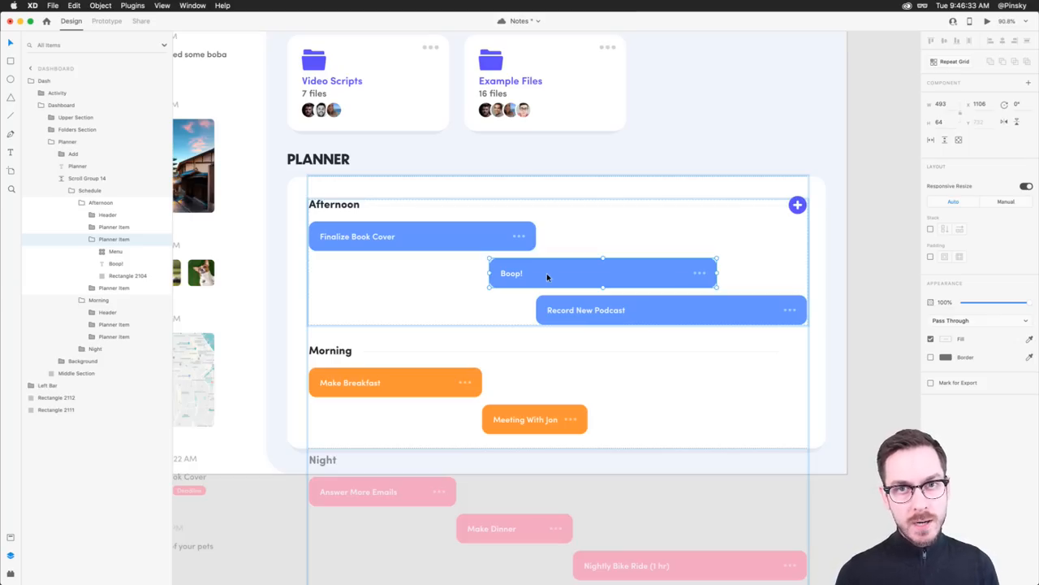
{"action": "mouse_move", "coordinate": [598, 271]}
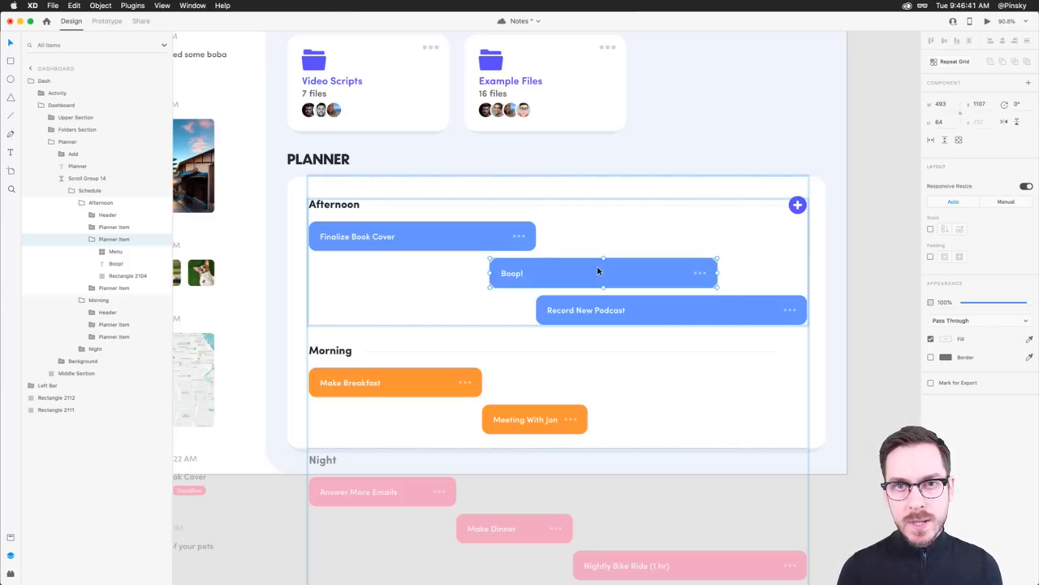
{"action": "mouse_move", "coordinate": [572, 266]}
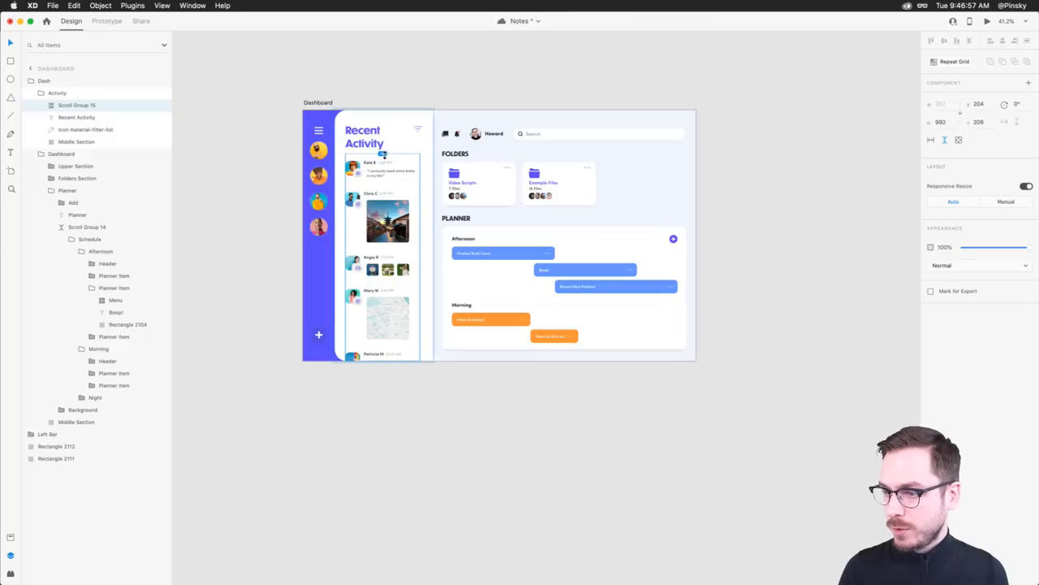
- Shift the Boop! item rightward in the Afternoon row and return to the dashboard overview
{"action": "left_click", "coordinate": [77, 117]}
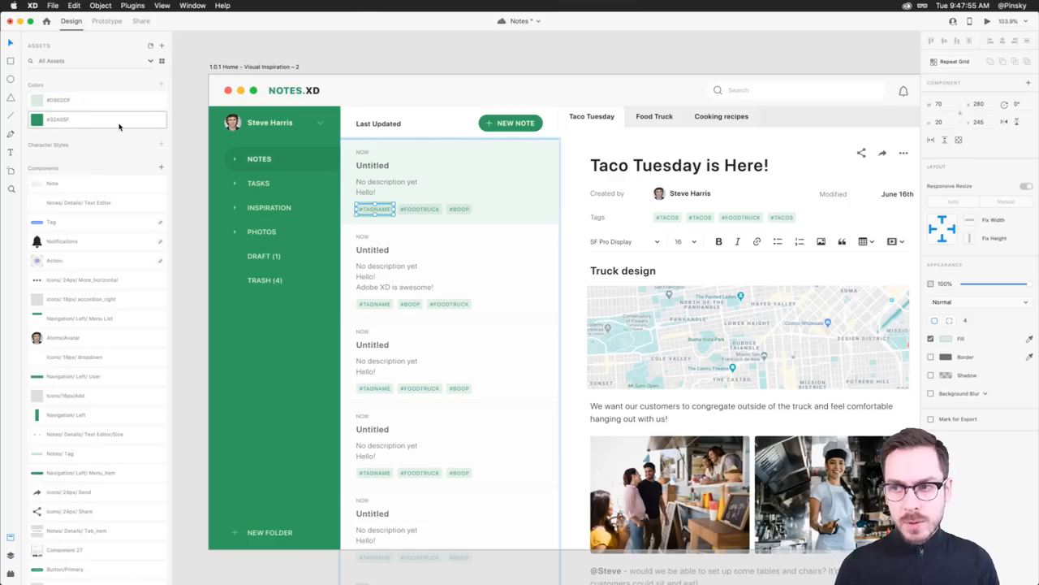
- Pick the saved green document colour and rename the 32pt SF Pro Display style to 'H1 Header'
{"action": "left_click", "coordinate": [679, 165]}
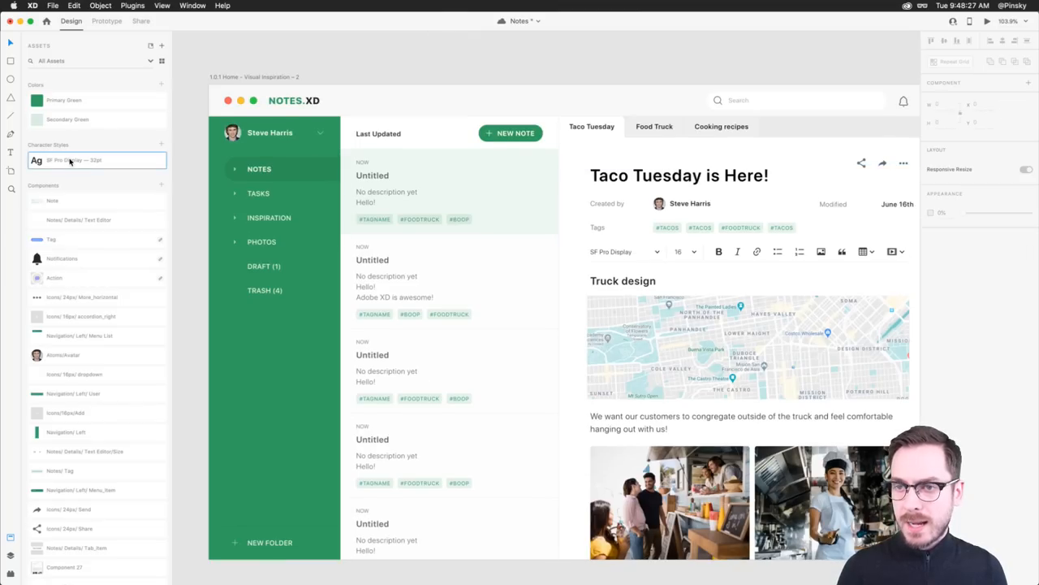
{"action": "left_click", "coordinate": [98, 160]}
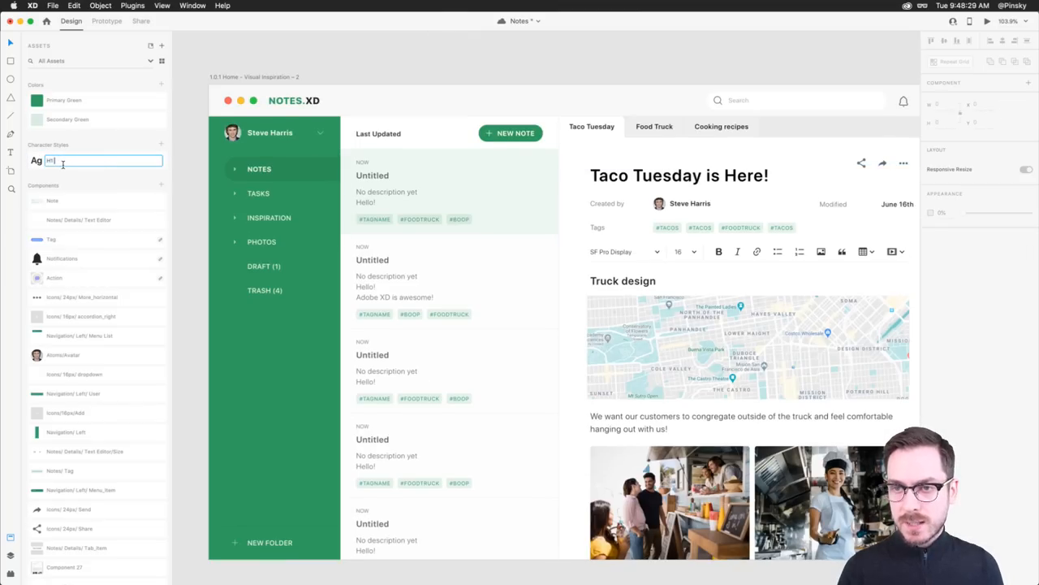
{"action": "type", "text": "H1 Header"}
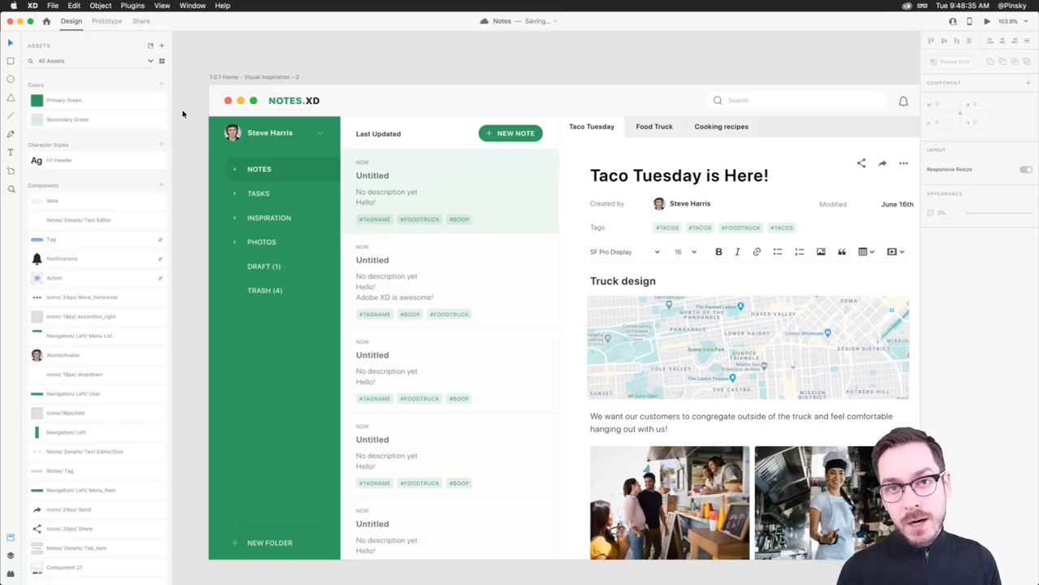
- In Share mode, set the link to Development view exported for Web
{"action": "left_click", "coordinate": [106, 20]}
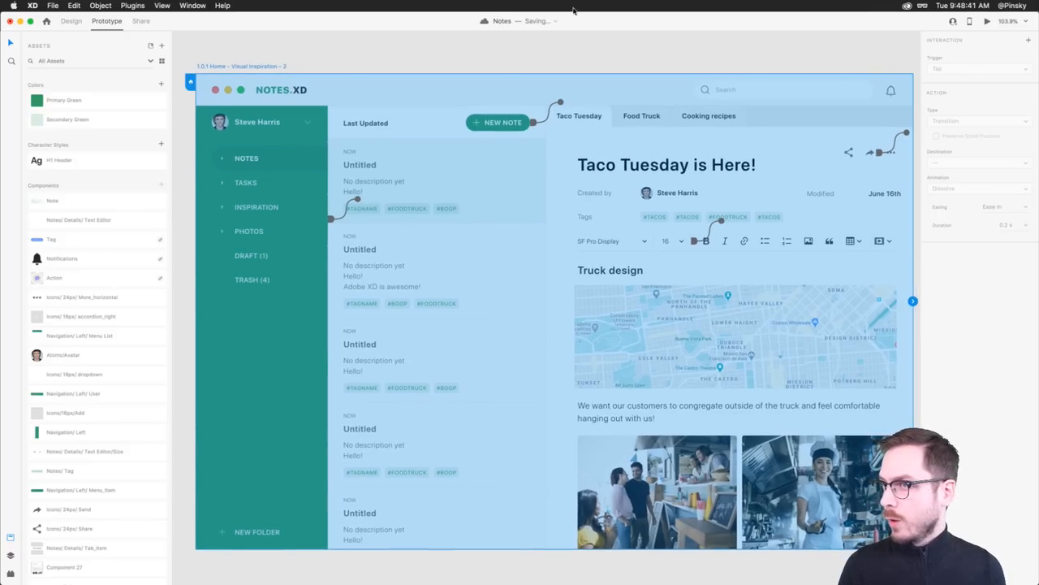
{"action": "left_click", "coordinate": [141, 21]}
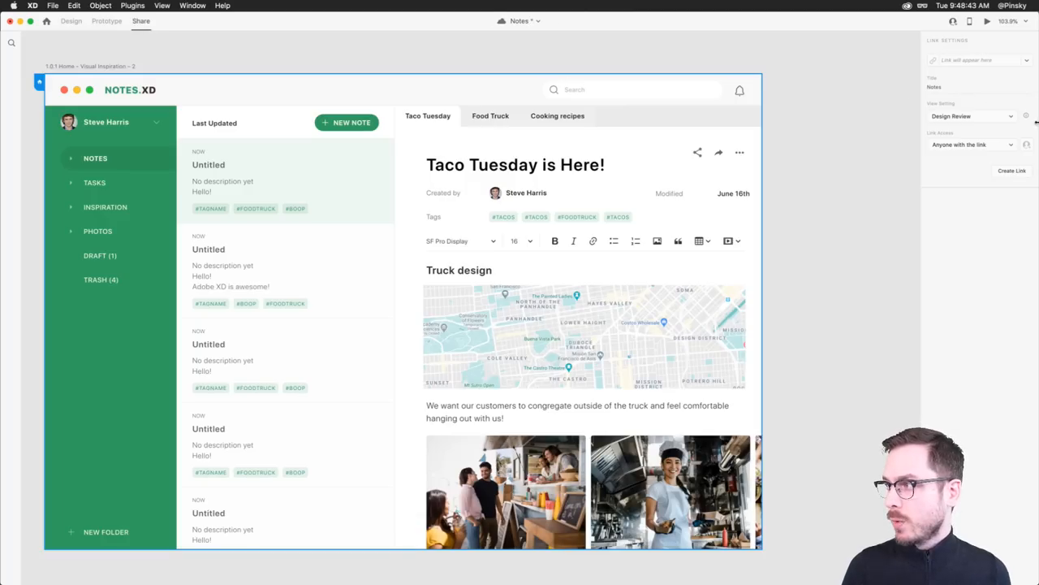
{"action": "left_click", "coordinate": [972, 115]}
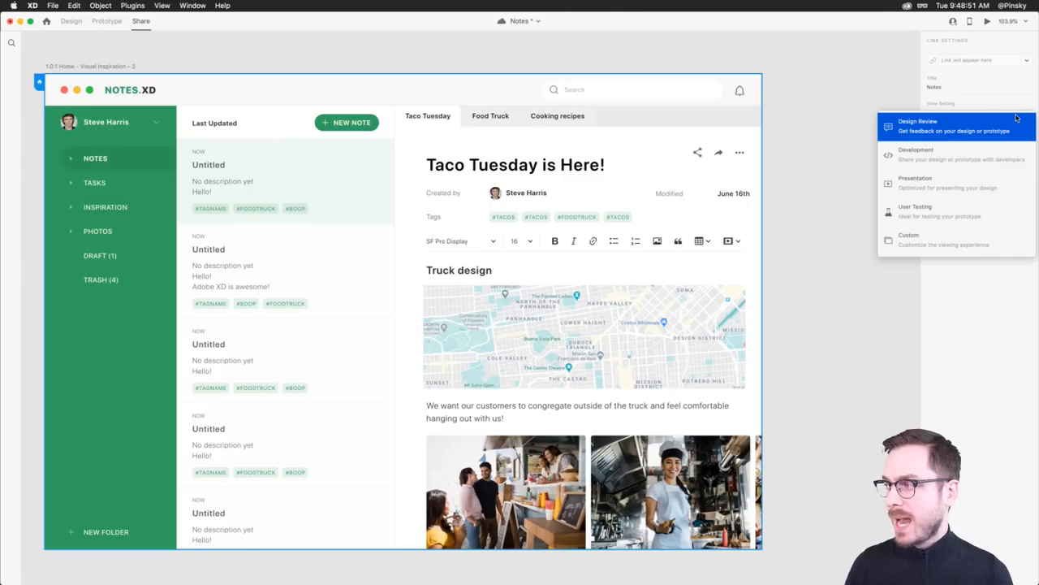
{"action": "mouse_move", "coordinate": [955, 153]}
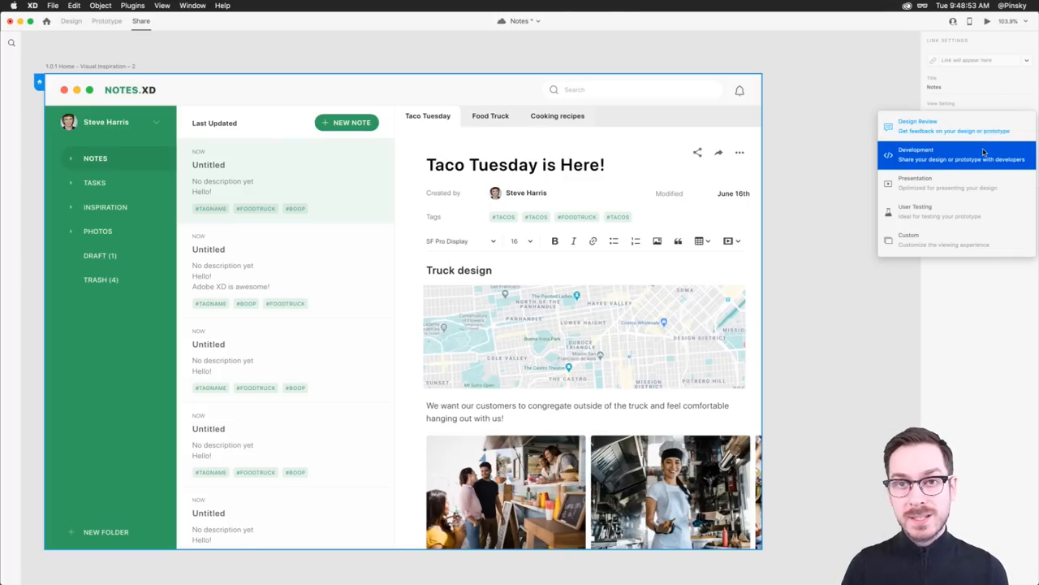
{"action": "left_click", "coordinate": [956, 153]}
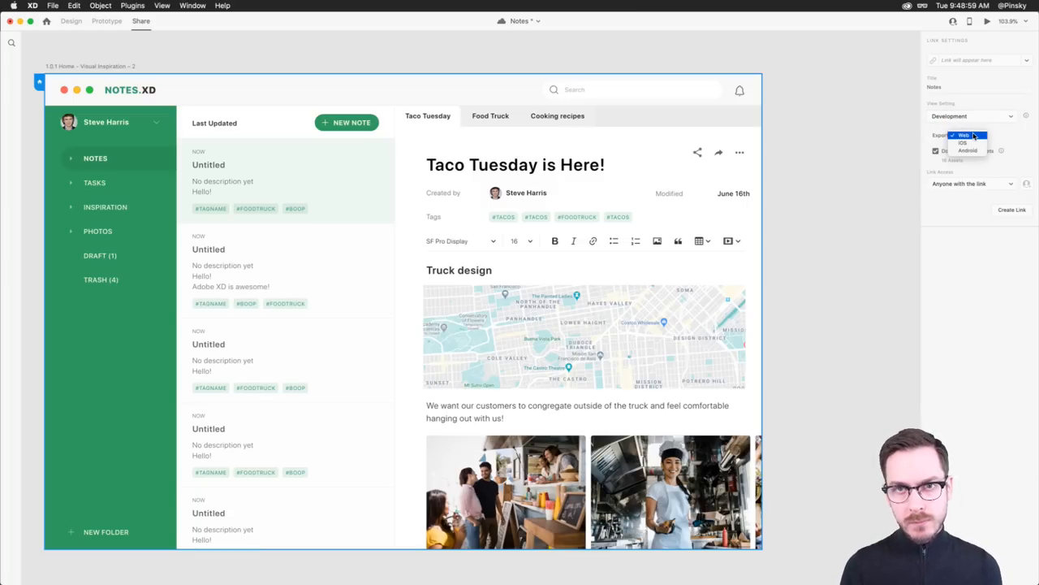
{"action": "left_click", "coordinate": [964, 135]}
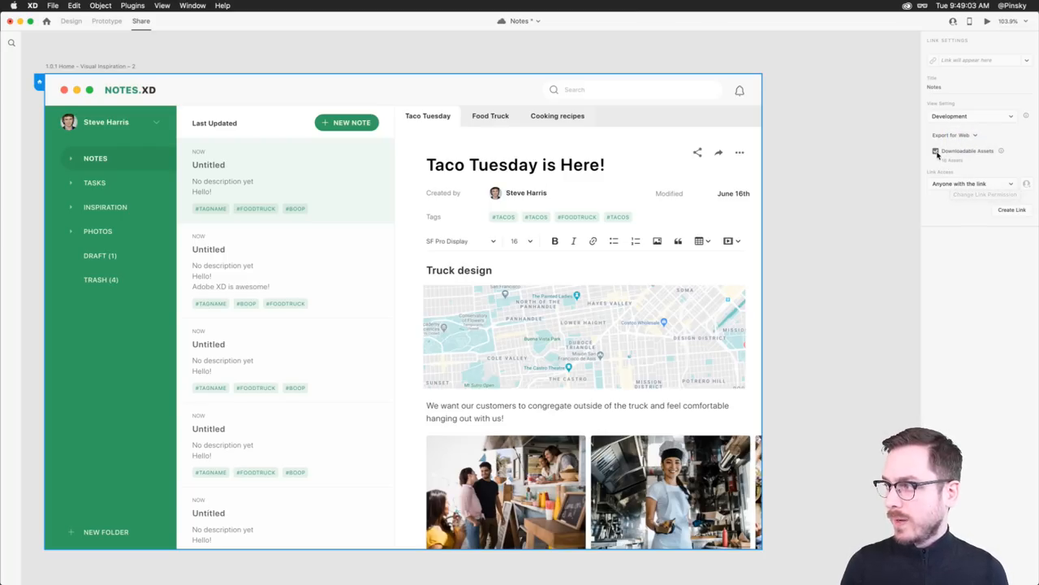
- Disable downloadable assets, keep anyone-with-link access, create the link and copy it
{"action": "left_click", "coordinate": [966, 183]}
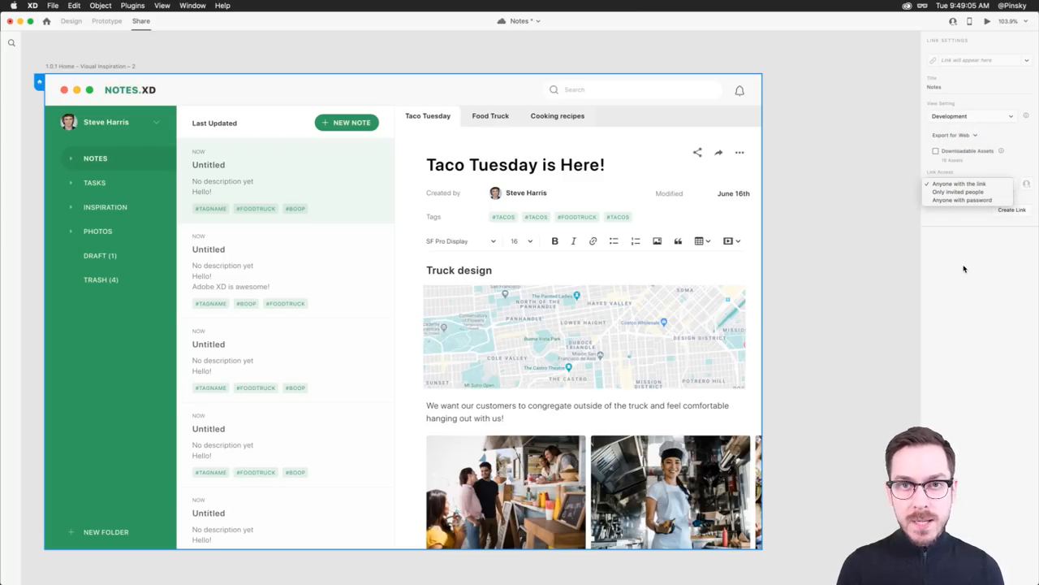
{"action": "left_click", "coordinate": [960, 183]}
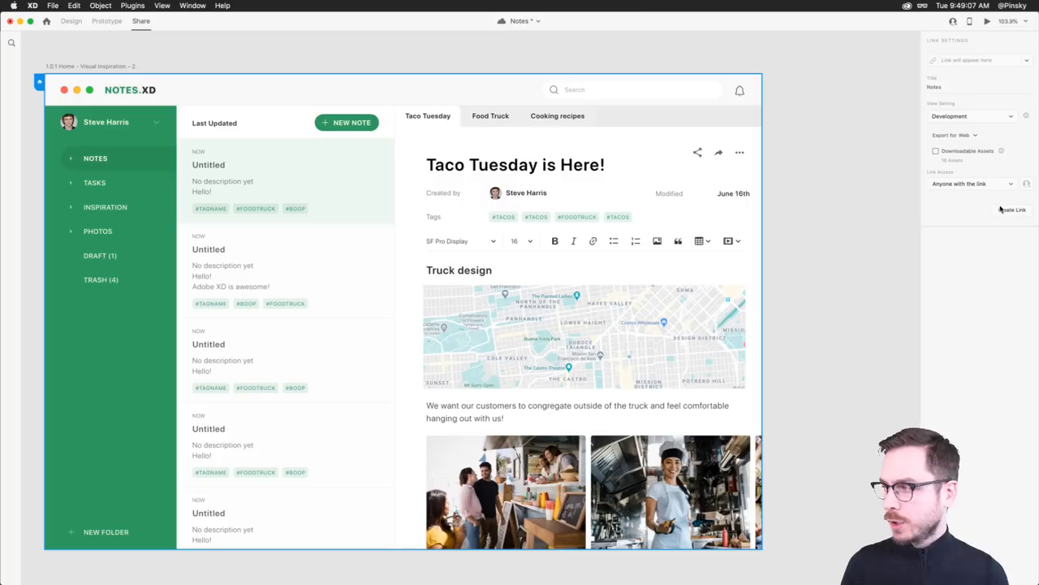
{"action": "left_click", "coordinate": [1013, 210]}
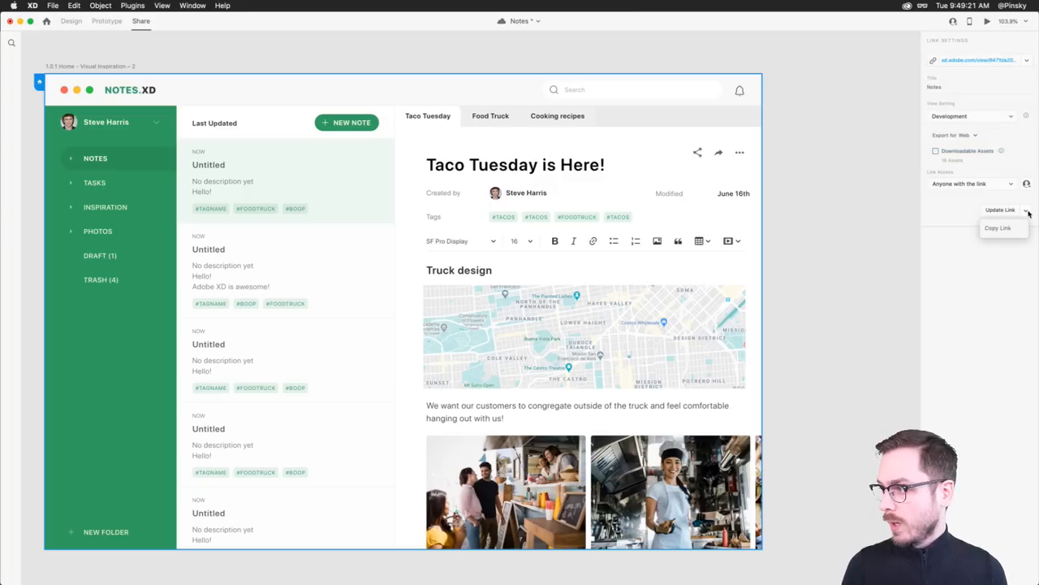
{"action": "left_click", "coordinate": [998, 227]}
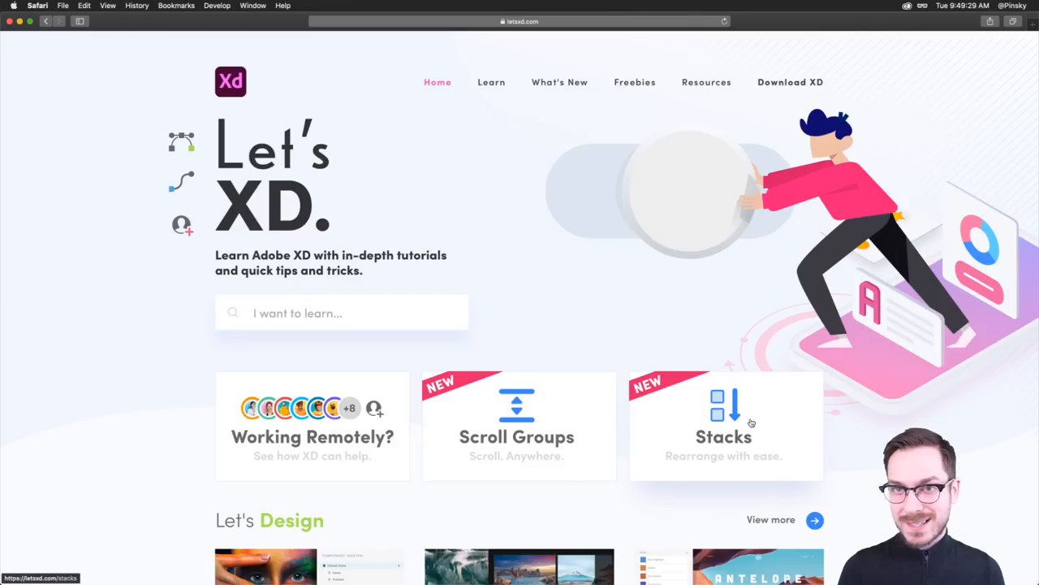
- Go to the What's New page from the letsxd.com top navigation
{"action": "left_click", "coordinate": [560, 82]}
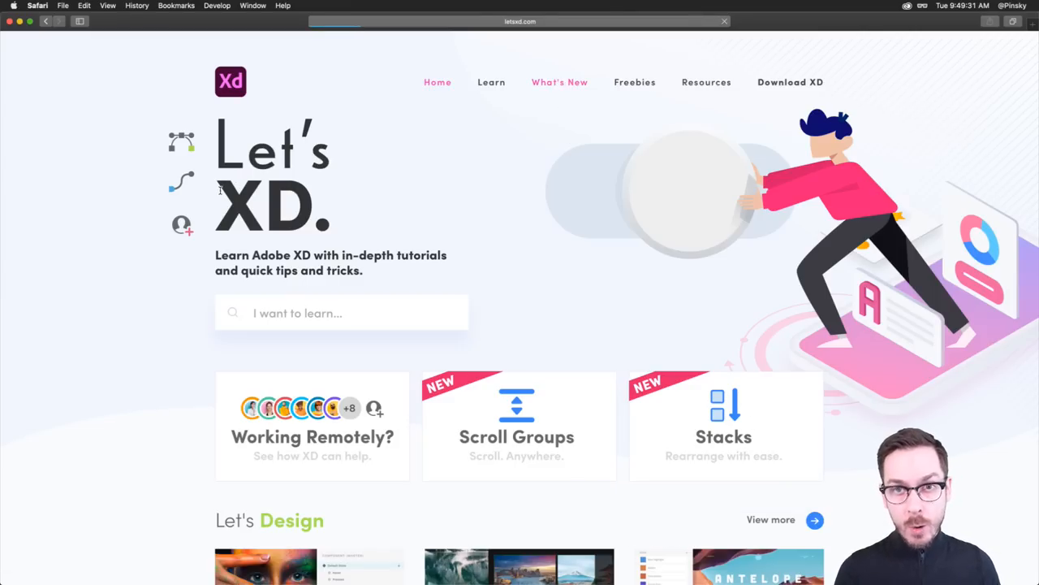
{"action": "mouse_move", "coordinate": [116, 251]}
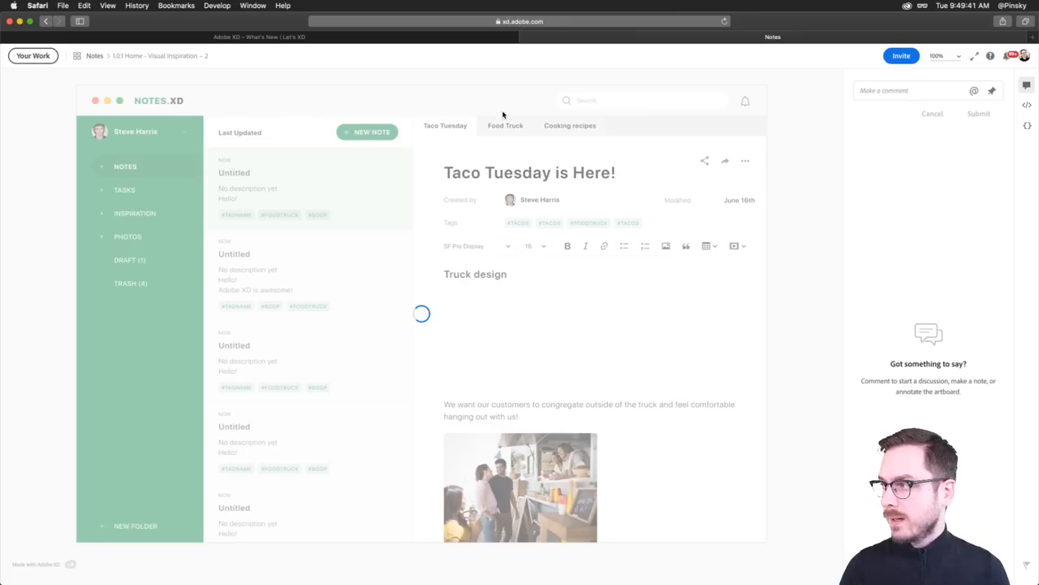
- View the shared Notes design in specs mode and scroll its generated CSS showing --primary-green
{"action": "left_click", "coordinate": [1027, 107]}
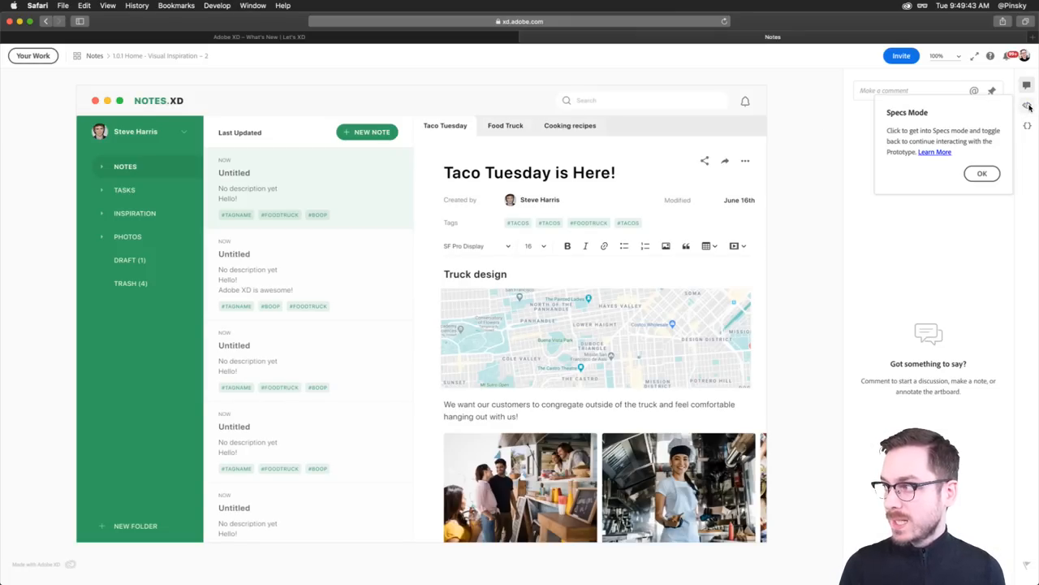
{"action": "left_click", "coordinate": [981, 173]}
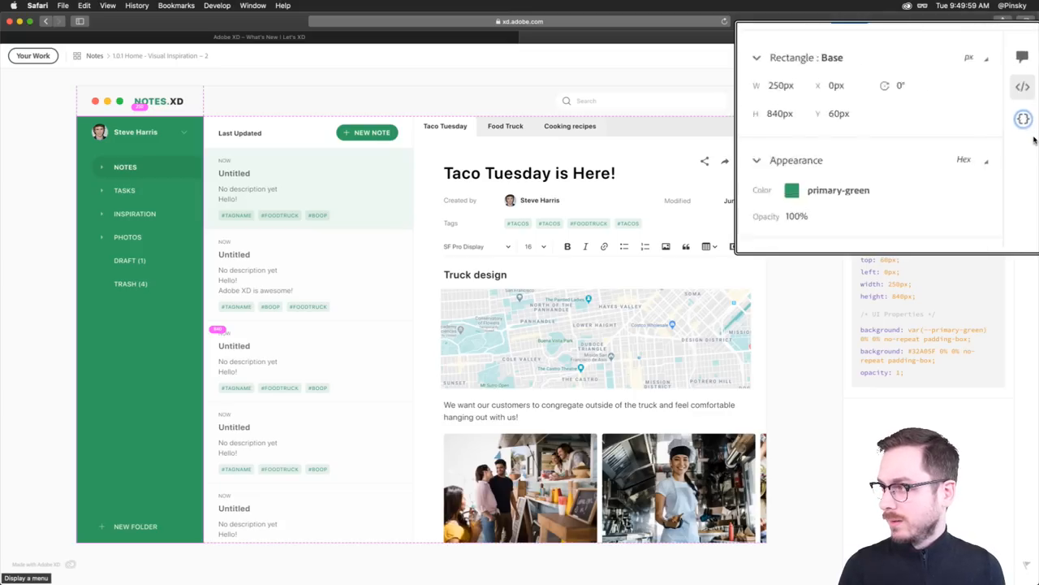
{"action": "left_click", "coordinate": [1024, 119]}
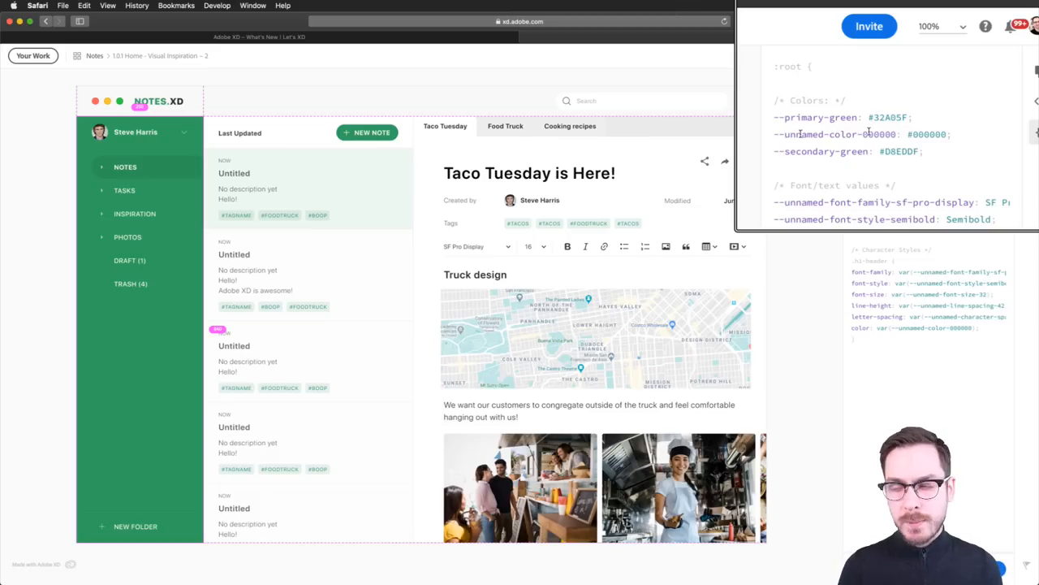
{"action": "scroll", "scroll_direction": "down", "scroll_amount": 3}
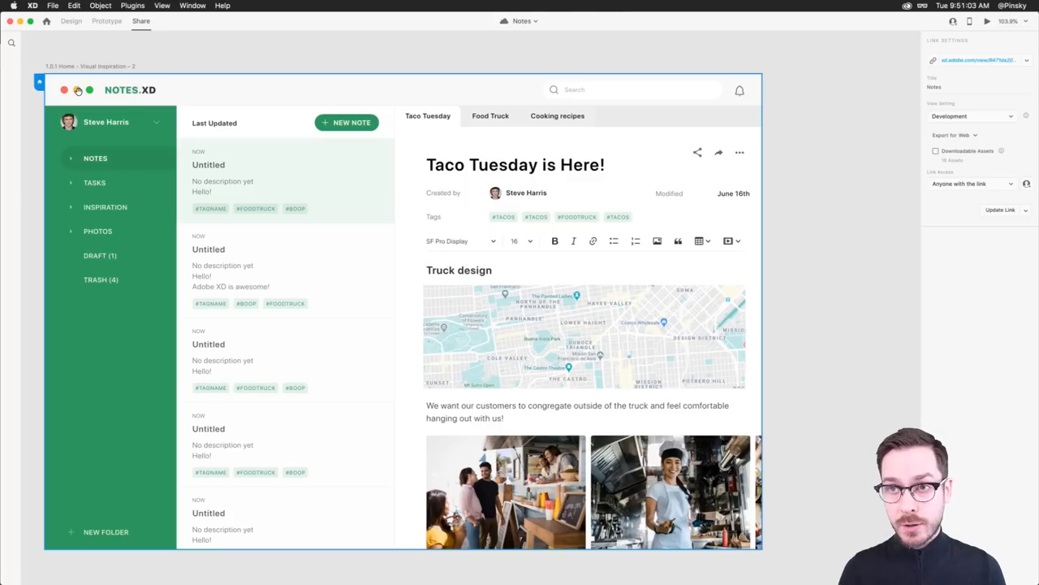
- Back in Design mode, browse the plugin catalogue sorted by Most Recent, then close it
{"action": "left_click", "coordinate": [70, 21]}
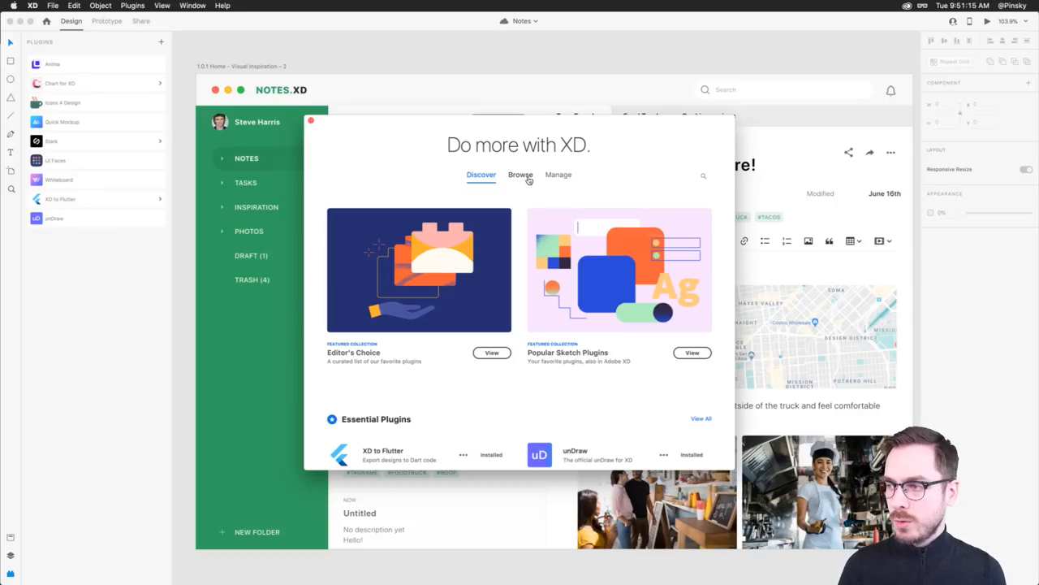
{"action": "left_click", "coordinate": [520, 174]}
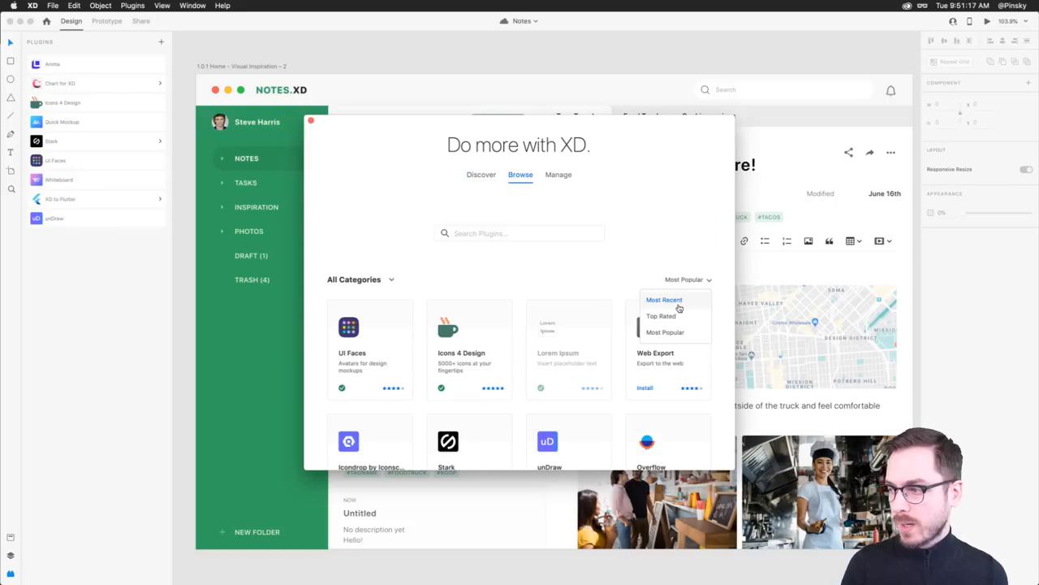
{"action": "left_click", "coordinate": [665, 299]}
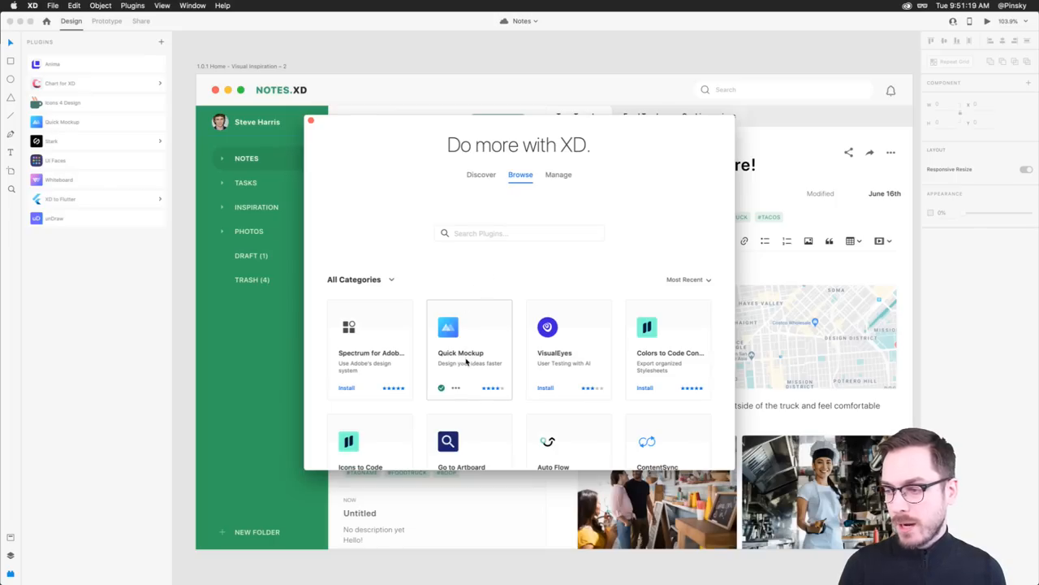
{"action": "mouse_move", "coordinate": [462, 373]}
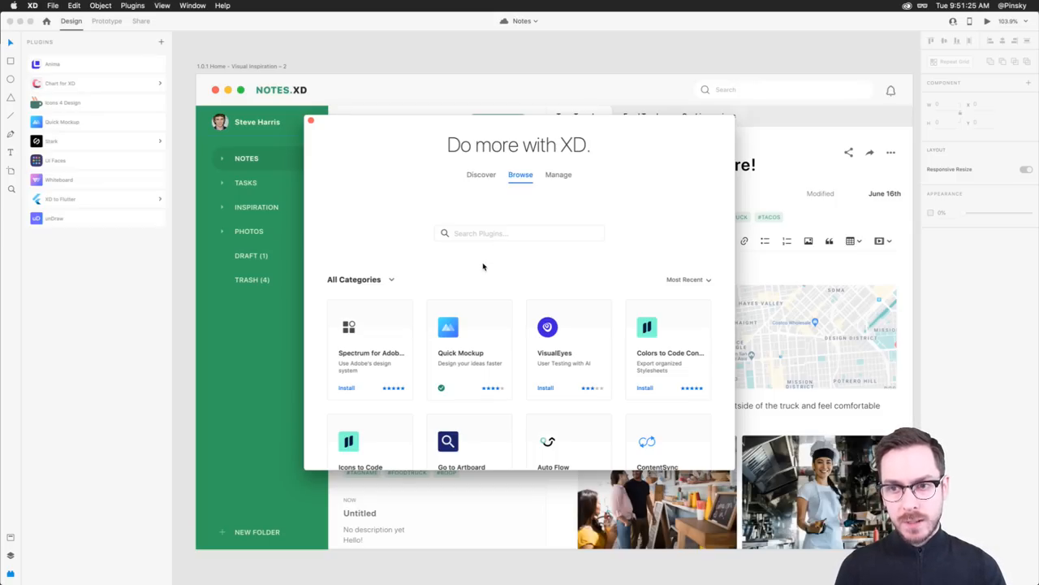
{"action": "left_click", "coordinate": [311, 121]}
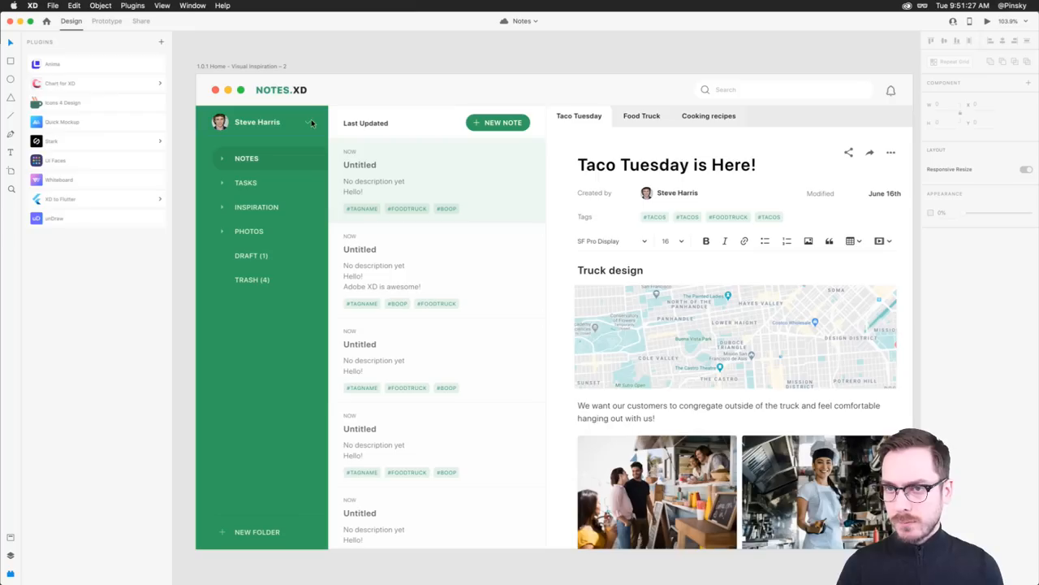
- Insert the About page template from Quick Mockup's Templates list onto the canvas
{"action": "left_click", "coordinate": [63, 121]}
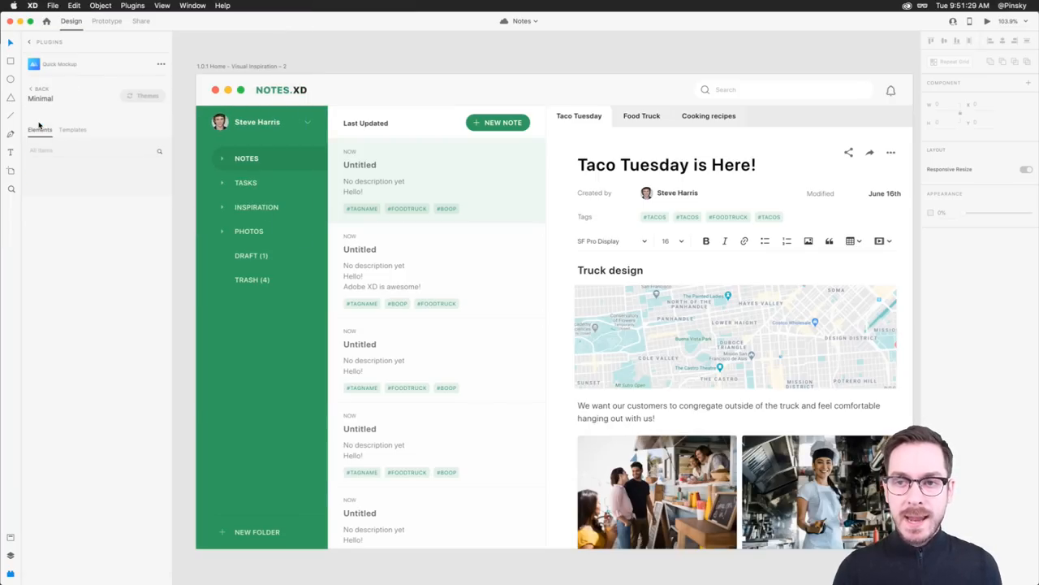
{"action": "left_click", "coordinate": [40, 129]}
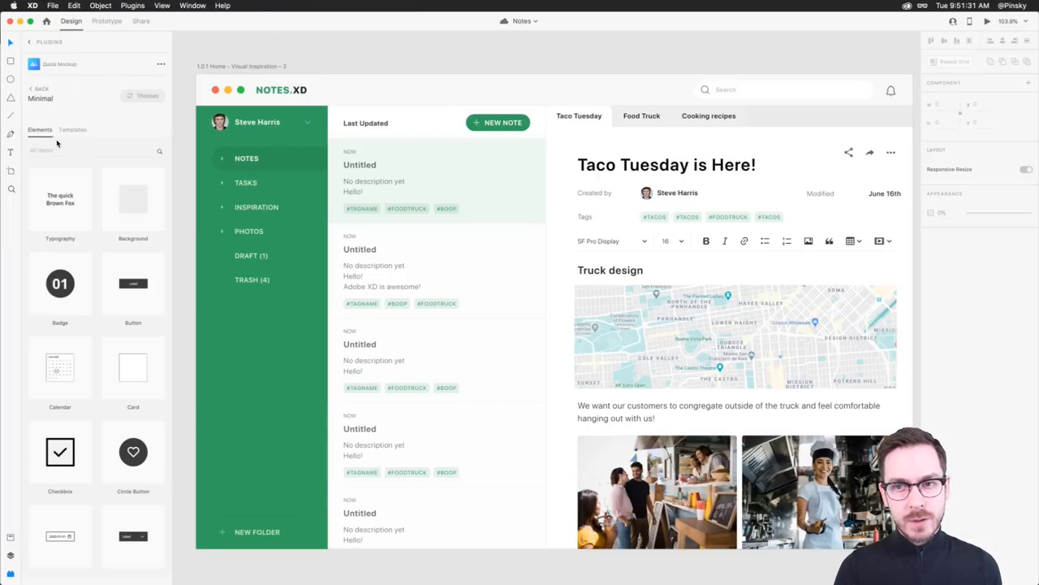
{"action": "left_click", "coordinate": [73, 129]}
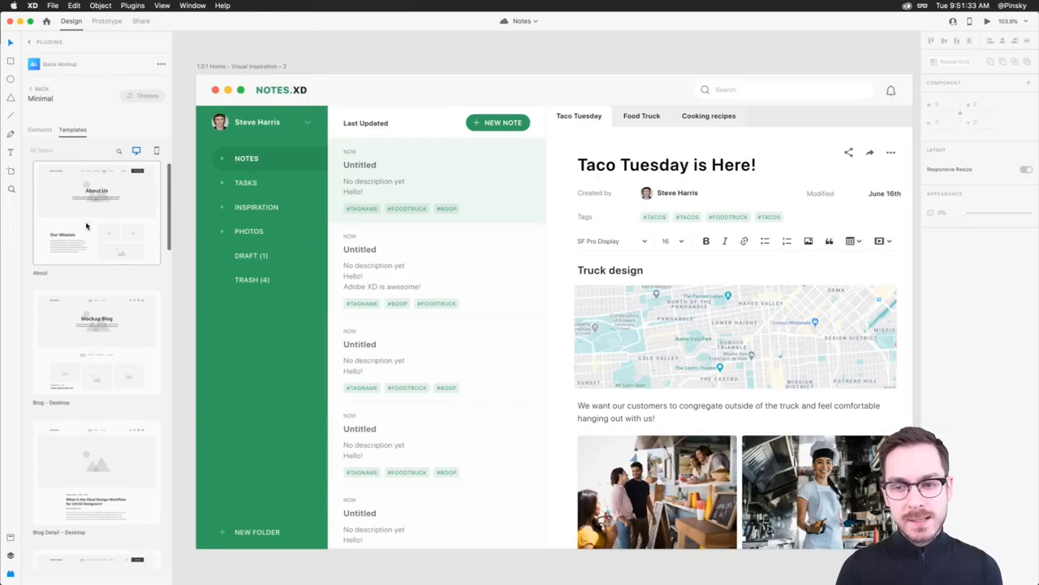
{"action": "scroll", "scroll_direction": "down", "scroll_amount": 3}
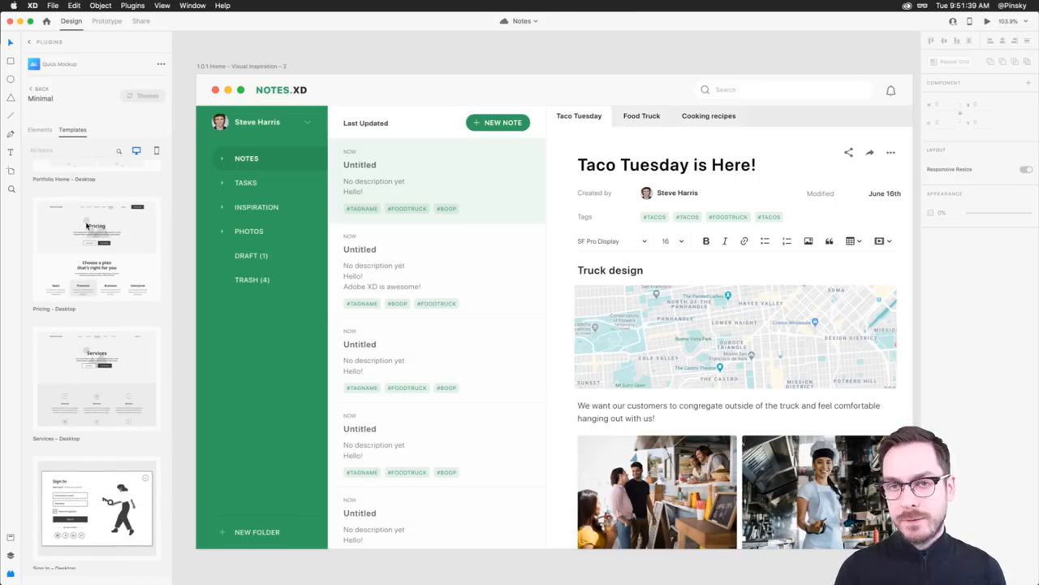
{"action": "scroll", "scroll_direction": "down", "scroll_amount": 3}
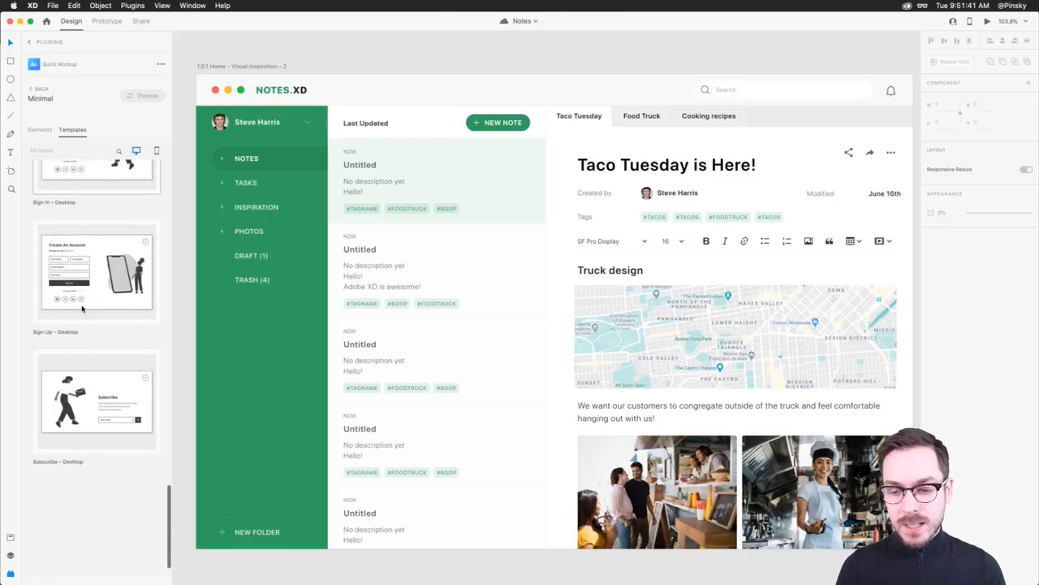
{"action": "scroll", "scroll_direction": "down", "scroll_amount": 3}
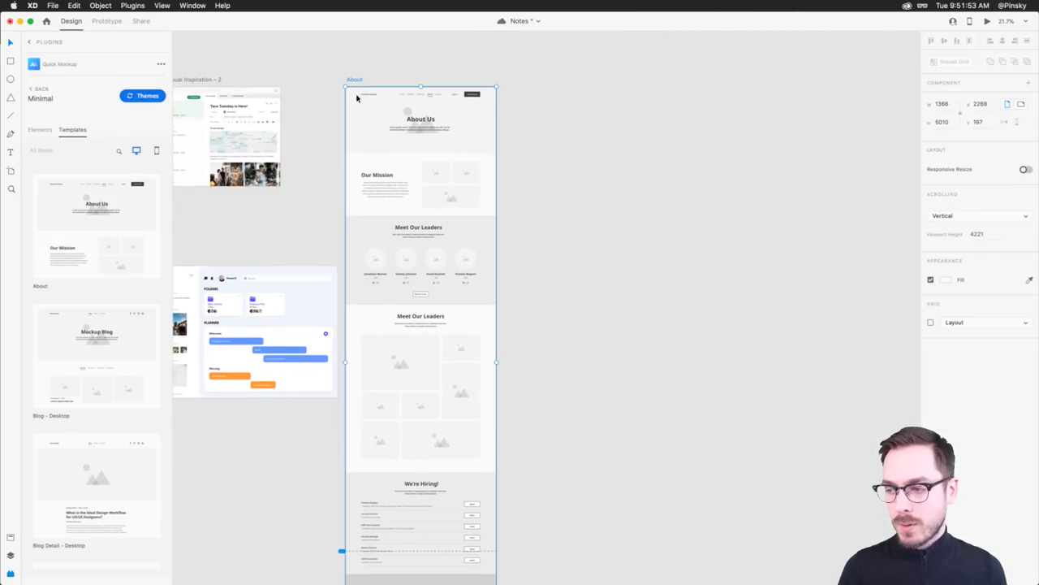
{"action": "scroll", "scroll_direction": "down", "scroll_amount": 3}
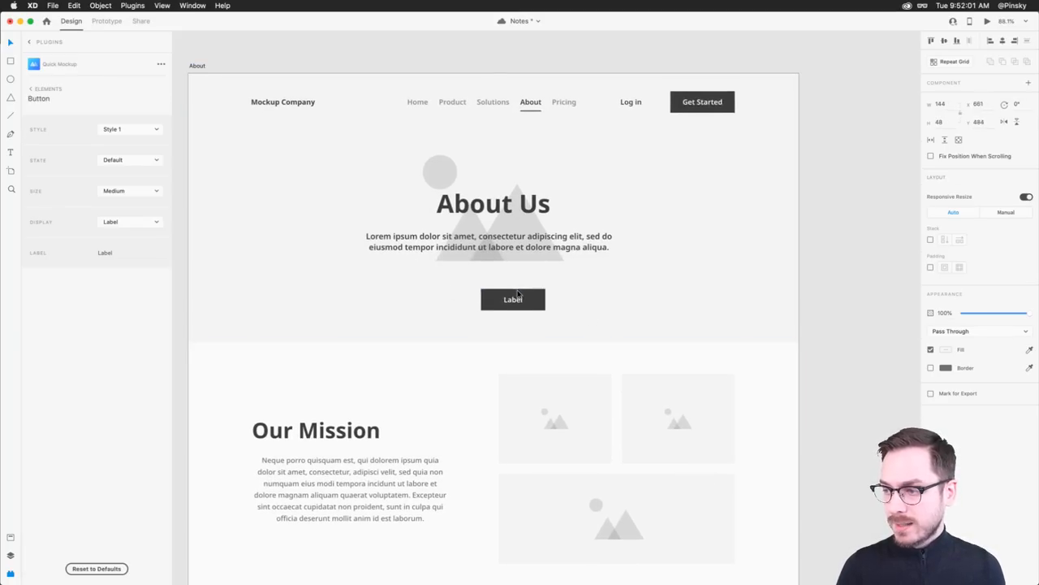
- Centre the hero Label button under About Us and set it to outlined Style 2, then select the About artboard
{"action": "left_click_drag", "start_coordinate": [512, 299], "coordinate": [493, 297]}
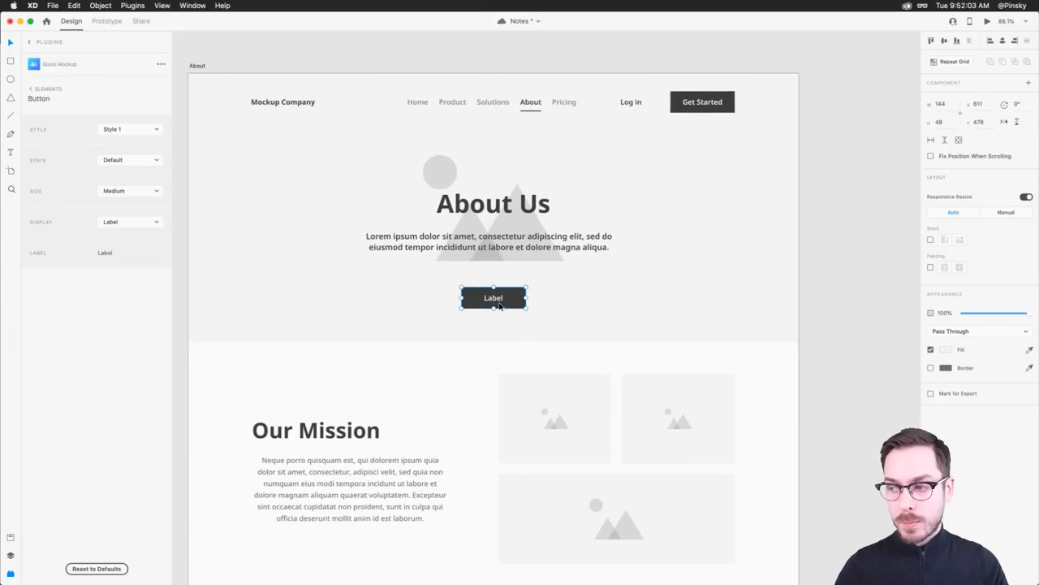
{"action": "left_click", "coordinate": [130, 130]}
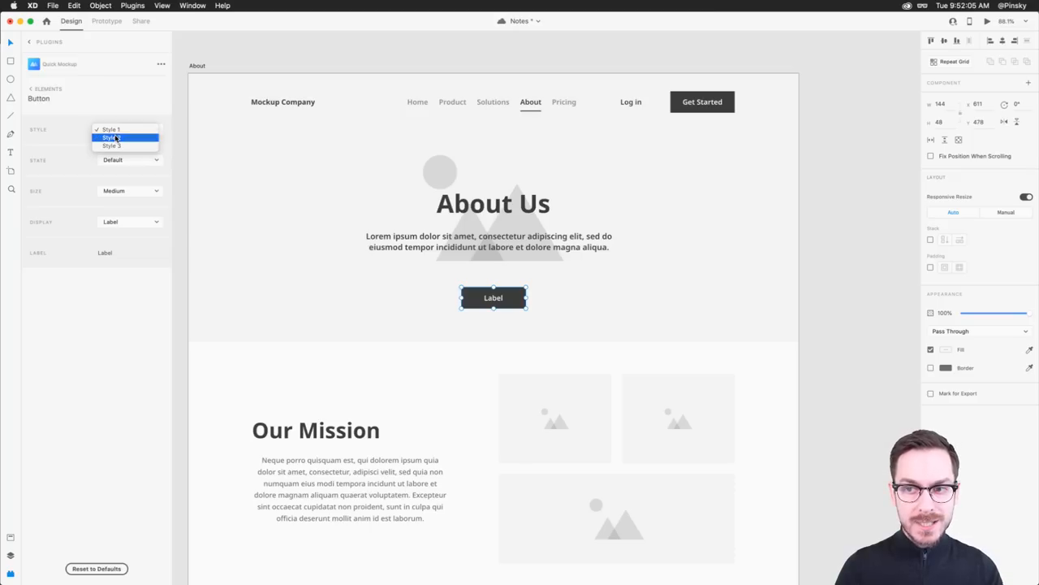
{"action": "left_click", "coordinate": [112, 137]}
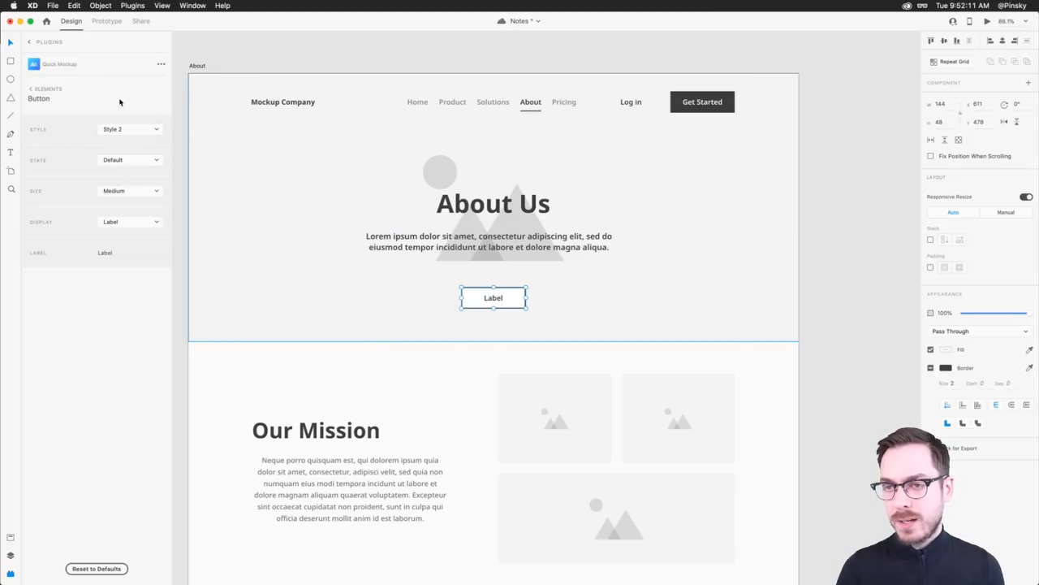
{"action": "left_click", "coordinate": [32, 88]}
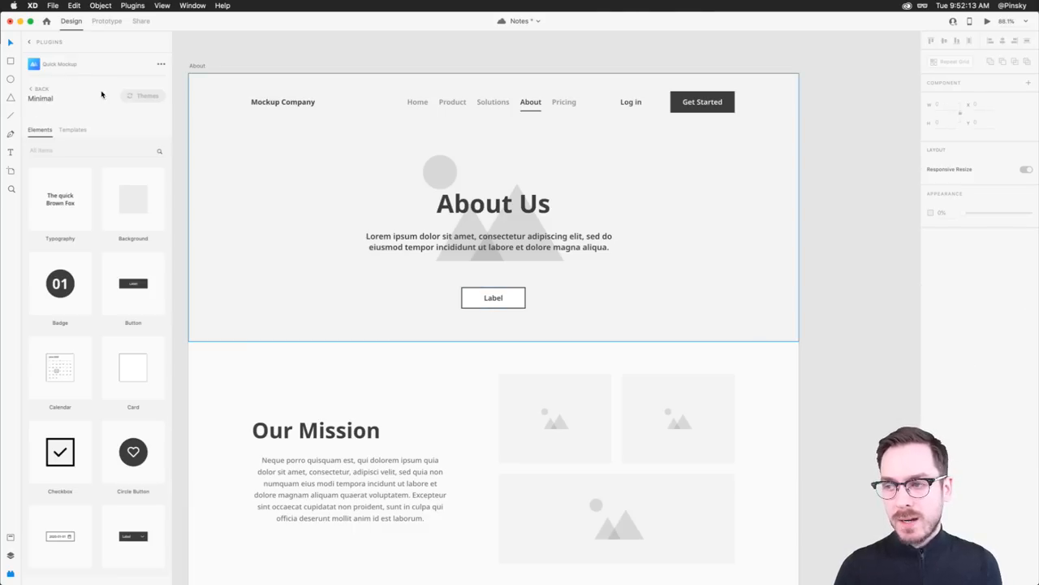
{"action": "left_click", "coordinate": [493, 203]}
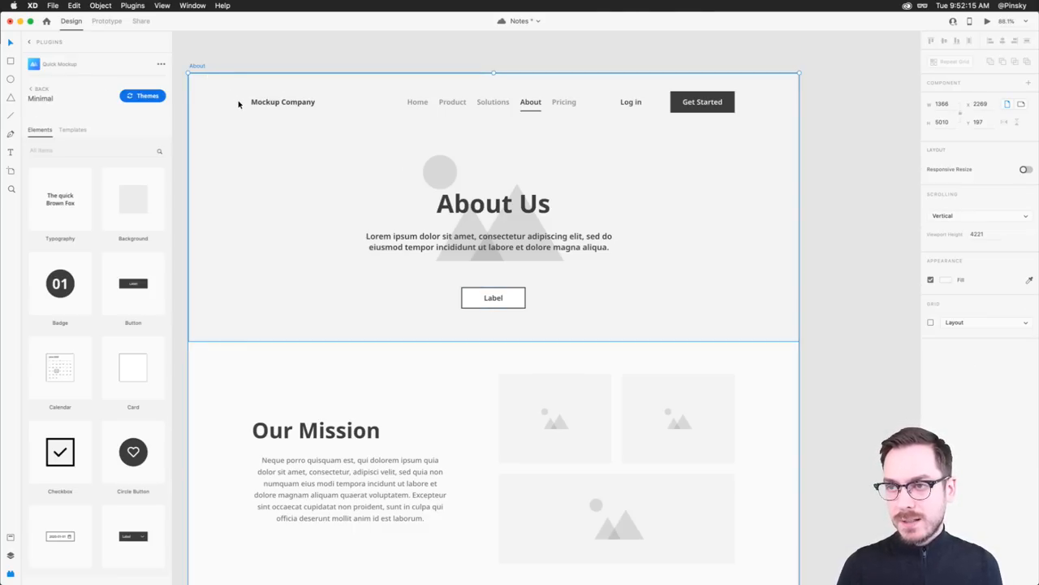
{"action": "mouse_move", "coordinate": [295, 148]}
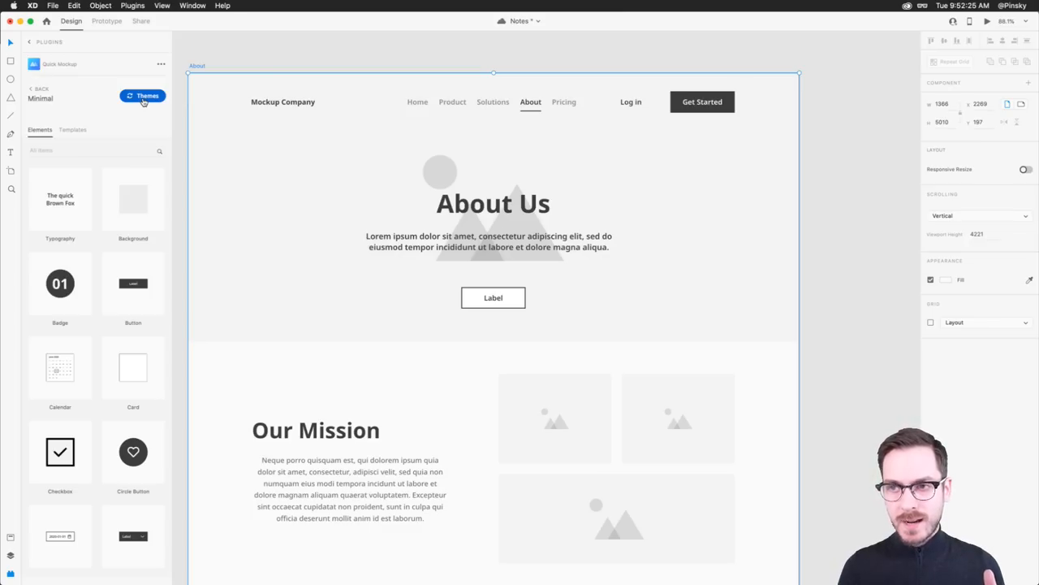
- Apply the Pink Elegant theme to the About page and set its hero Label button to solid Style 1
{"action": "left_click", "coordinate": [142, 96]}
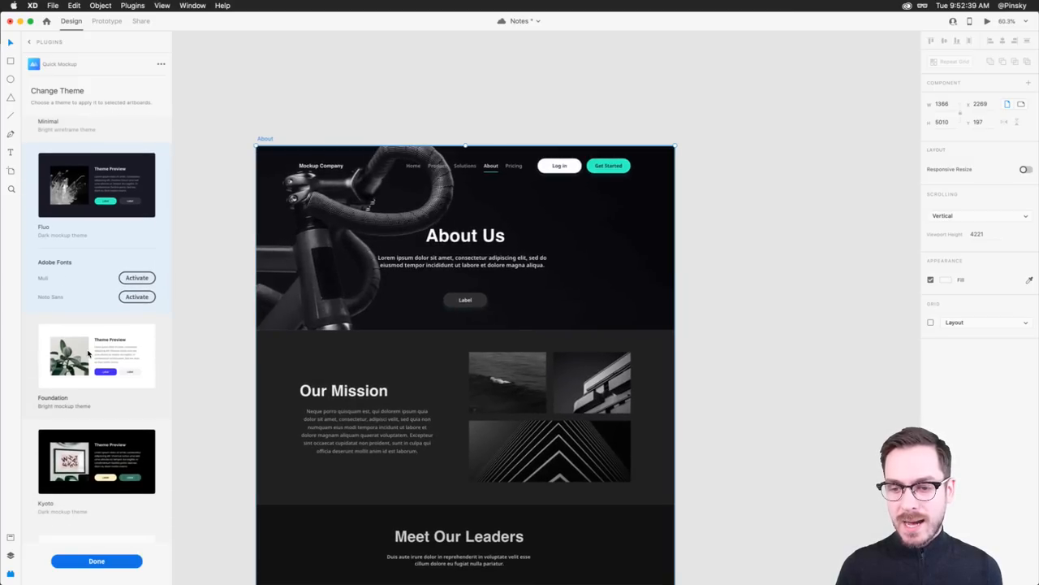
{"action": "scroll", "scroll_direction": "down", "scroll_amount": 3}
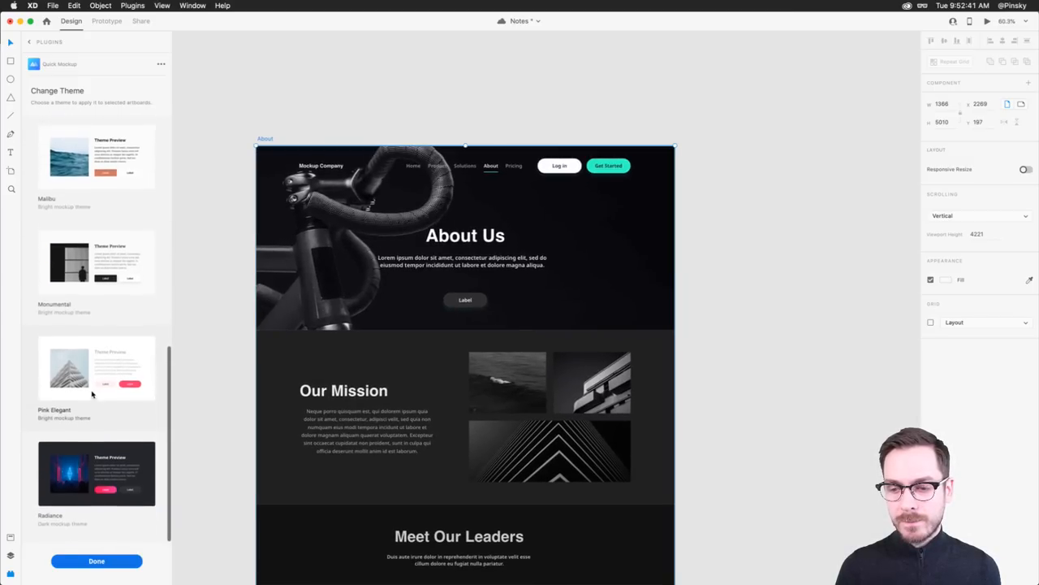
{"action": "left_click", "coordinate": [96, 368]}
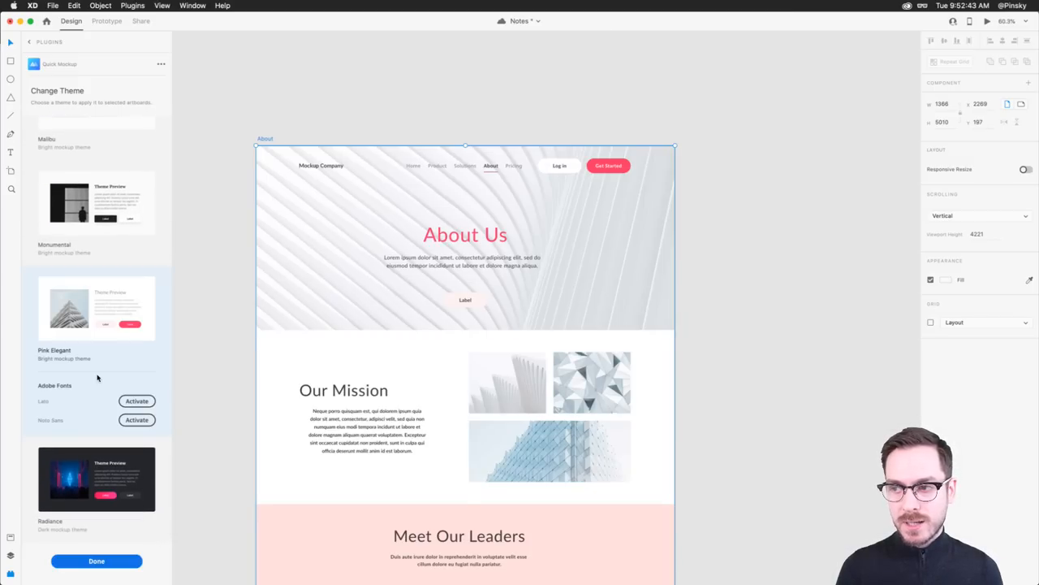
{"action": "left_click", "coordinate": [96, 309]}
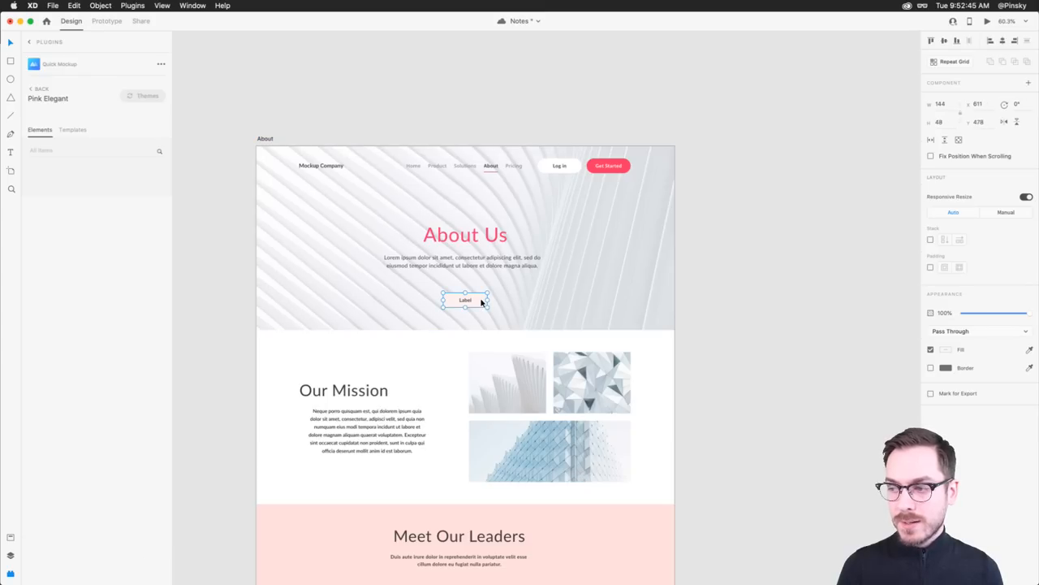
{"action": "left_click", "coordinate": [130, 129]}
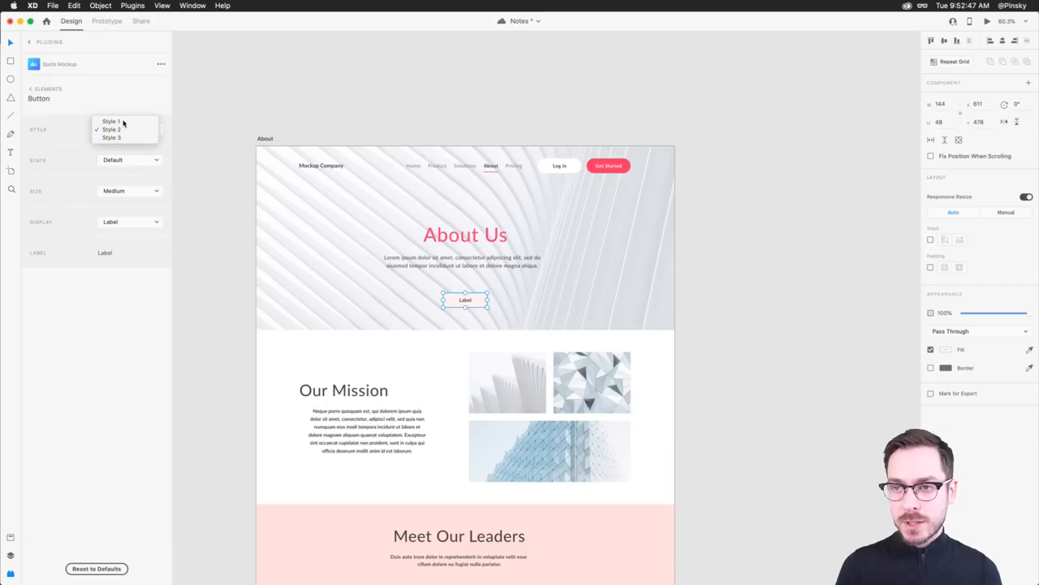
{"action": "left_click", "coordinate": [110, 121]}
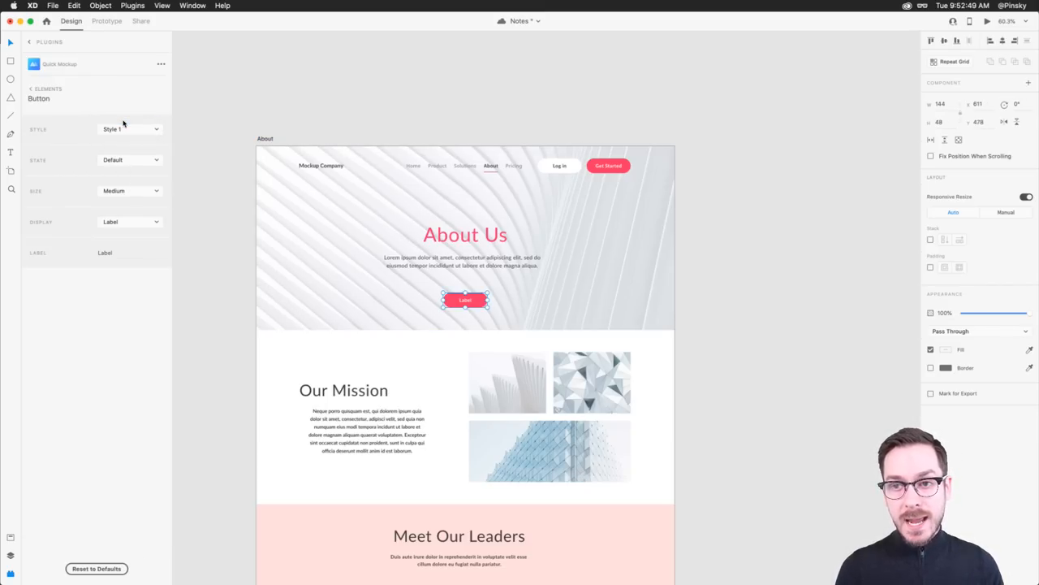
{"action": "mouse_move", "coordinate": [32, 89]}
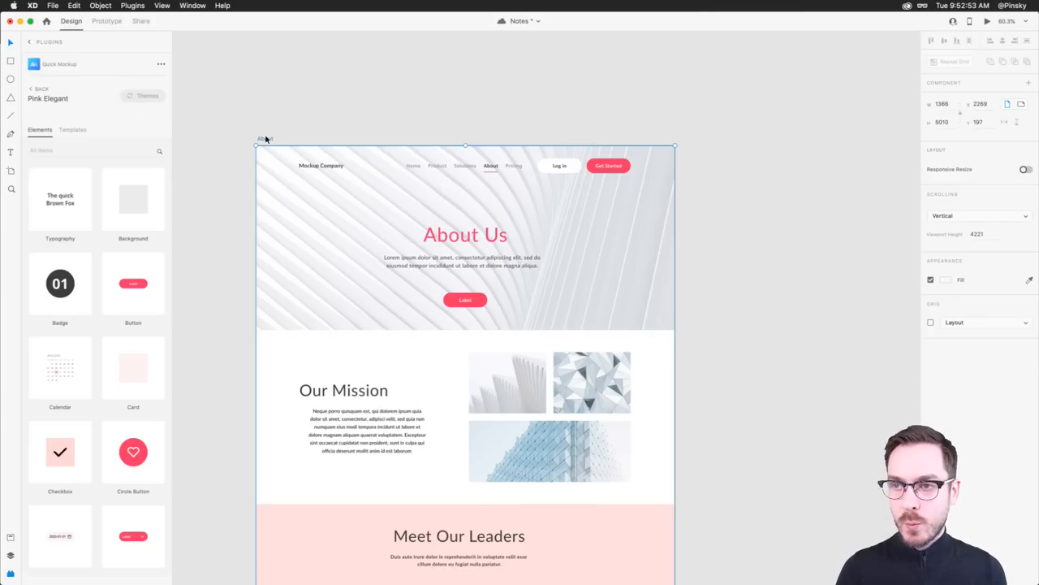
- Apply the dark Radiance theme to the About page and switch its hero Label button to Style 2
{"action": "left_click", "coordinate": [142, 96]}
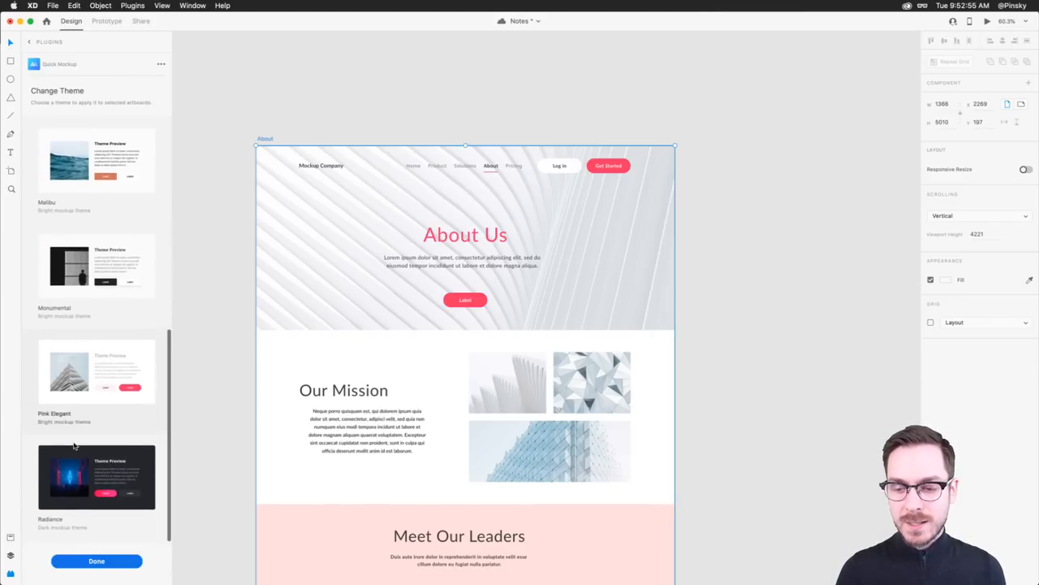
{"action": "left_click", "coordinate": [96, 477]}
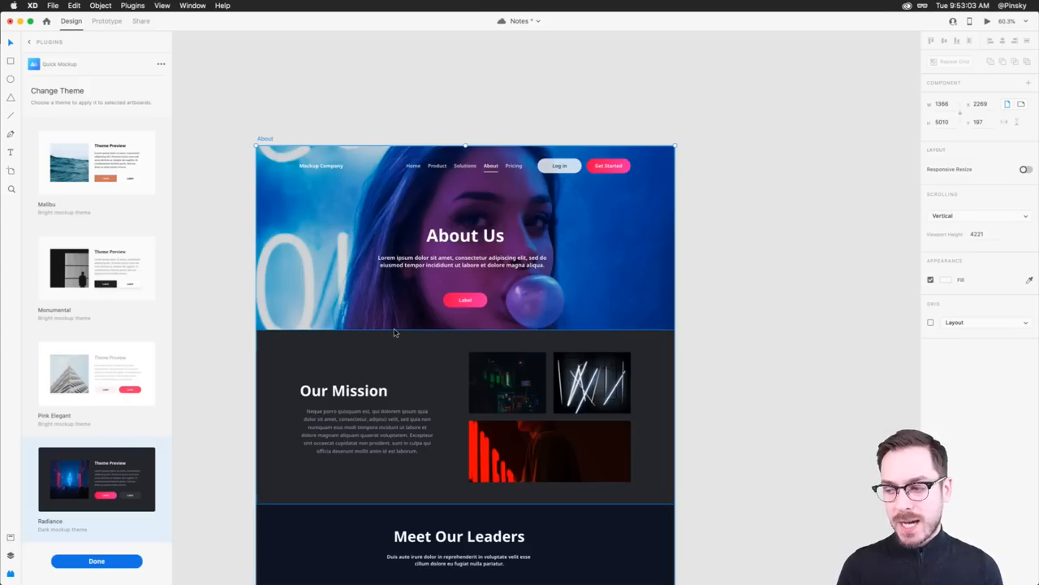
{"action": "left_click", "coordinate": [466, 300]}
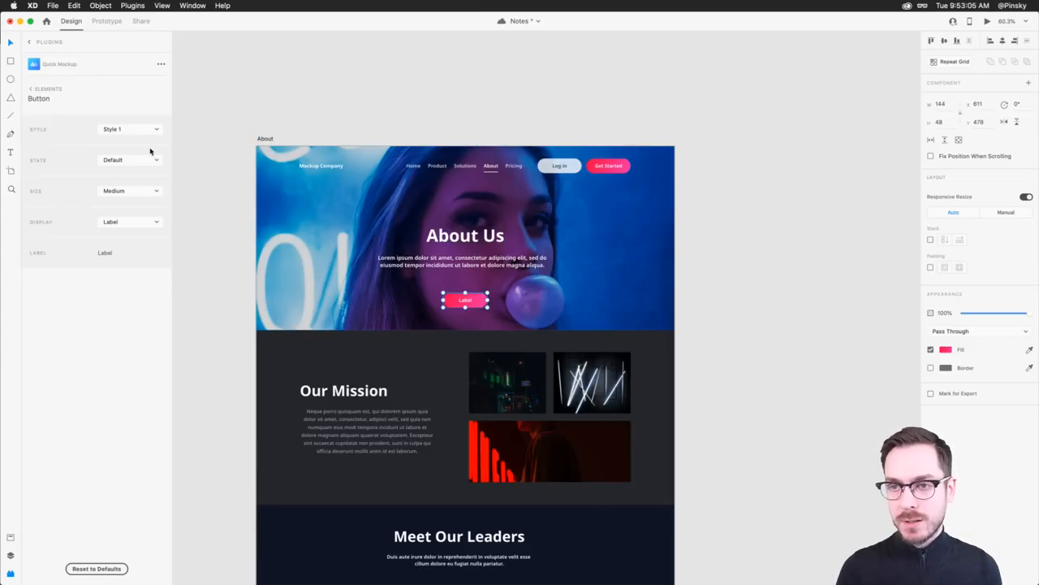
{"action": "left_click", "coordinate": [130, 128]}
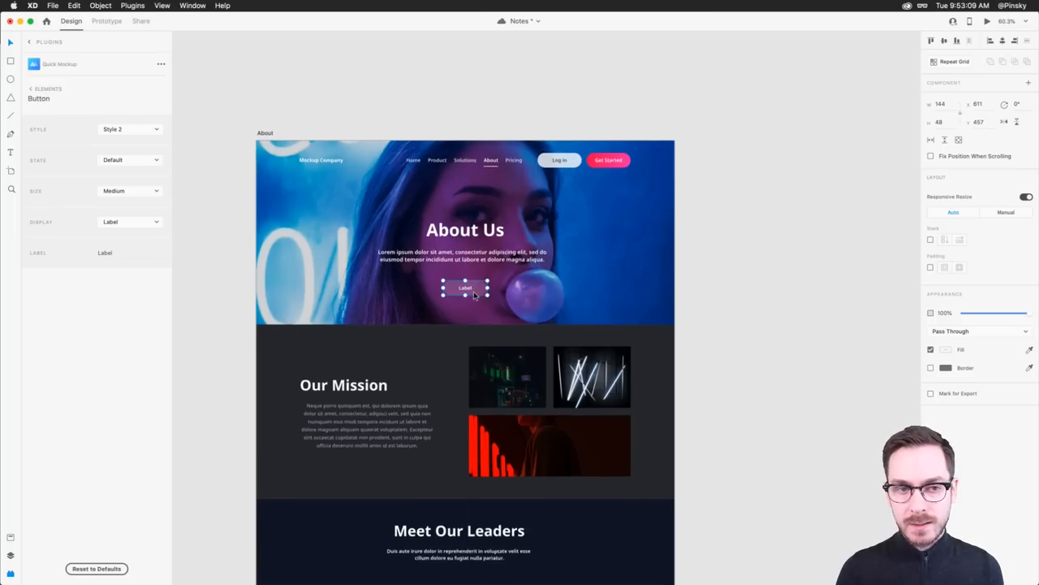
{"action": "scroll", "scroll_direction": "down", "scroll_amount": 3}
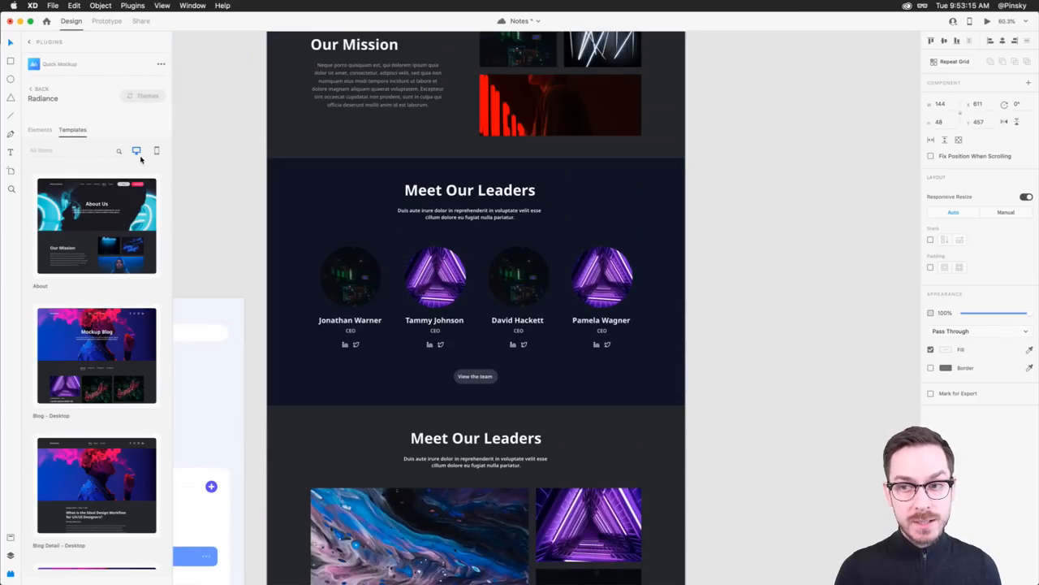
- Filter to mobile templates and insert Classic Home - Mobile beside the About page
{"action": "left_click", "coordinate": [156, 150]}
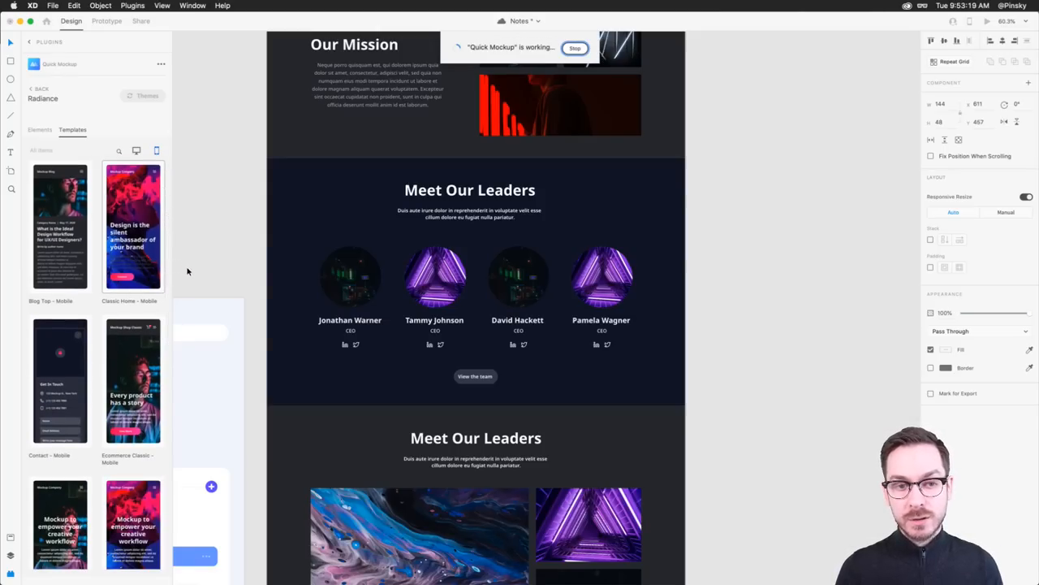
{"action": "mouse_move", "coordinate": [485, 219]}
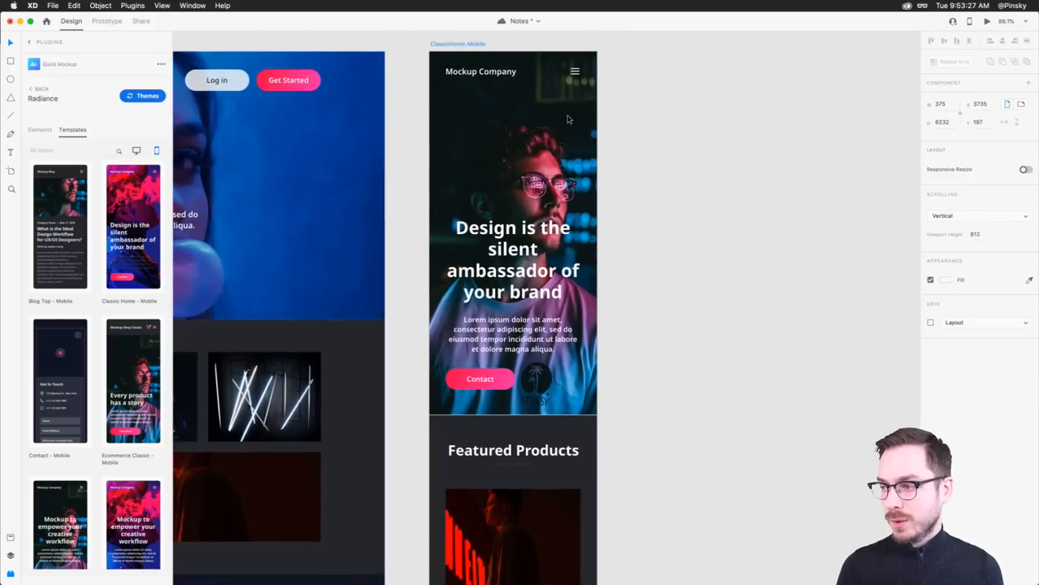
{"action": "scroll", "scroll_direction": "down", "scroll_amount": 3}
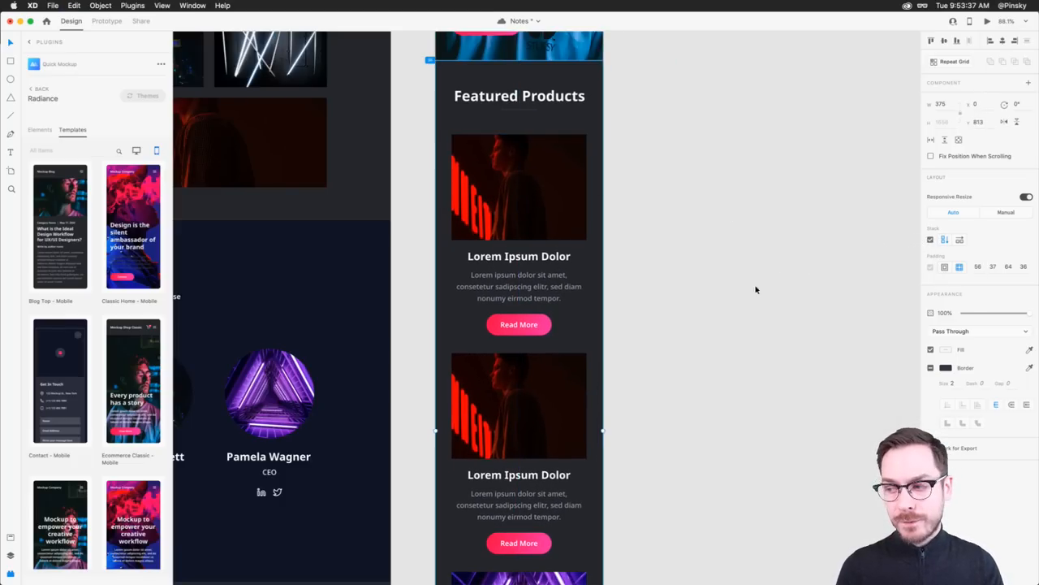
- Move the Meet Our Leaders gallery section up beneath the About Us hero, above Our Mission
{"action": "left_click", "coordinate": [518, 187]}
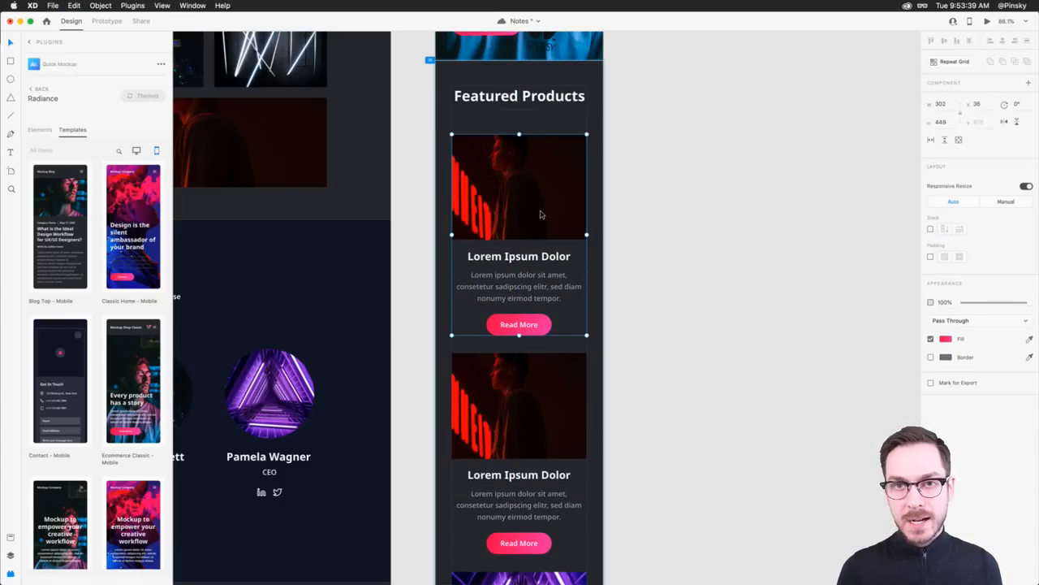
{"action": "scroll", "scroll_direction": "down", "scroll_amount": 3}
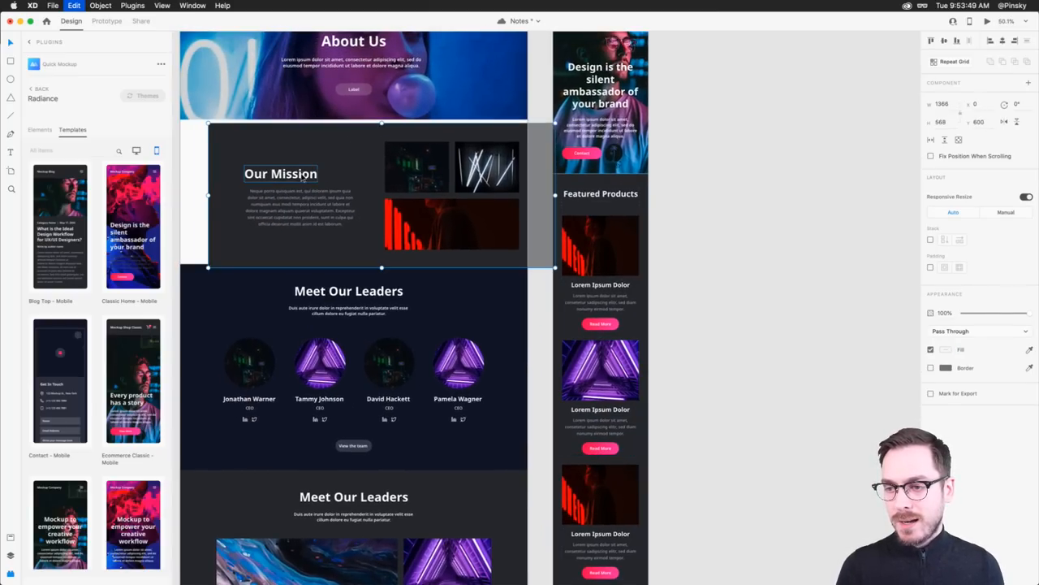
{"action": "scroll", "scroll_direction": "down", "scroll_amount": 3}
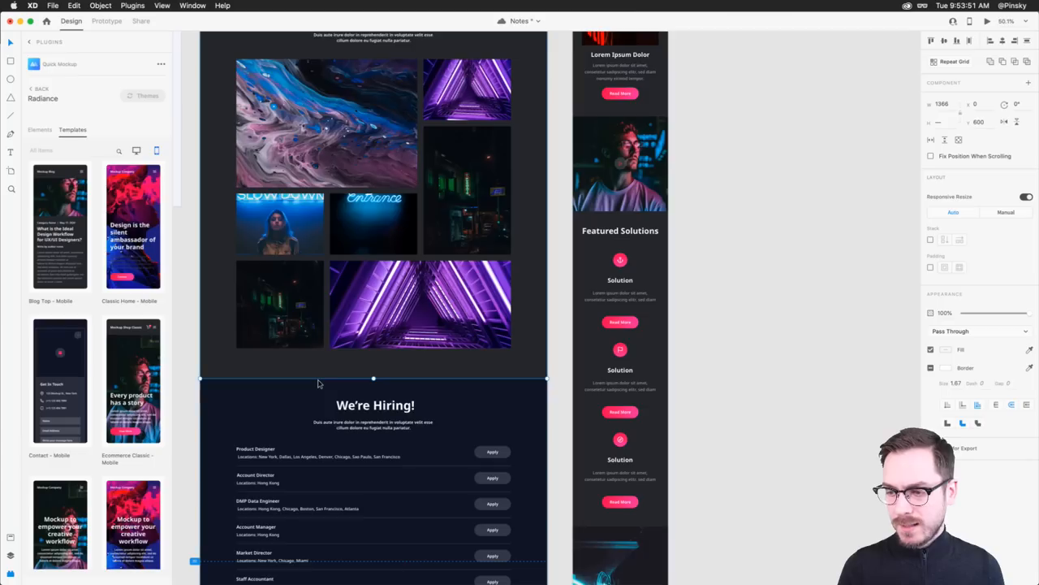
{"action": "scroll", "scroll_direction": "down", "scroll_amount": 3}
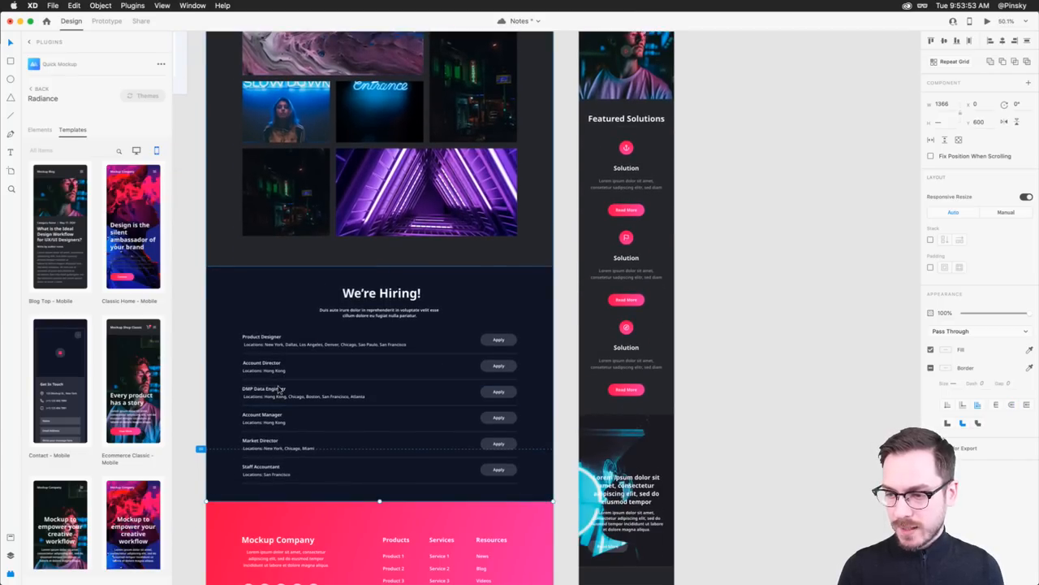
{"action": "scroll", "scroll_direction": "down", "scroll_amount": 3}
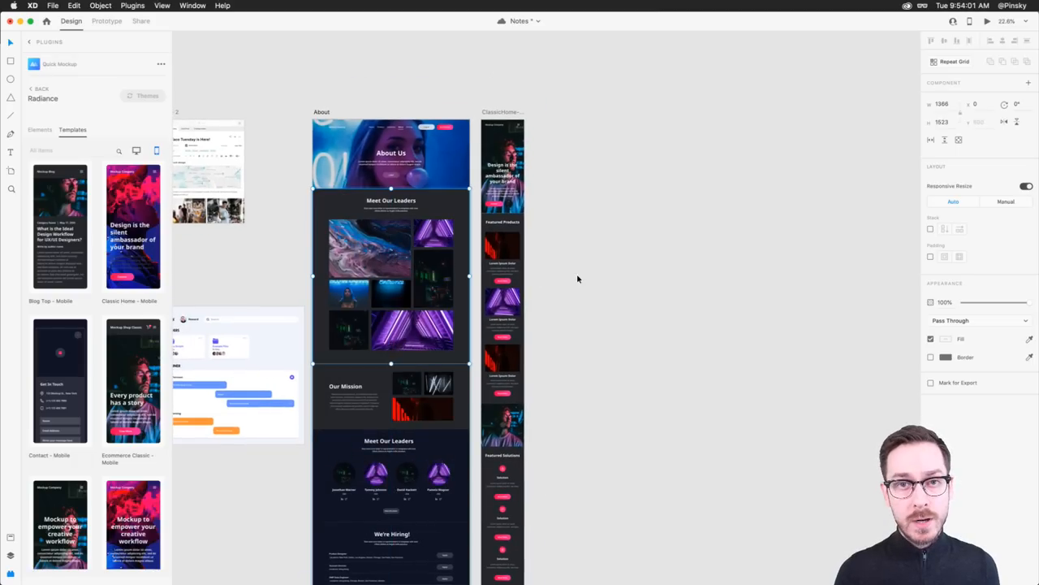
{"action": "mouse_move", "coordinate": [583, 280]}
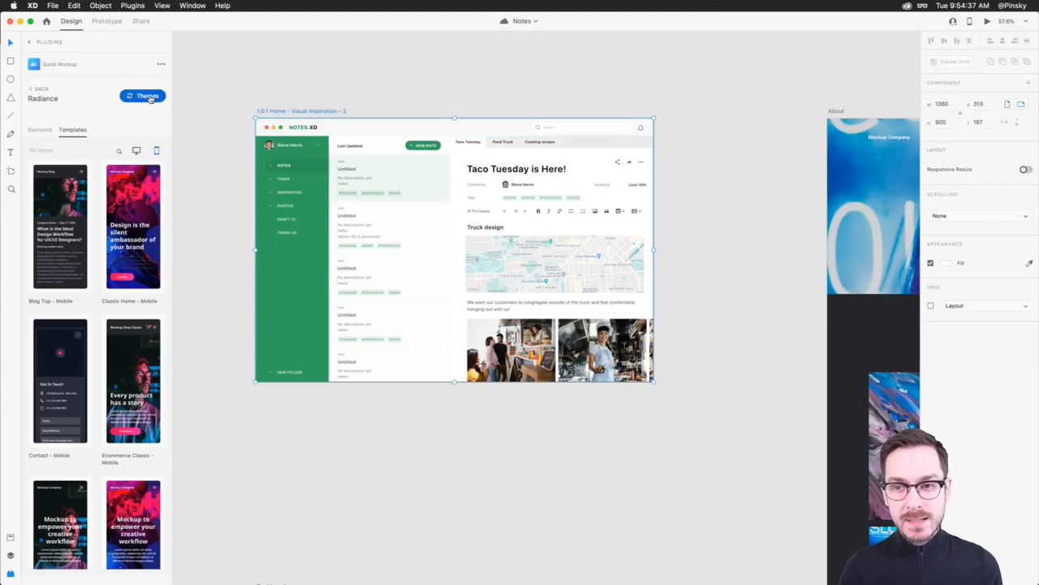
- Show the Quick Mockup theme chooser (Minimal, Fluo, Foundation) for the Visual Inspiration artboard
{"action": "scroll", "scroll_direction": "down", "scroll_amount": 3}
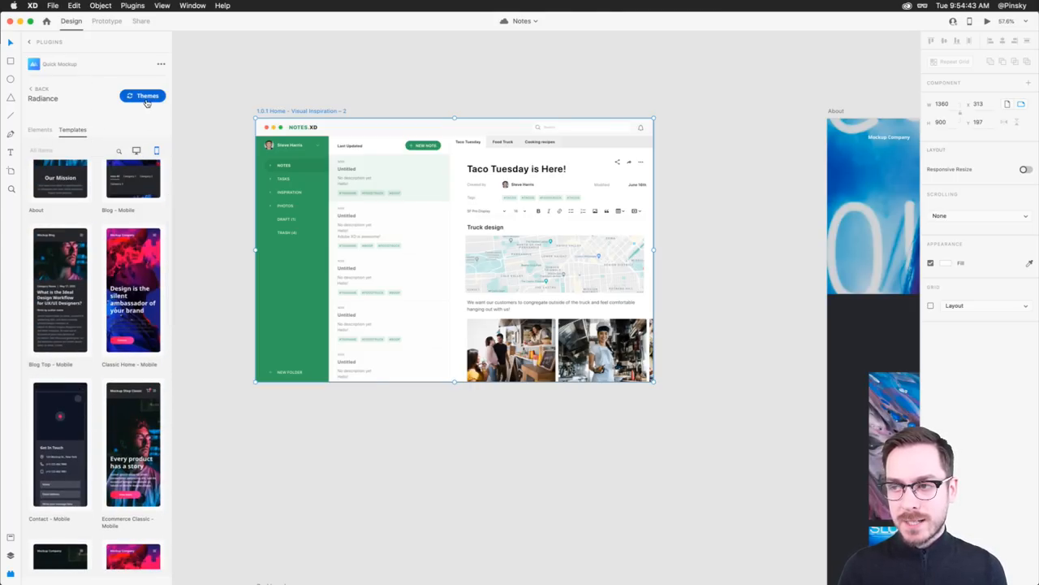
{"action": "left_click", "coordinate": [143, 96]}
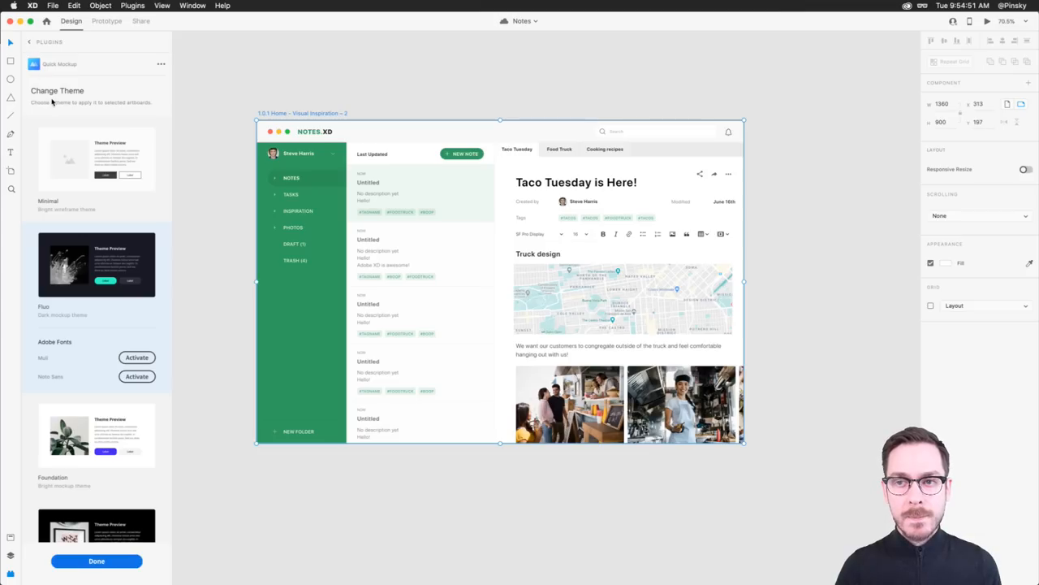
{"action": "scroll", "scroll_direction": "down", "scroll_amount": 3}
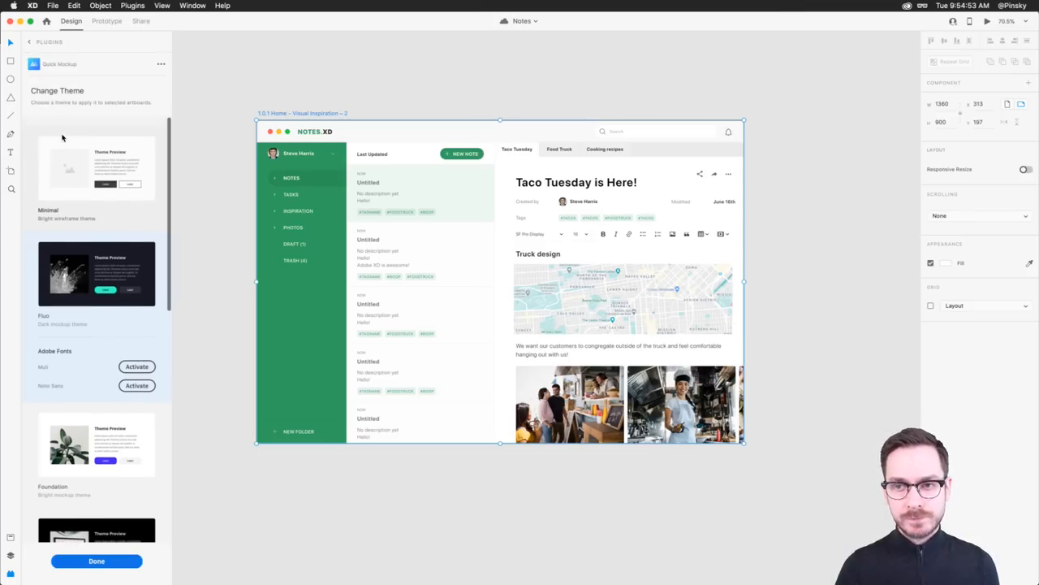